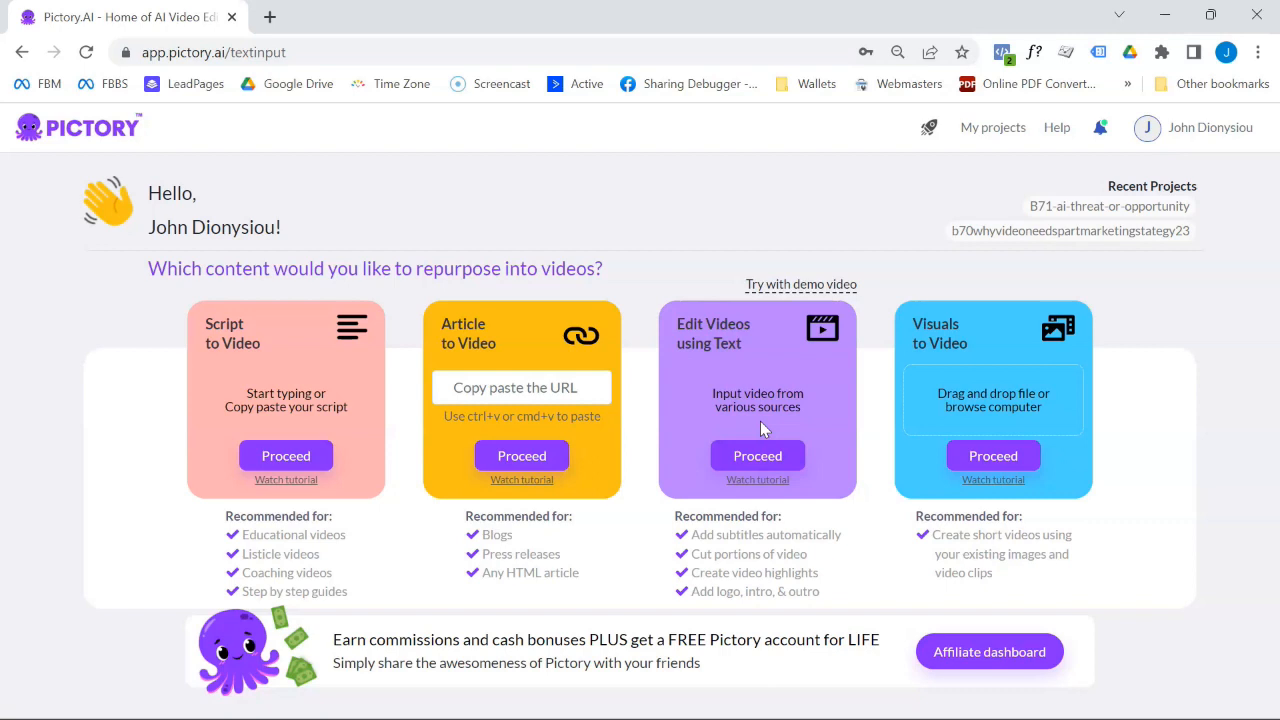
Step: Proceed with Edit Videos using Text and open the saved B71-ai-threat-or-opportunity project file
left_click(286, 456)
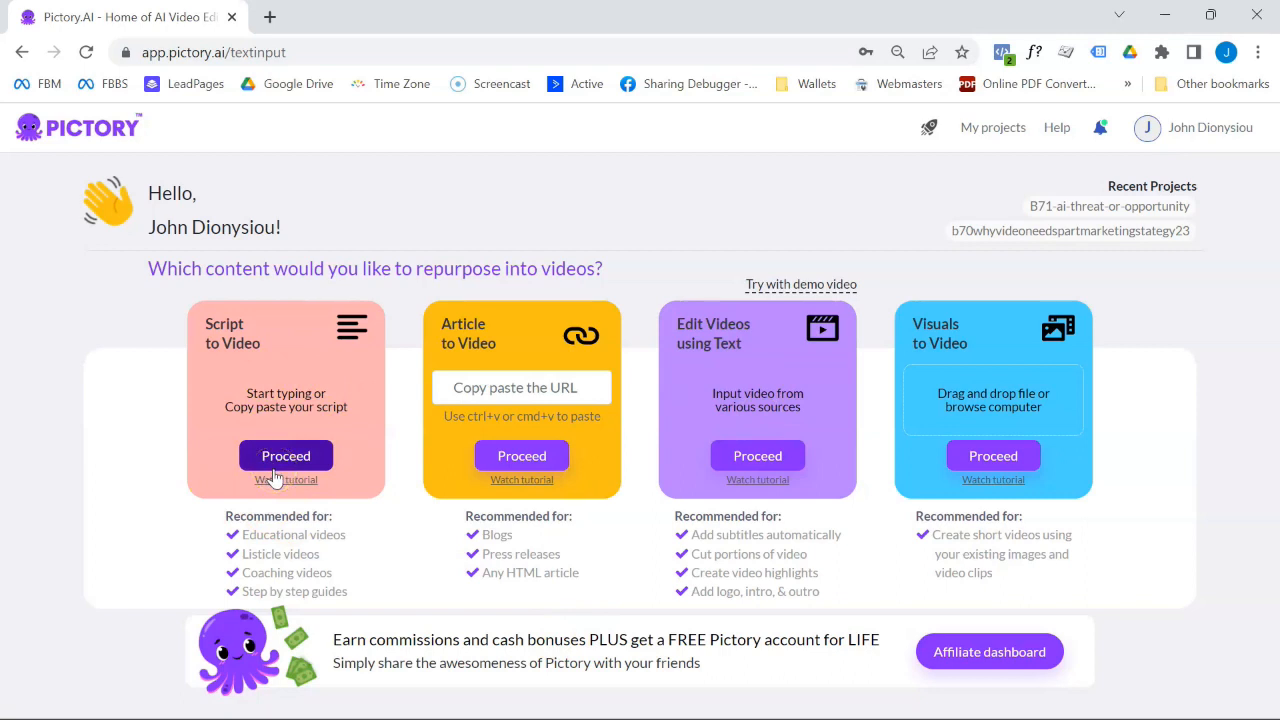
left_click(284, 456)
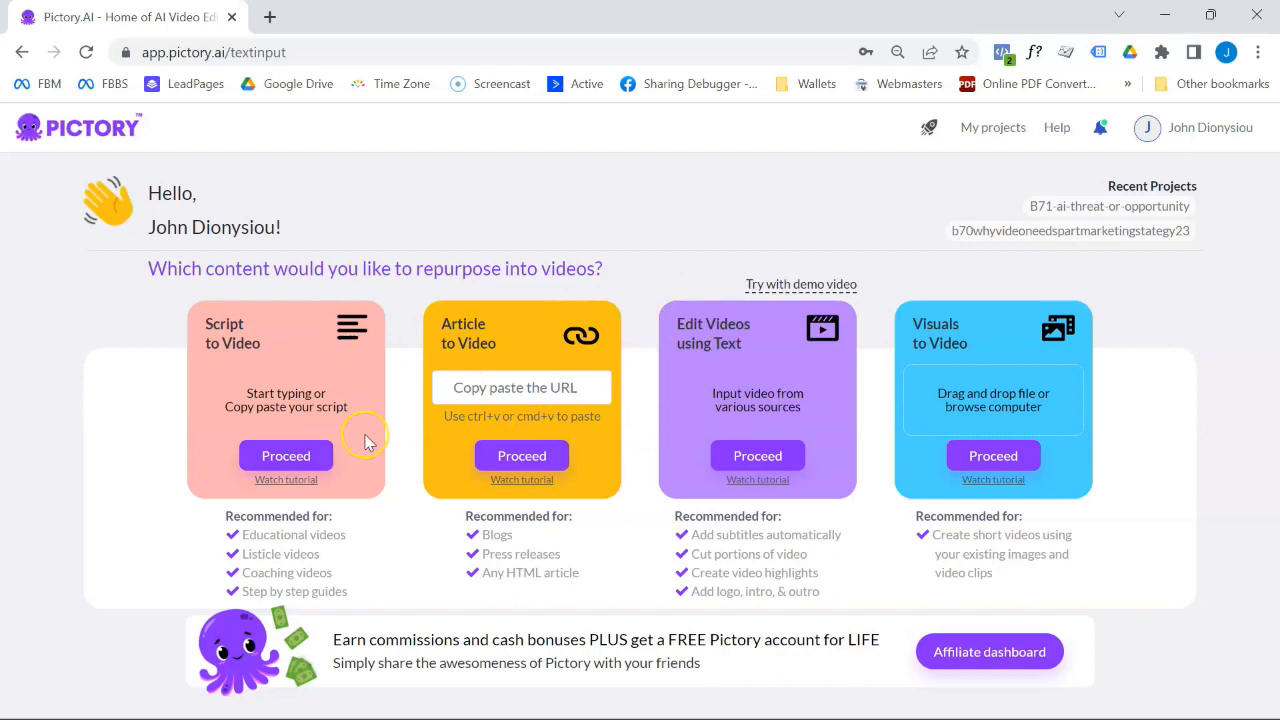
mouse_move(730, 384)
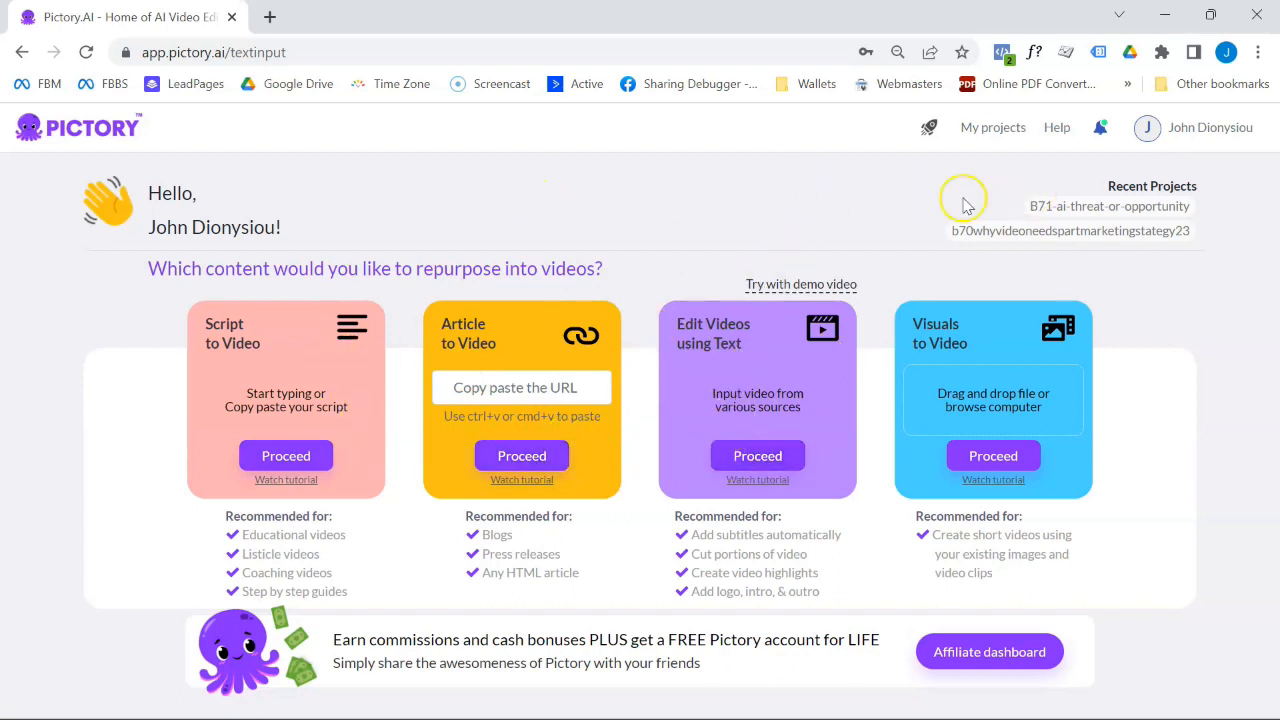
mouse_move(718, 332)
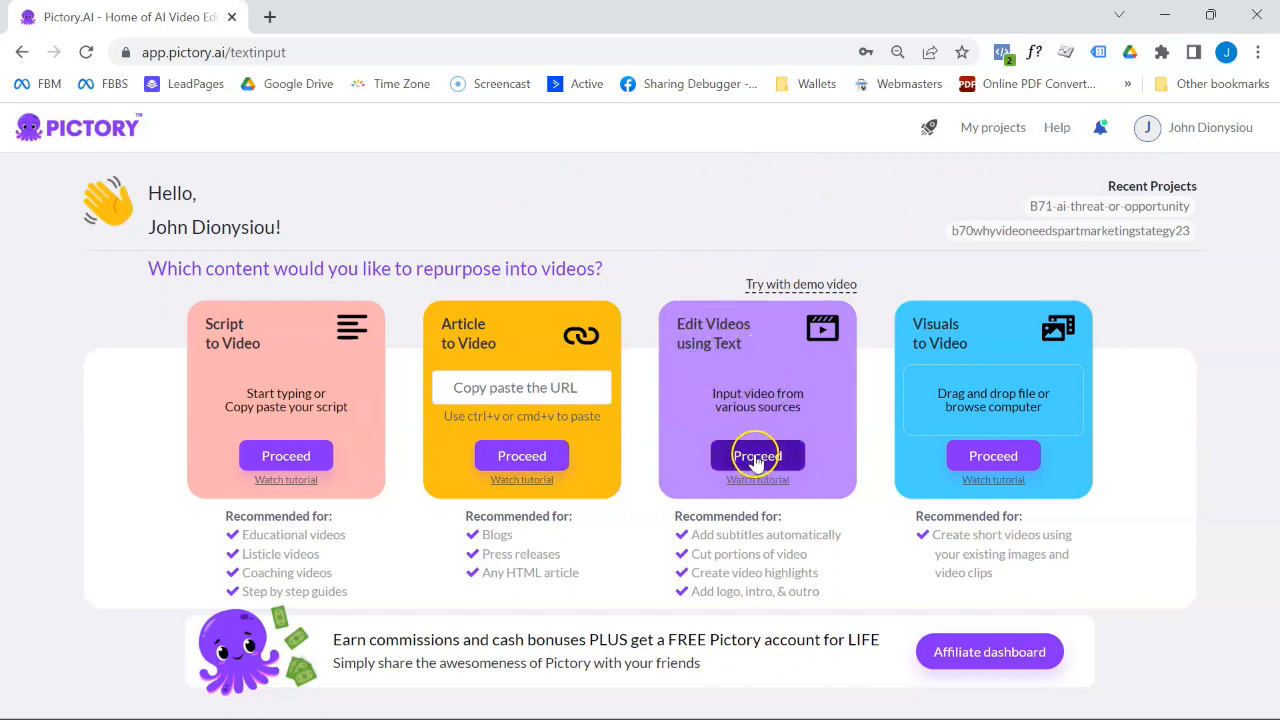
left_click(756, 456)
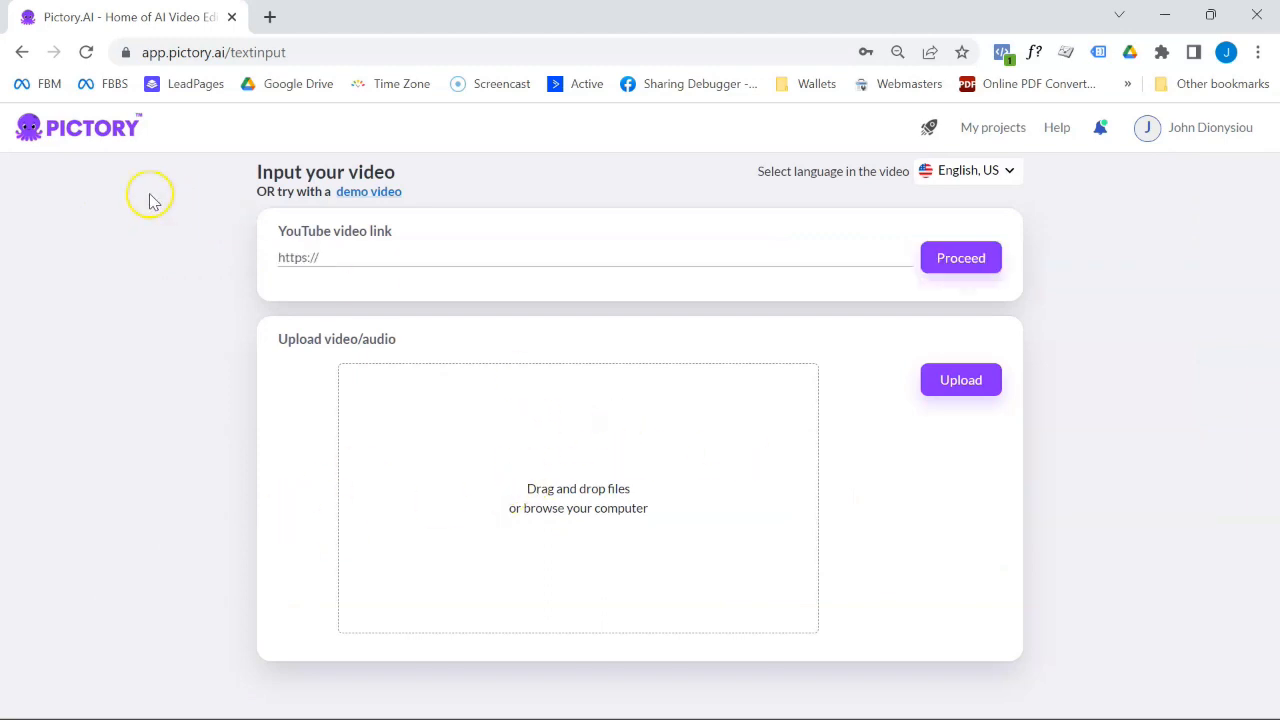
left_click(992, 128)
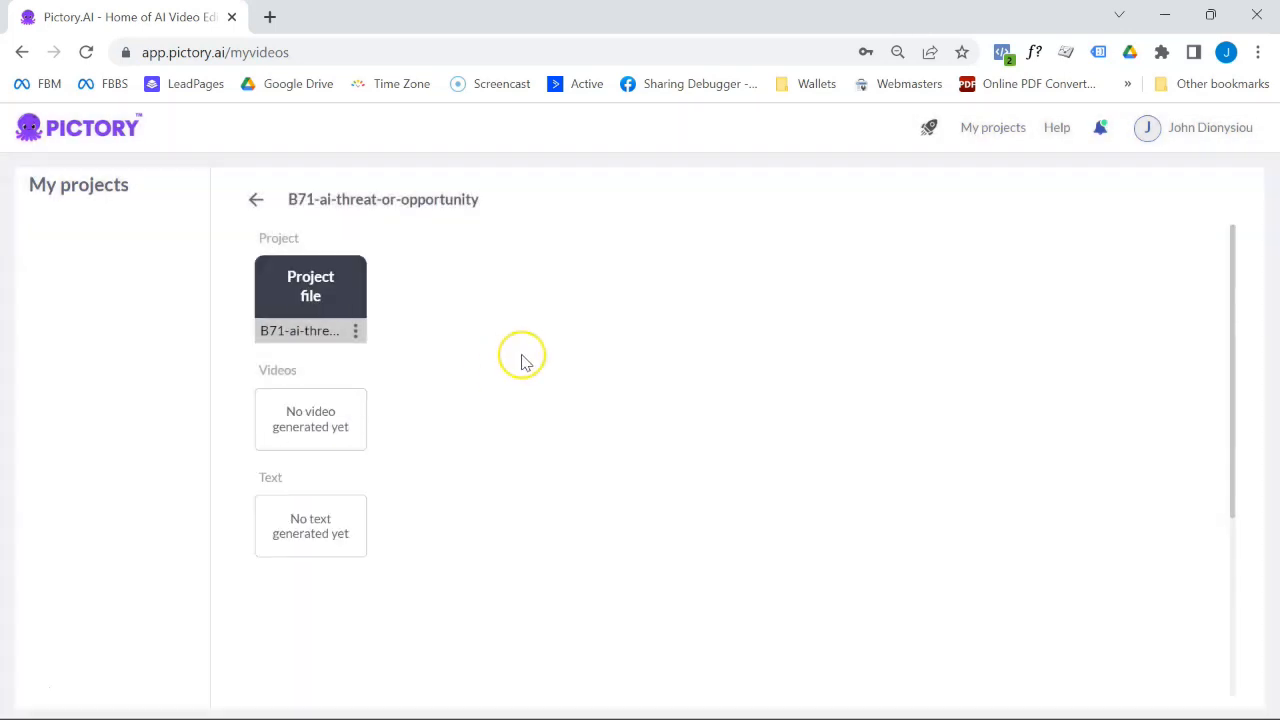
mouse_move(318, 316)
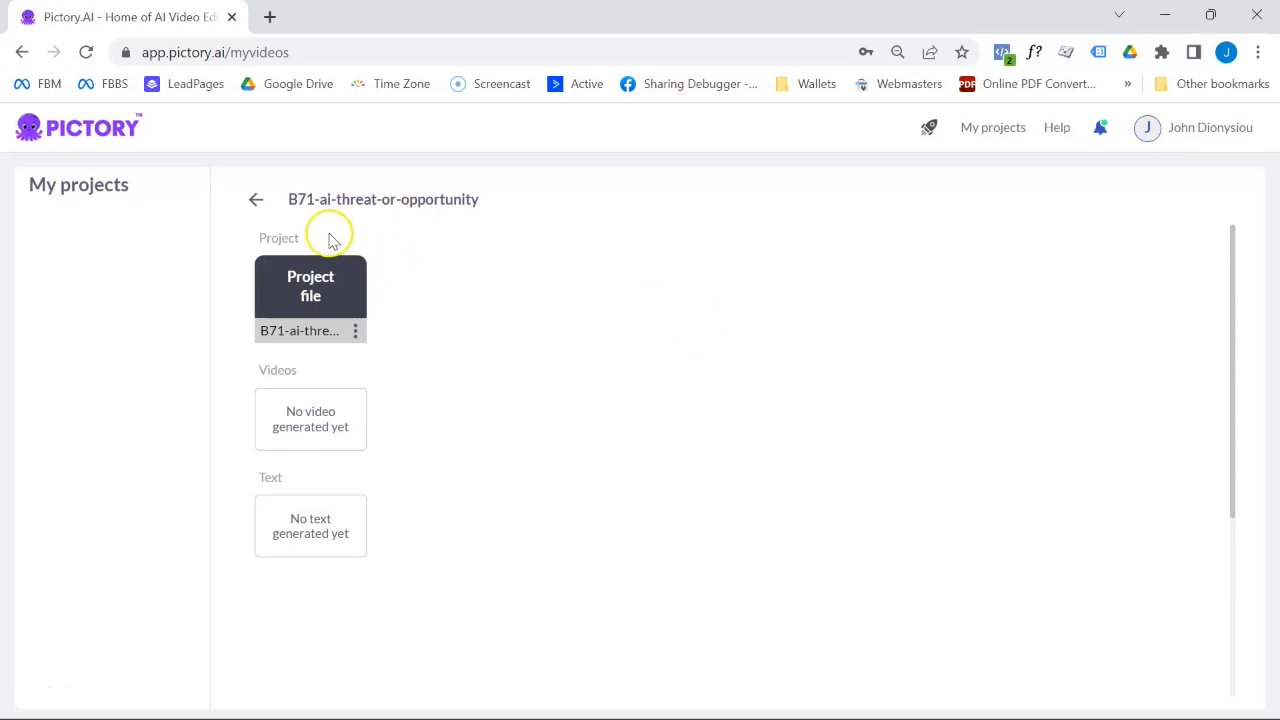
left_click(256, 200)
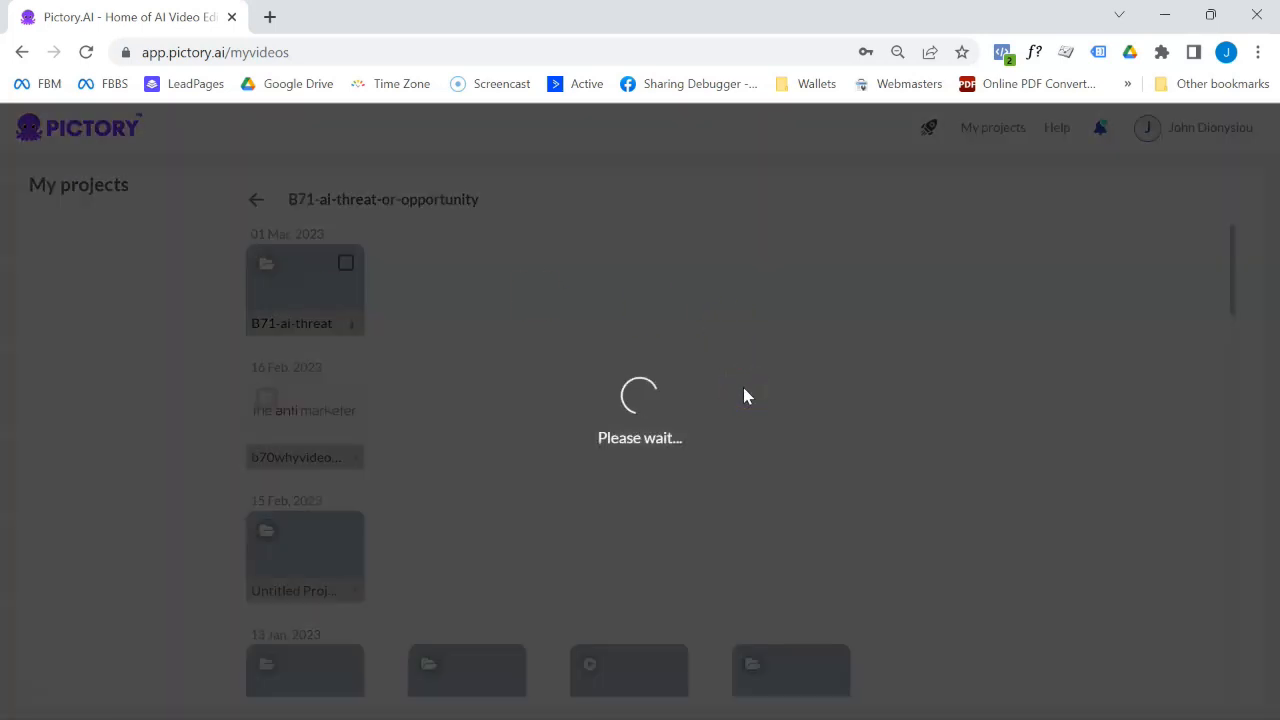
Step: Apply the default Subtitle template and load the transcript into the editor
left_click(304, 290)
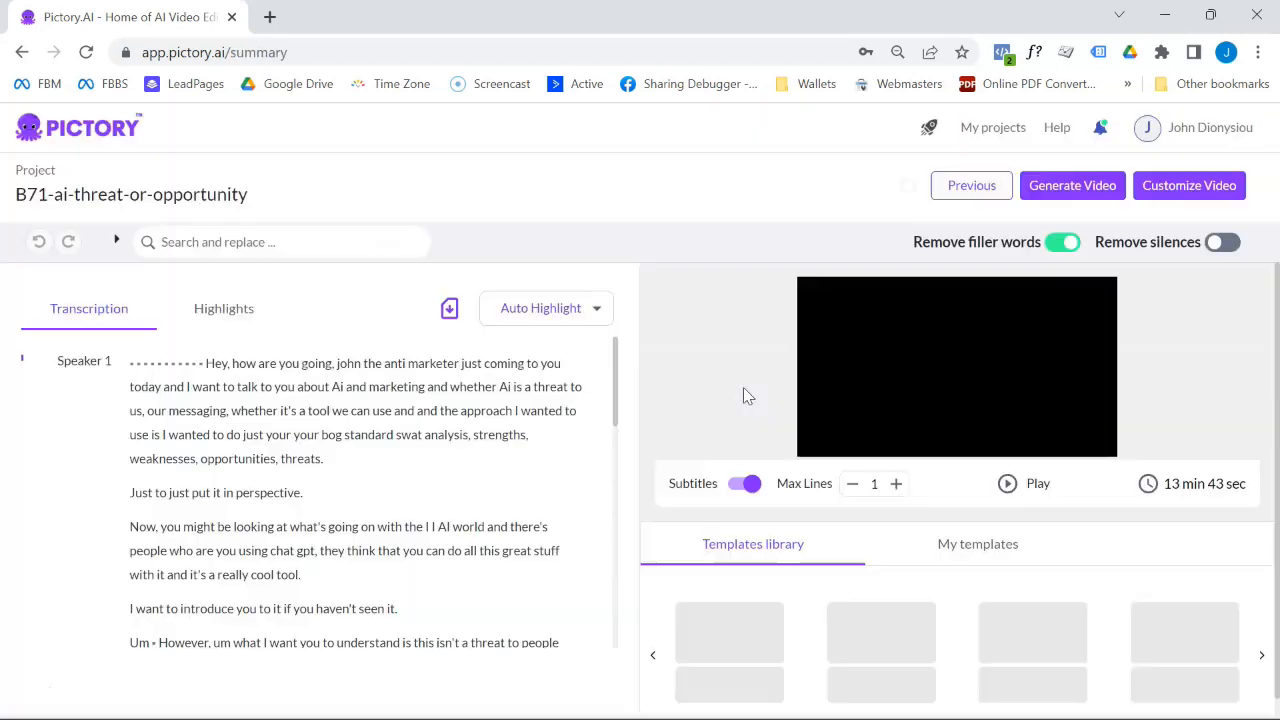
left_click(728, 620)
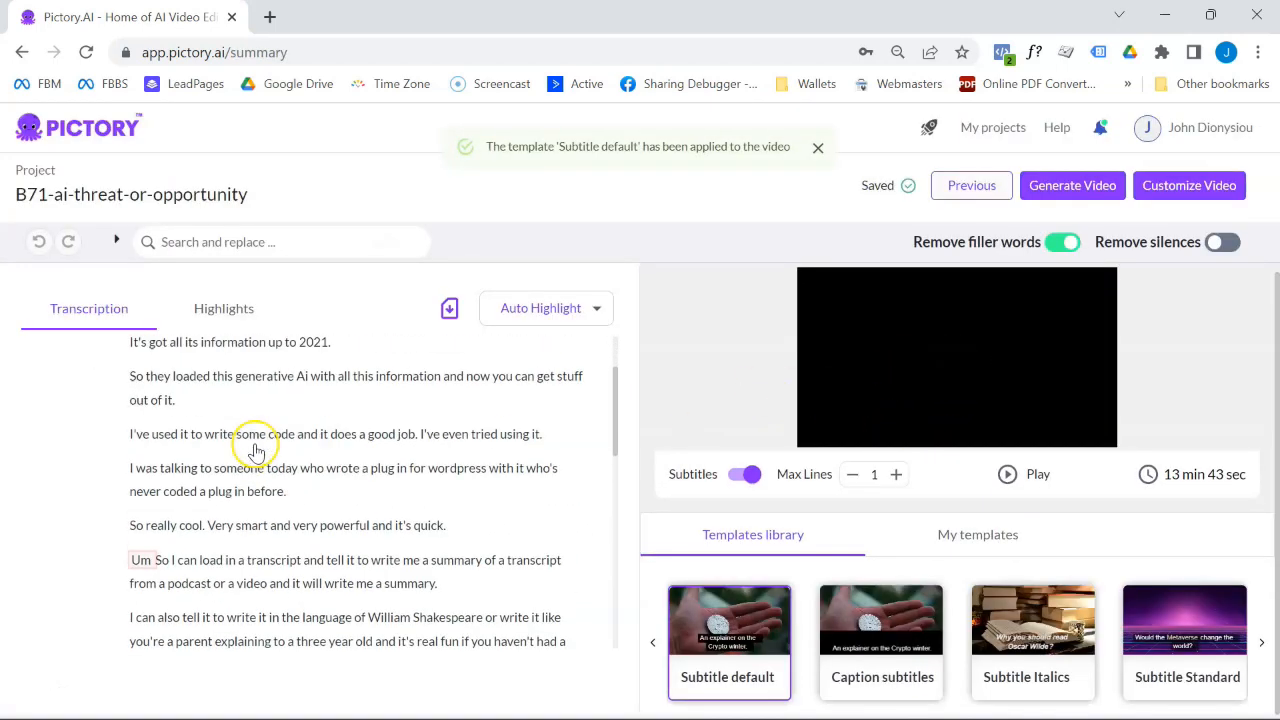
scroll("down", 3)
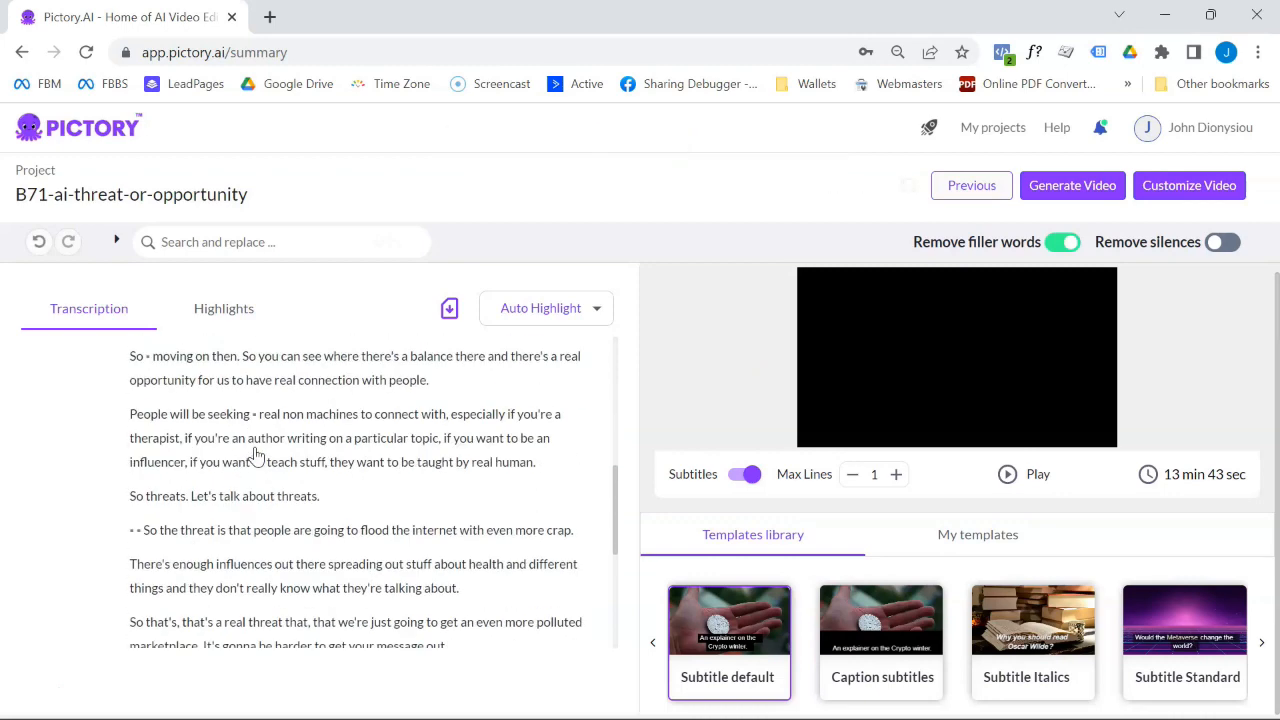
scroll("down", 3)
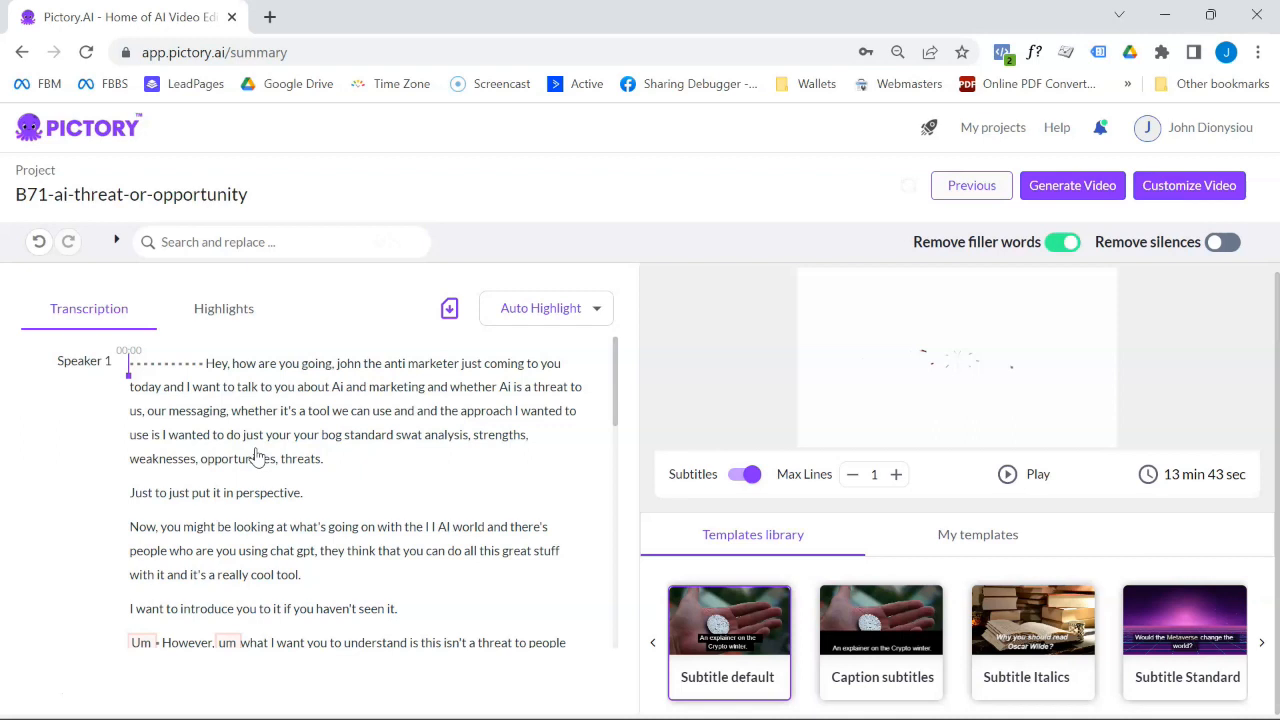
double_click(320, 410)
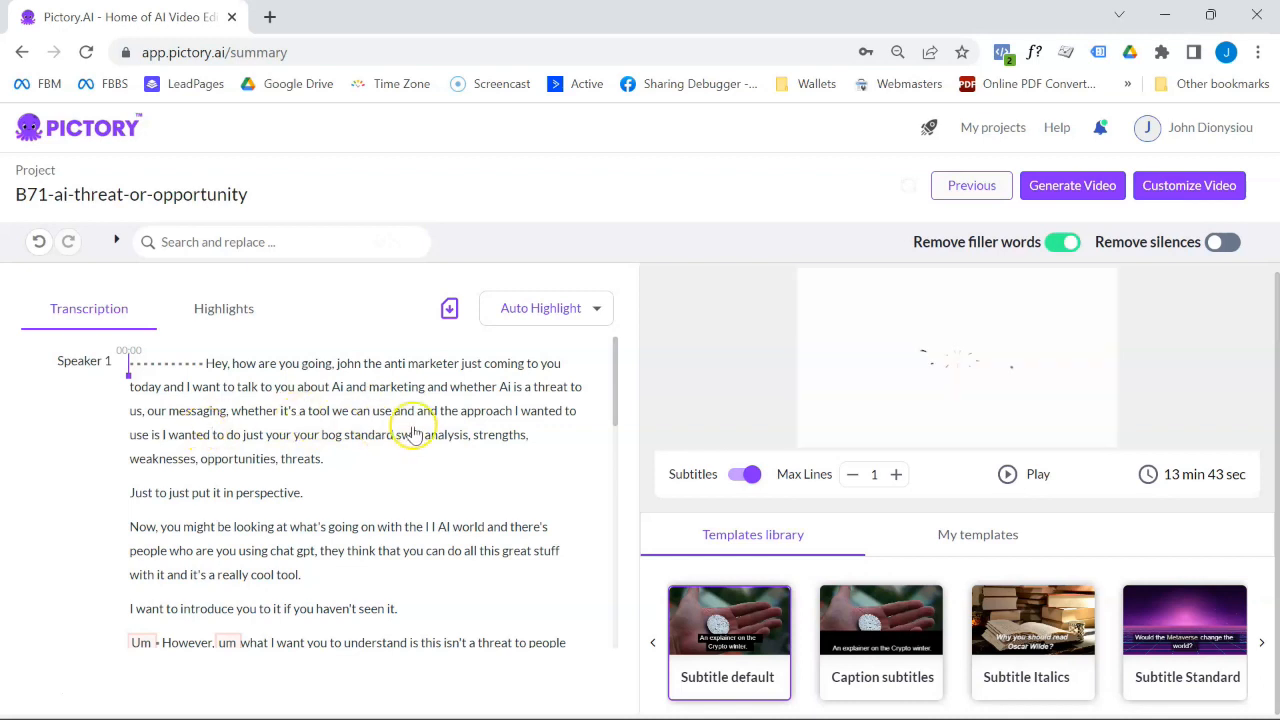
mouse_move(384, 514)
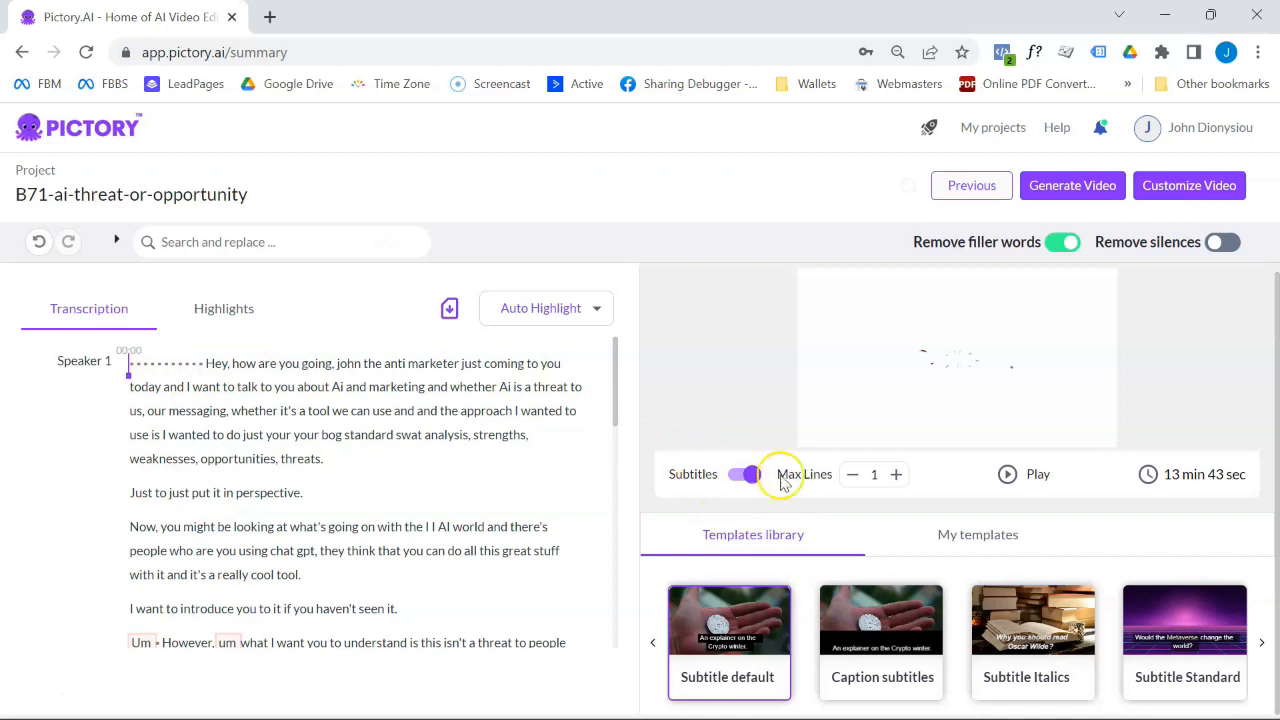
Step: Play the talking-head preview with subtitles, then pause it
left_click(1008, 474)
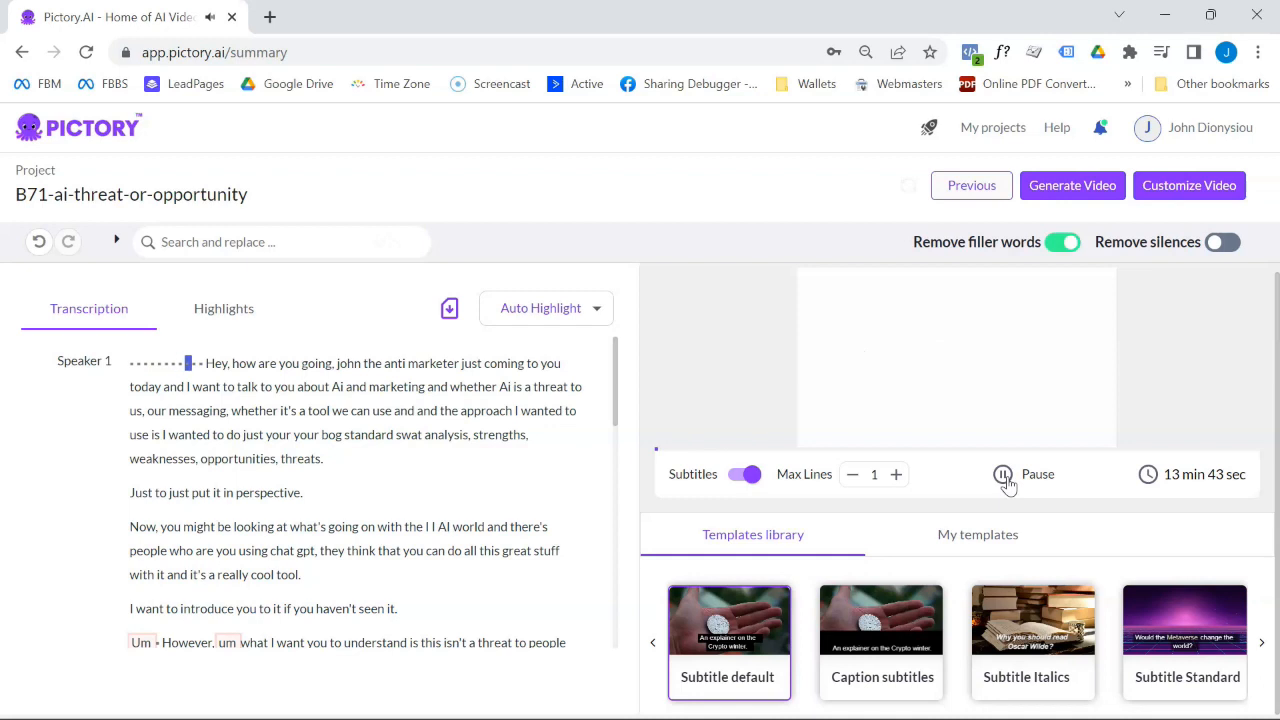
left_click(1002, 474)
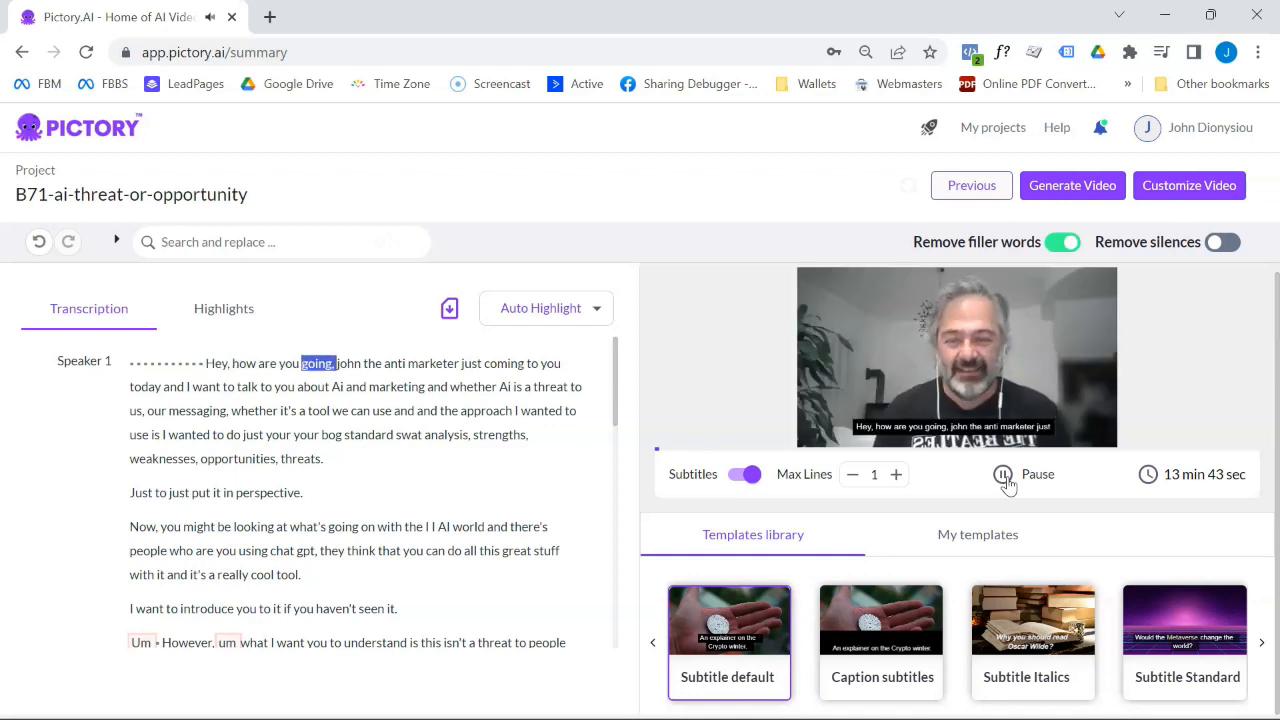
left_click(1004, 474)
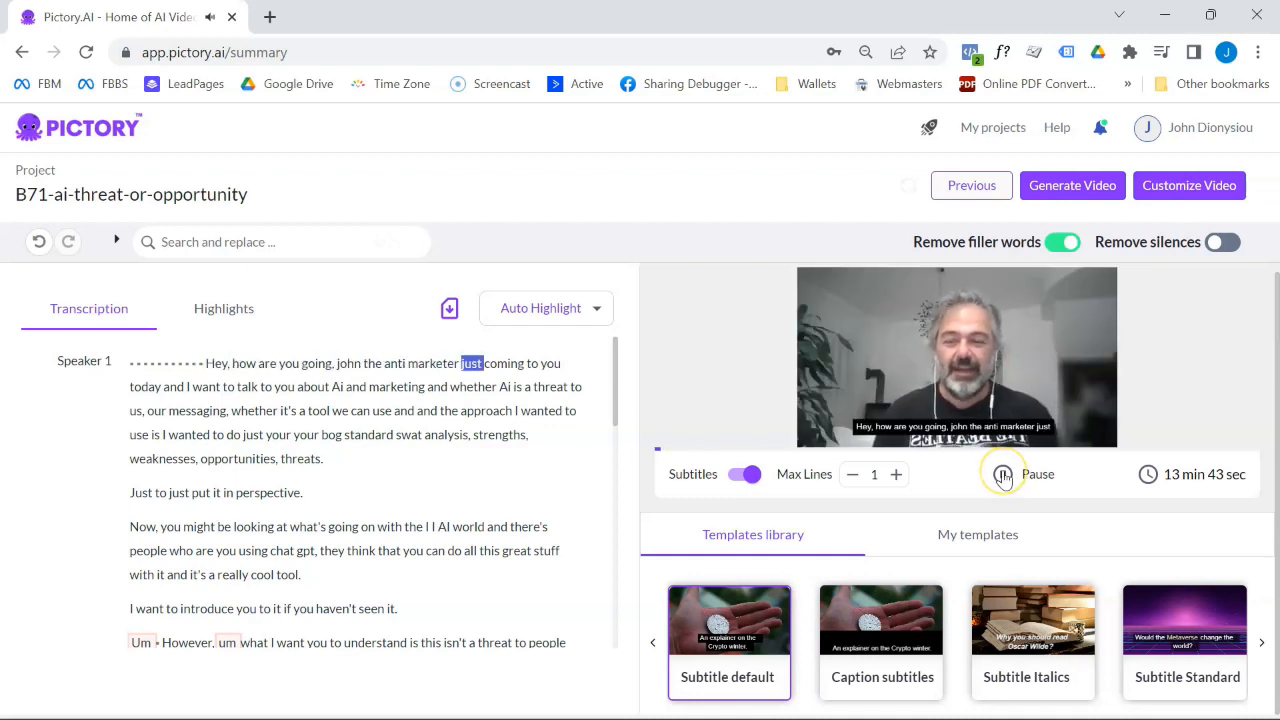
left_click(1004, 474)
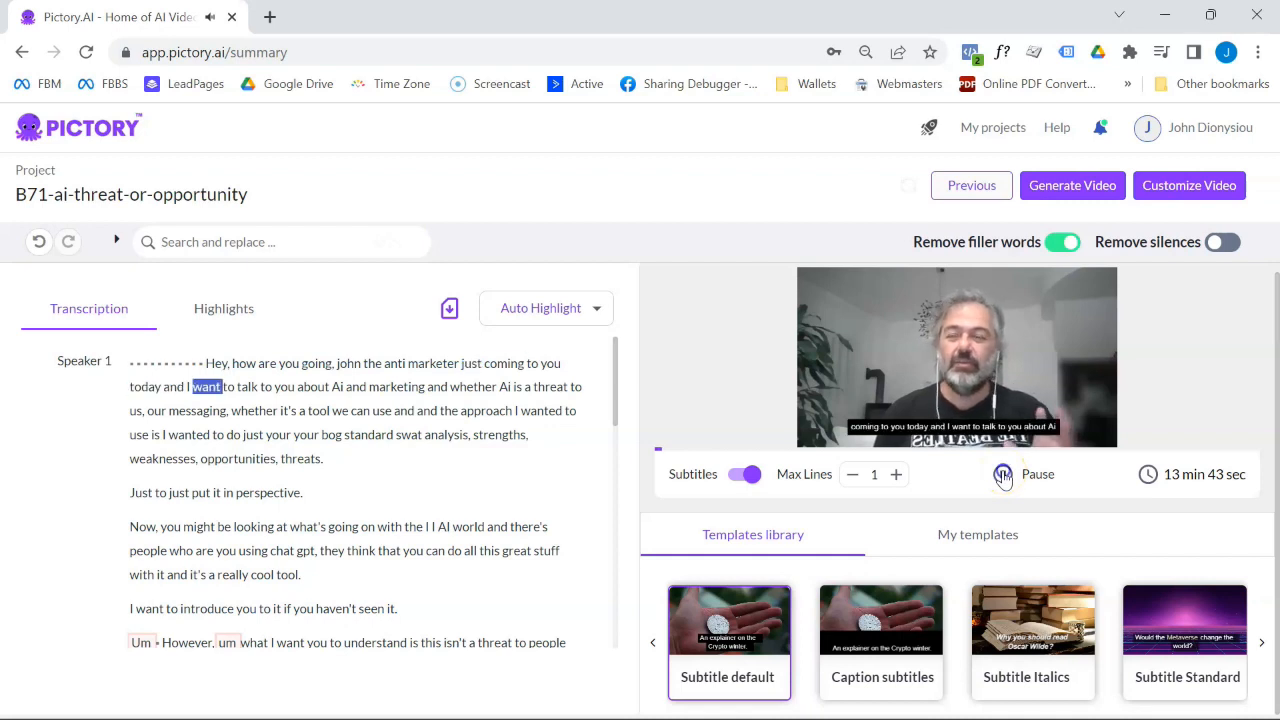
left_click(1004, 474)
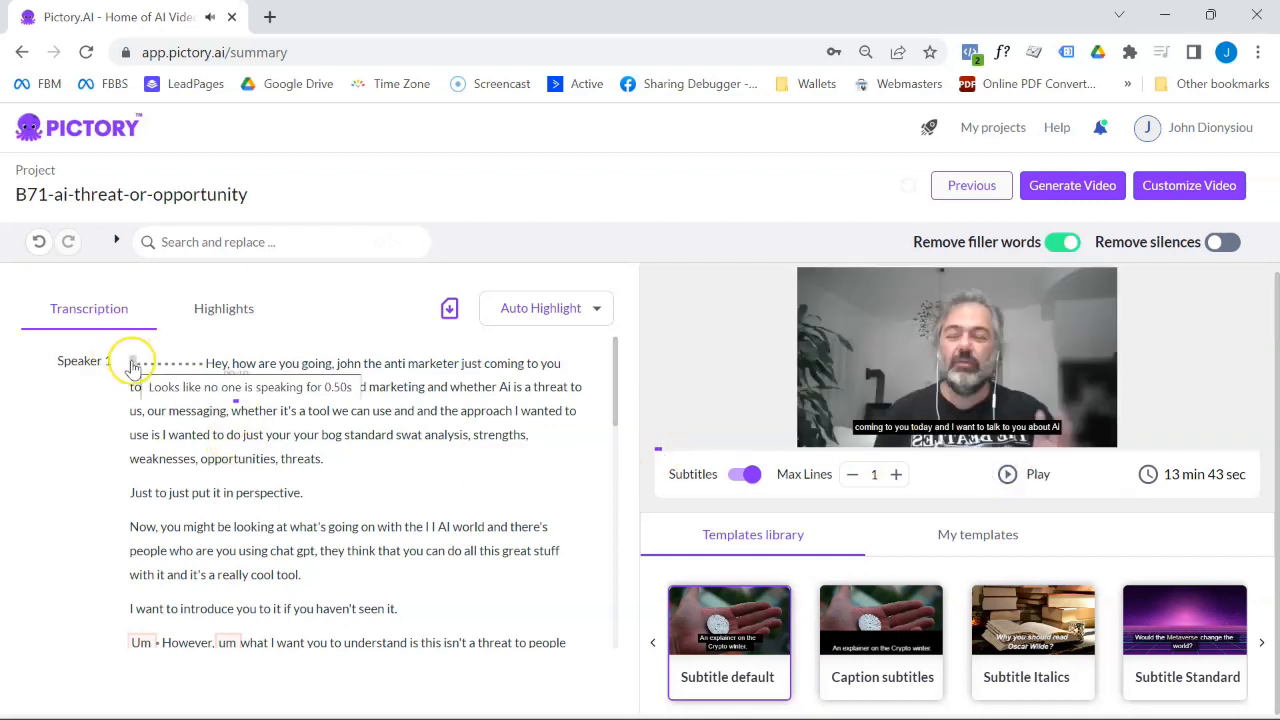
Step: Select the opening greeting through 'today and' and delete it from the video
left_click(164, 364)
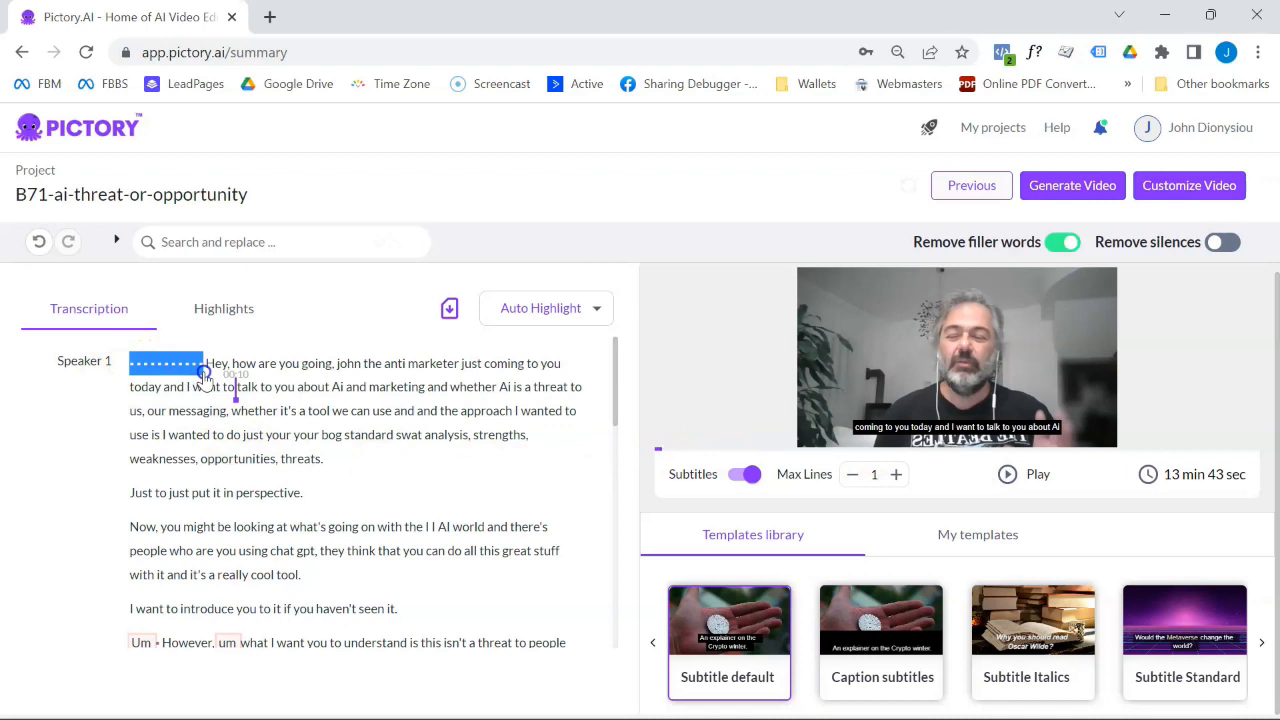
left_click_drag(204, 364, 344, 364)
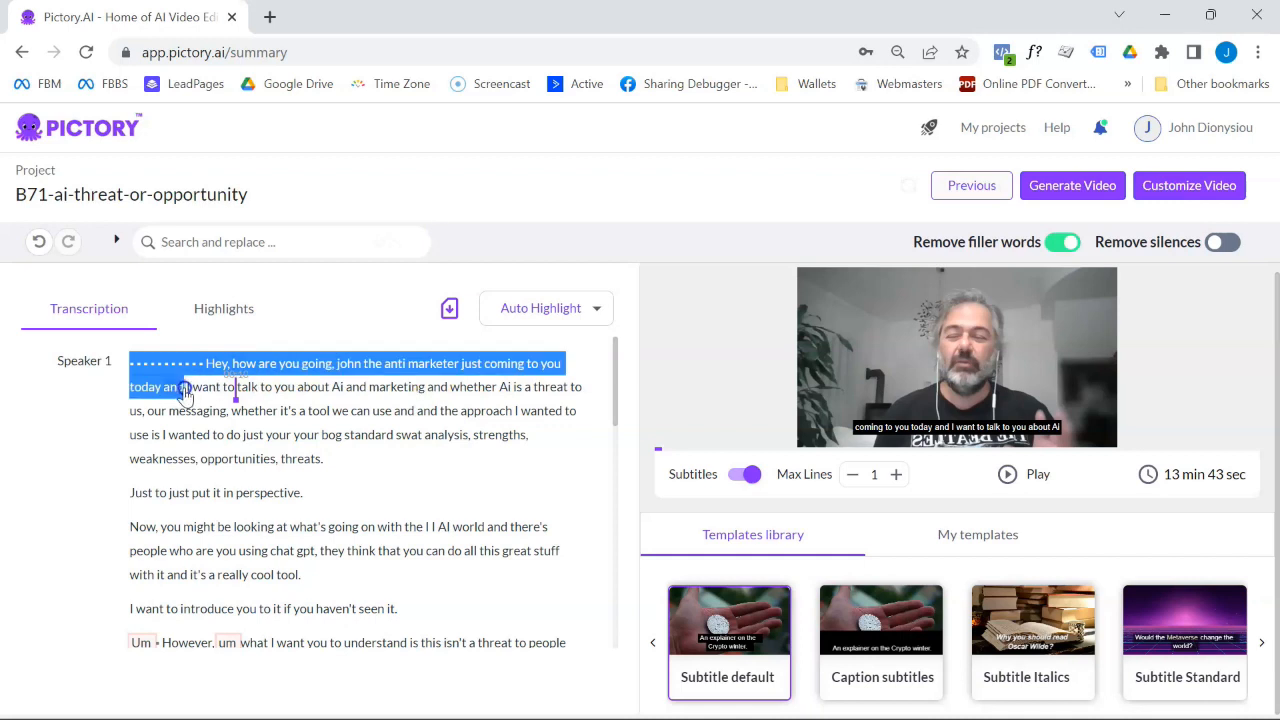
right_click(184, 390)
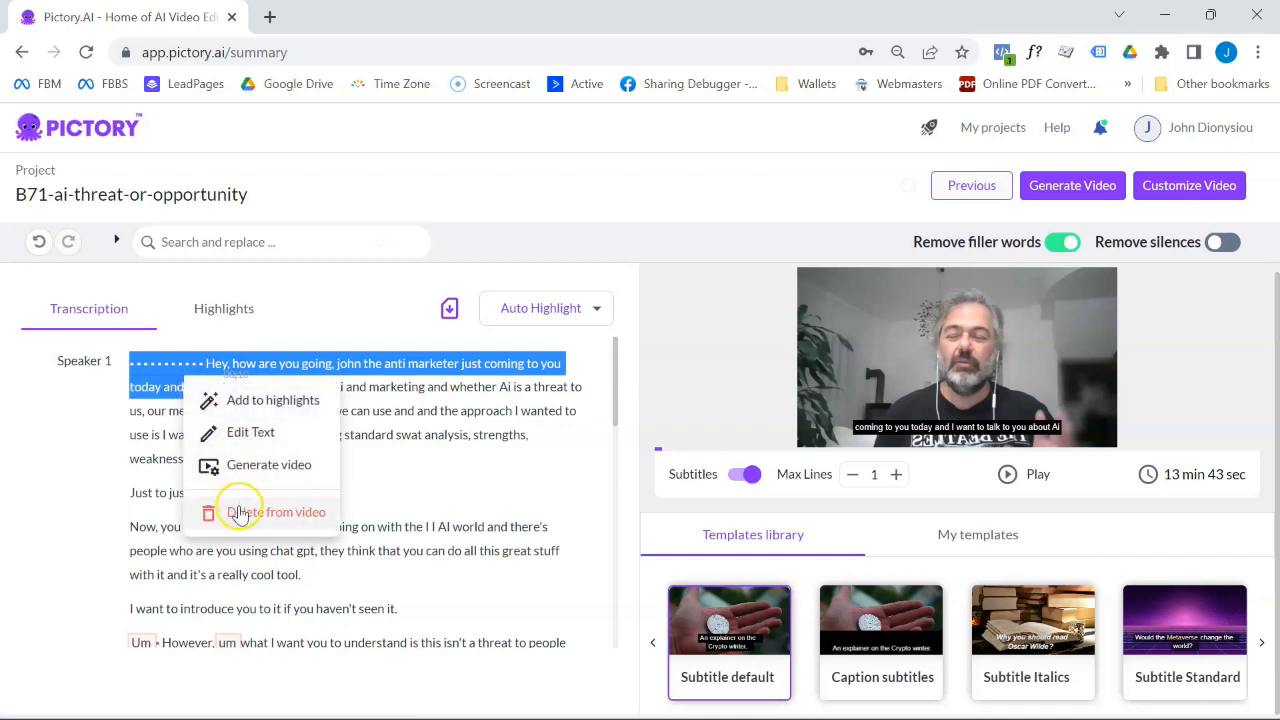
left_click(276, 512)
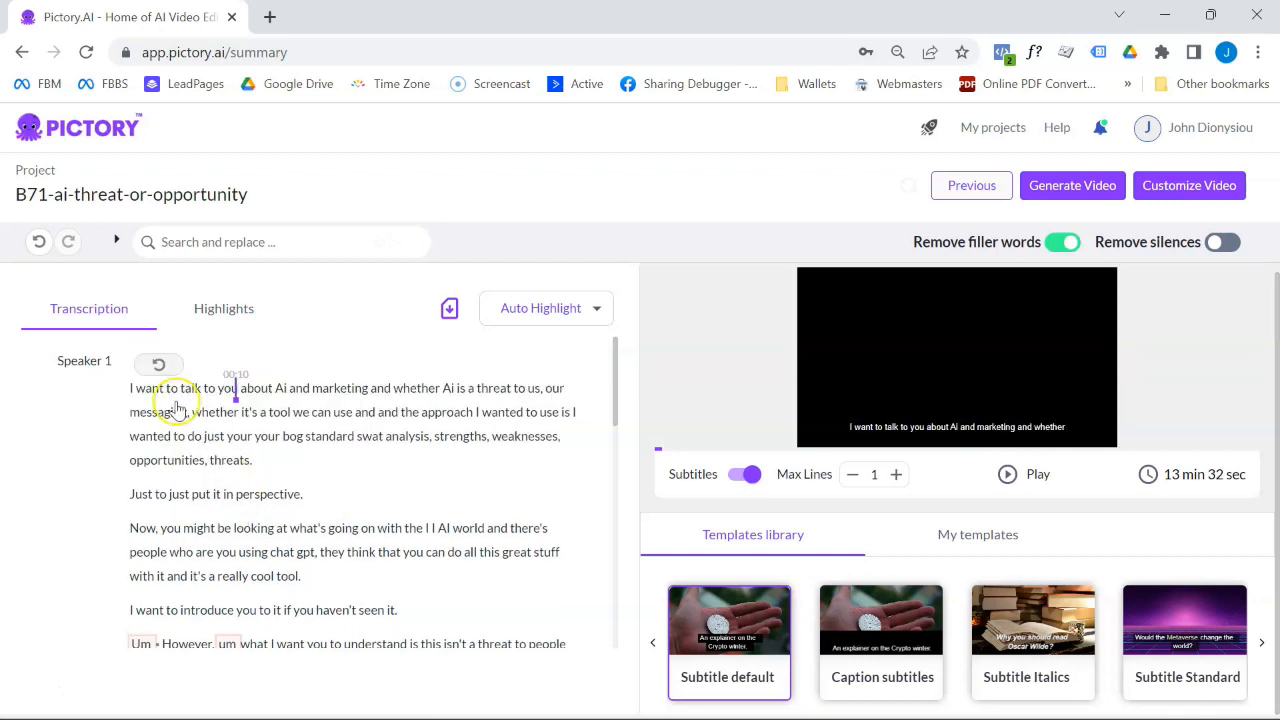
scroll("down", 3)
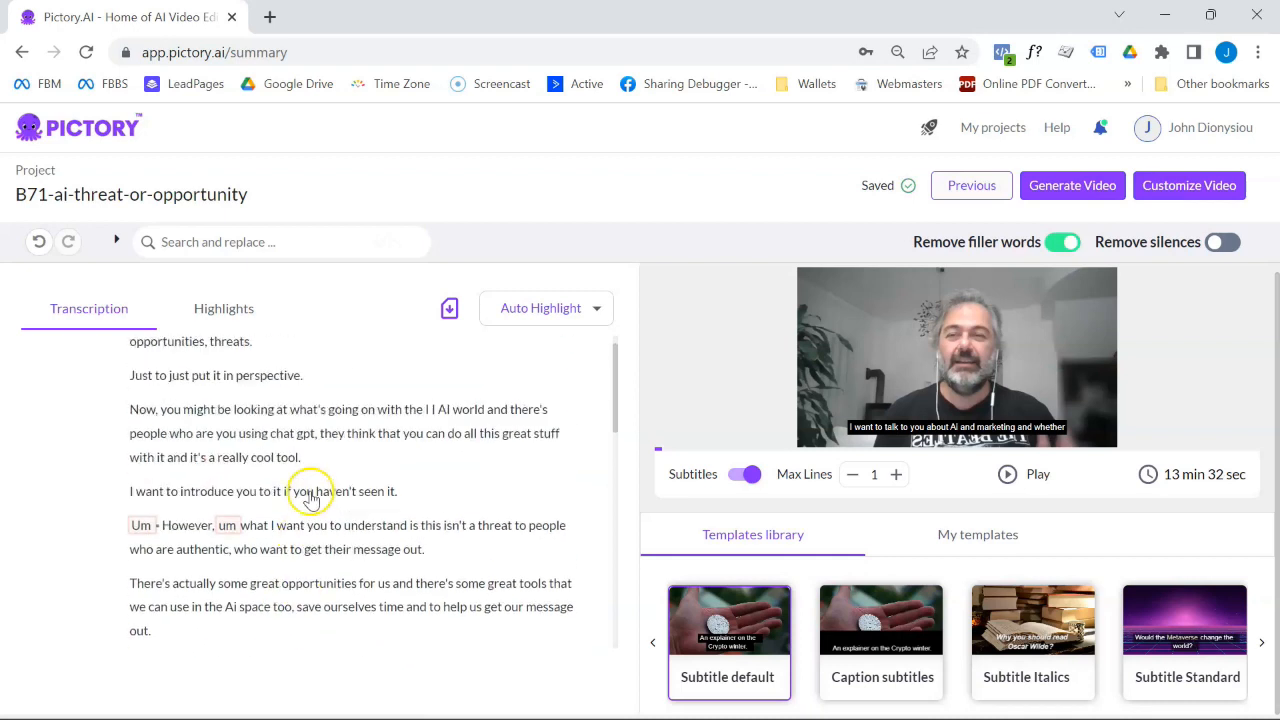
Step: Toggle Remove filler words off and on so 'Um' fillers are cut, leaving 13 min 24 sec
left_click(1062, 242)
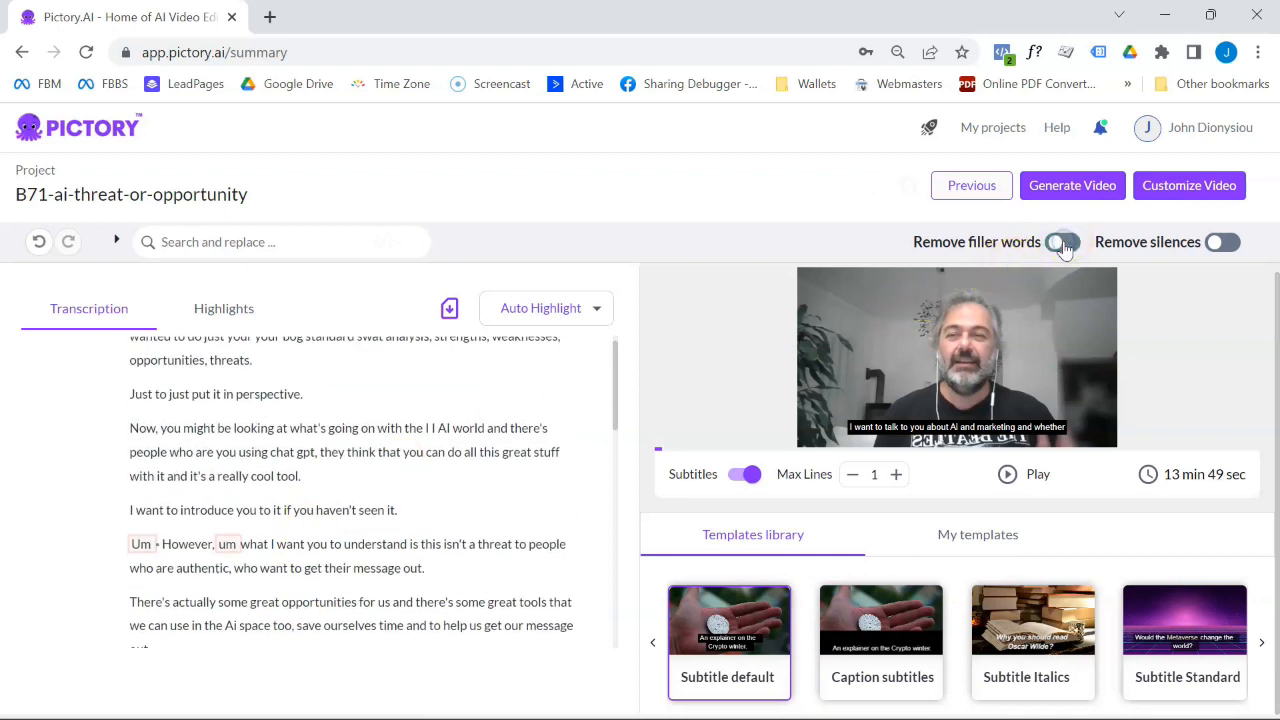
left_click(1062, 242)
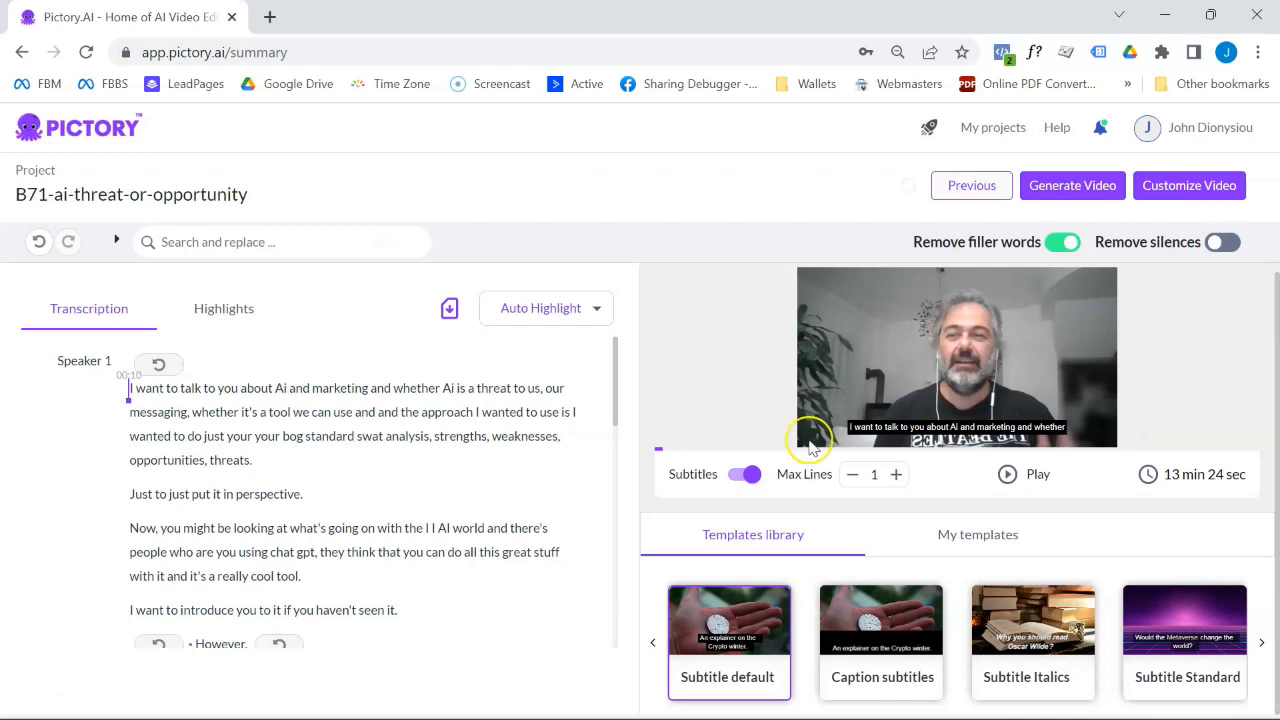
mouse_move(614, 482)
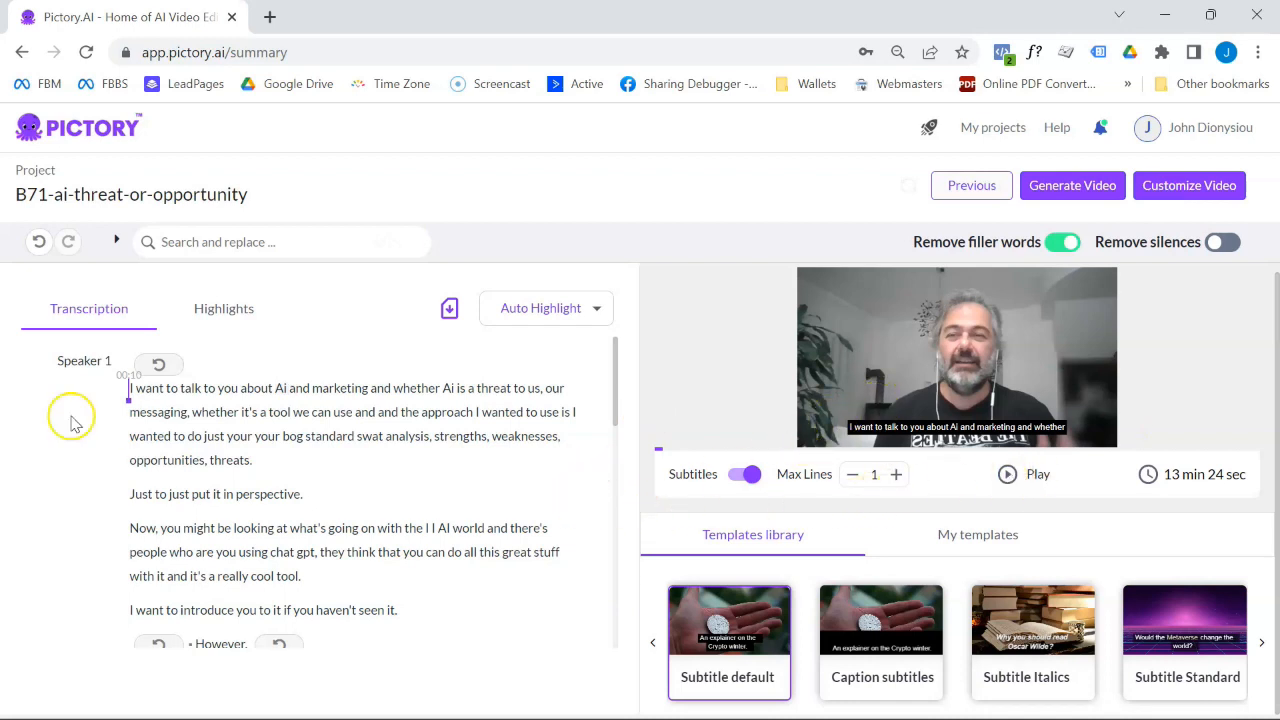
mouse_move(424, 464)
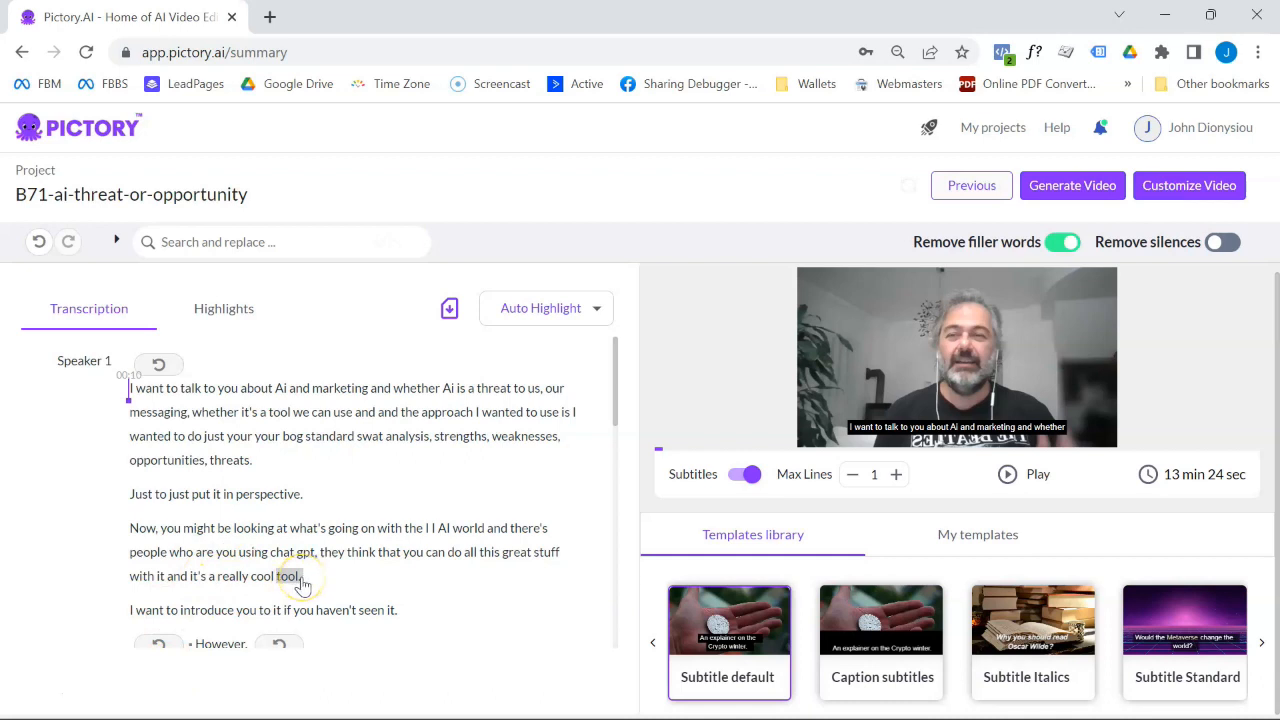
mouse_move(378, 498)
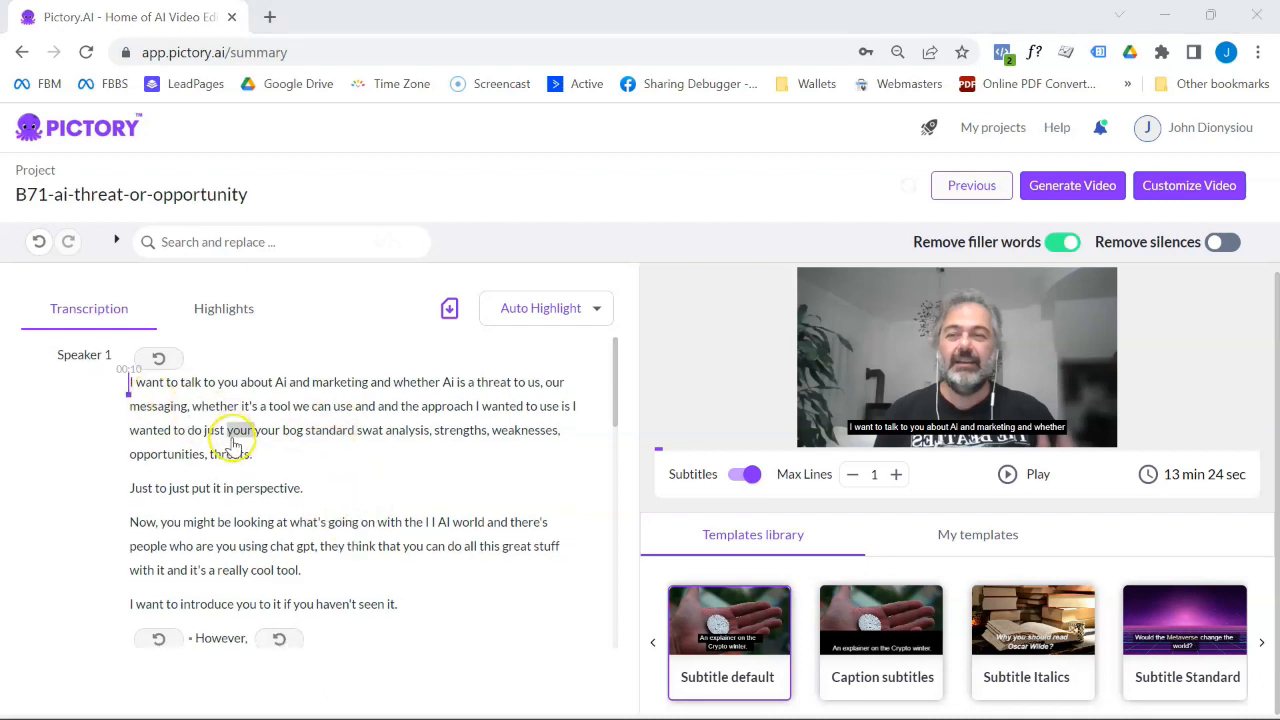
Step: Delete long unwanted transcript passages, shrinking the recording to about 1 min 22 sec
scroll("down", 3)
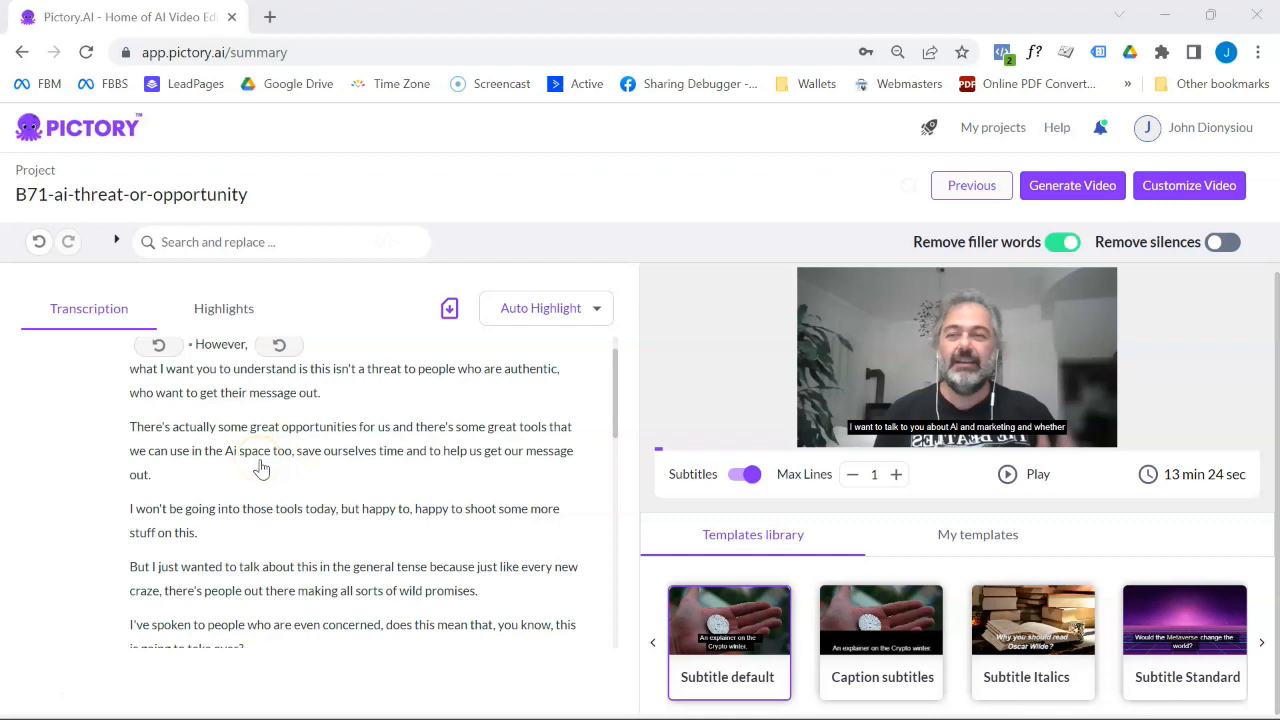
double_click(320, 426)
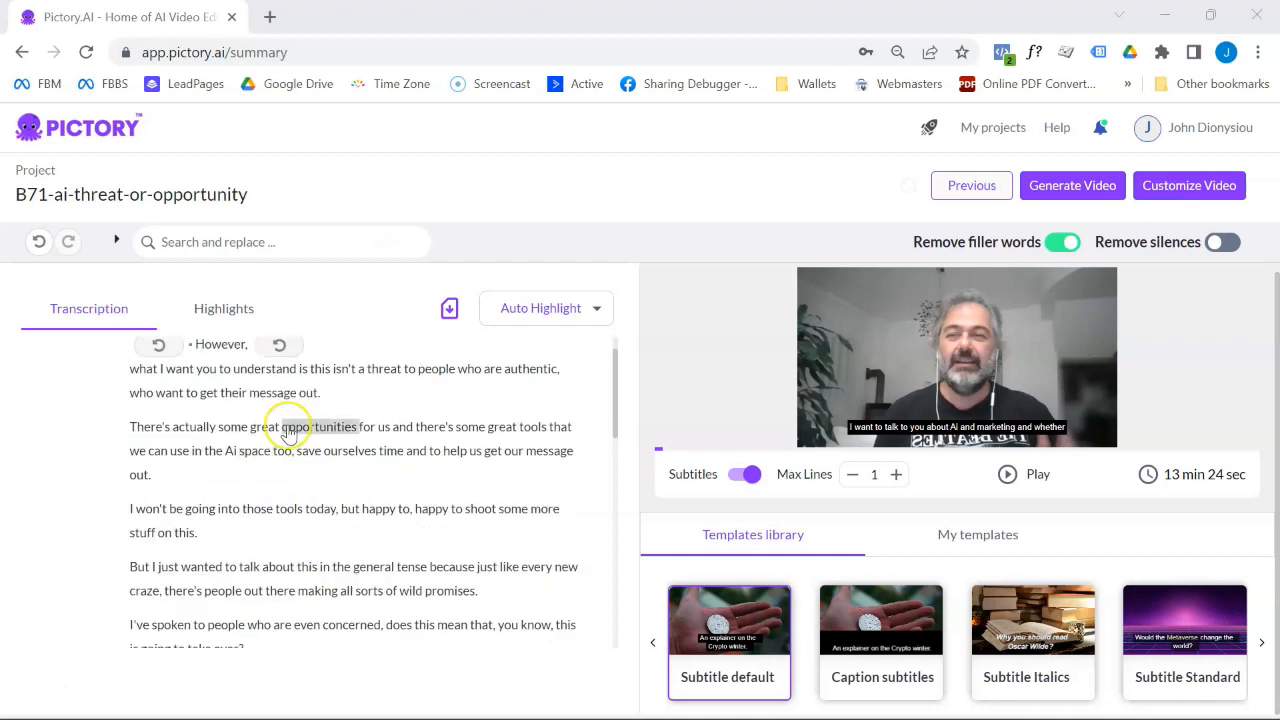
scroll("down", 3)
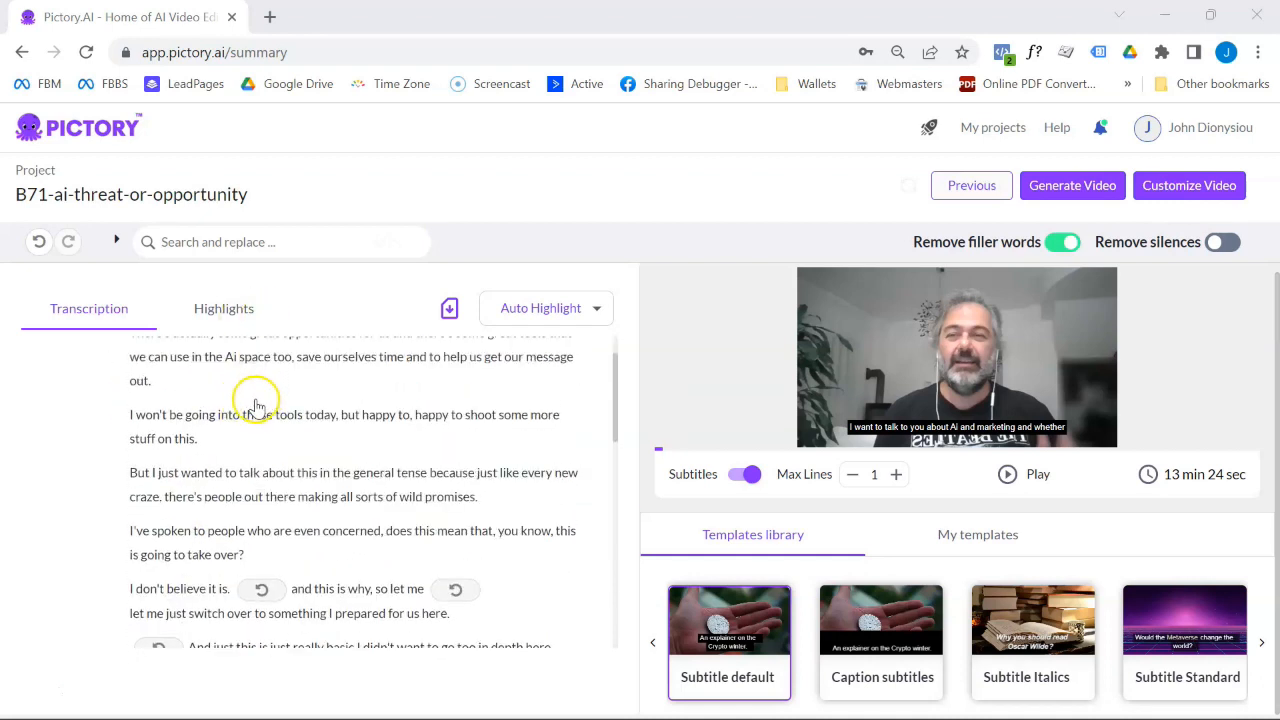
scroll("down", 3)
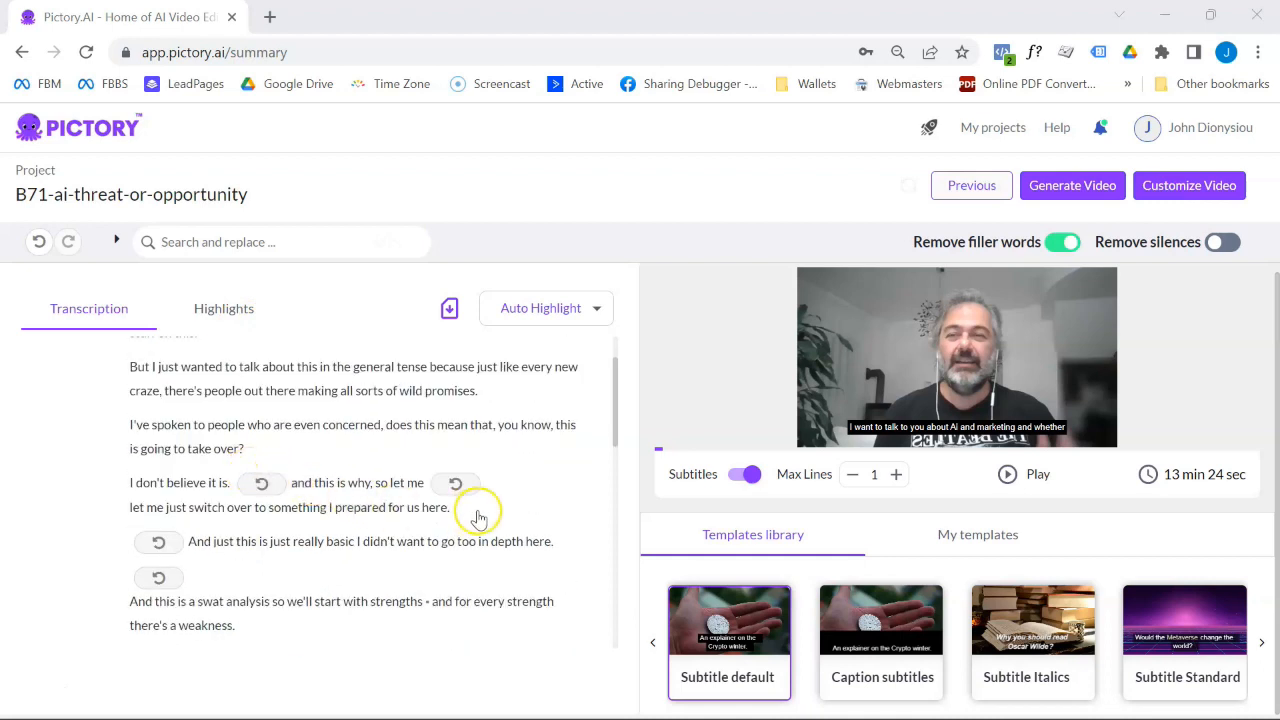
mouse_move(172, 520)
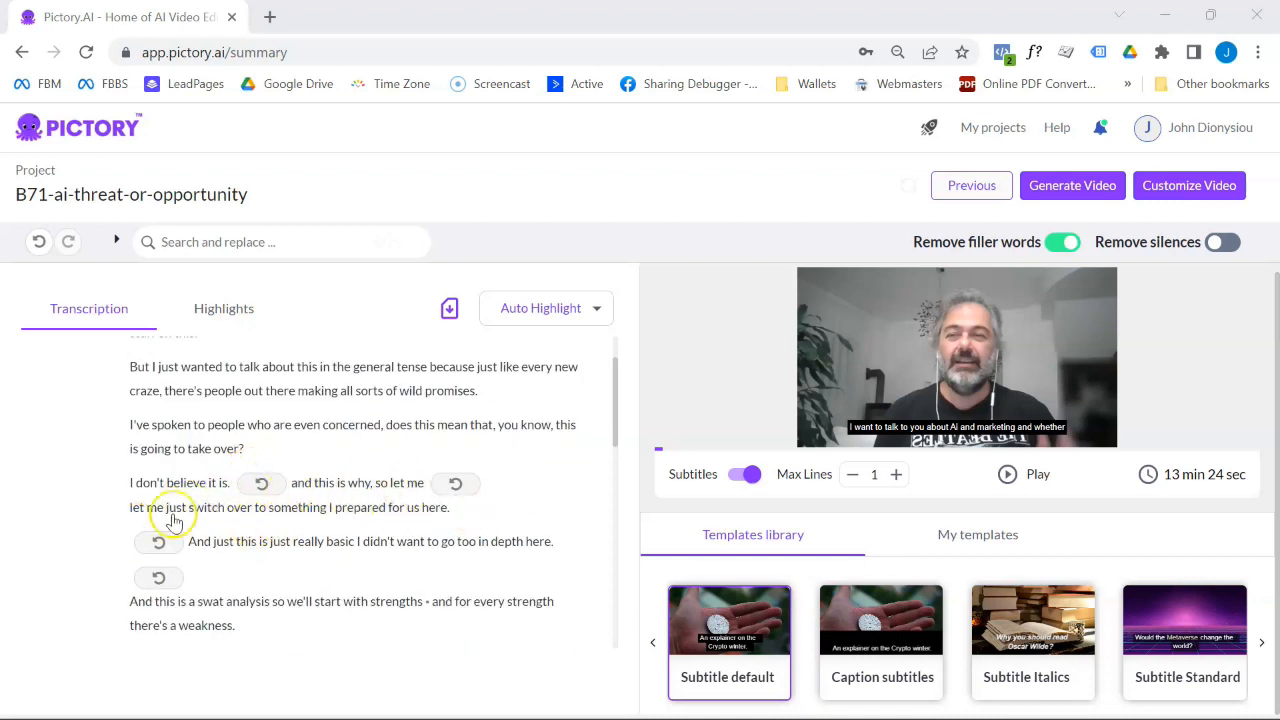
mouse_move(348, 496)
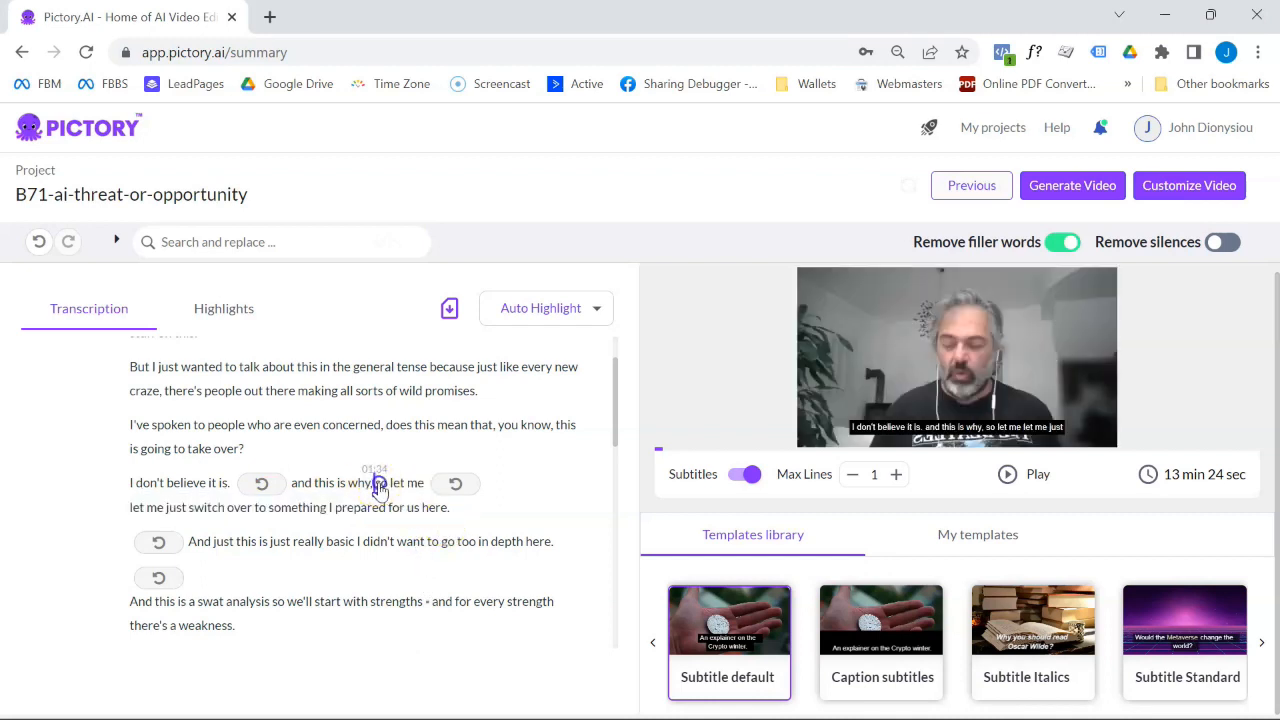
scroll("down", 3)
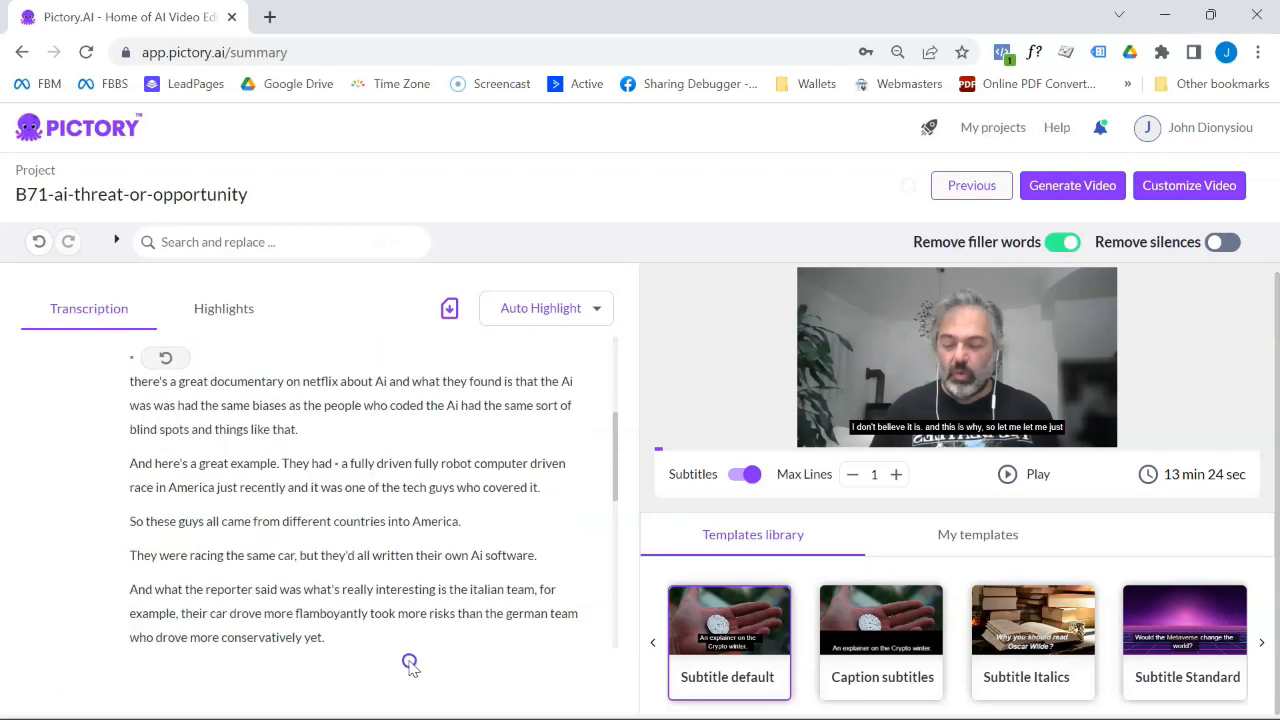
scroll("down", 3)
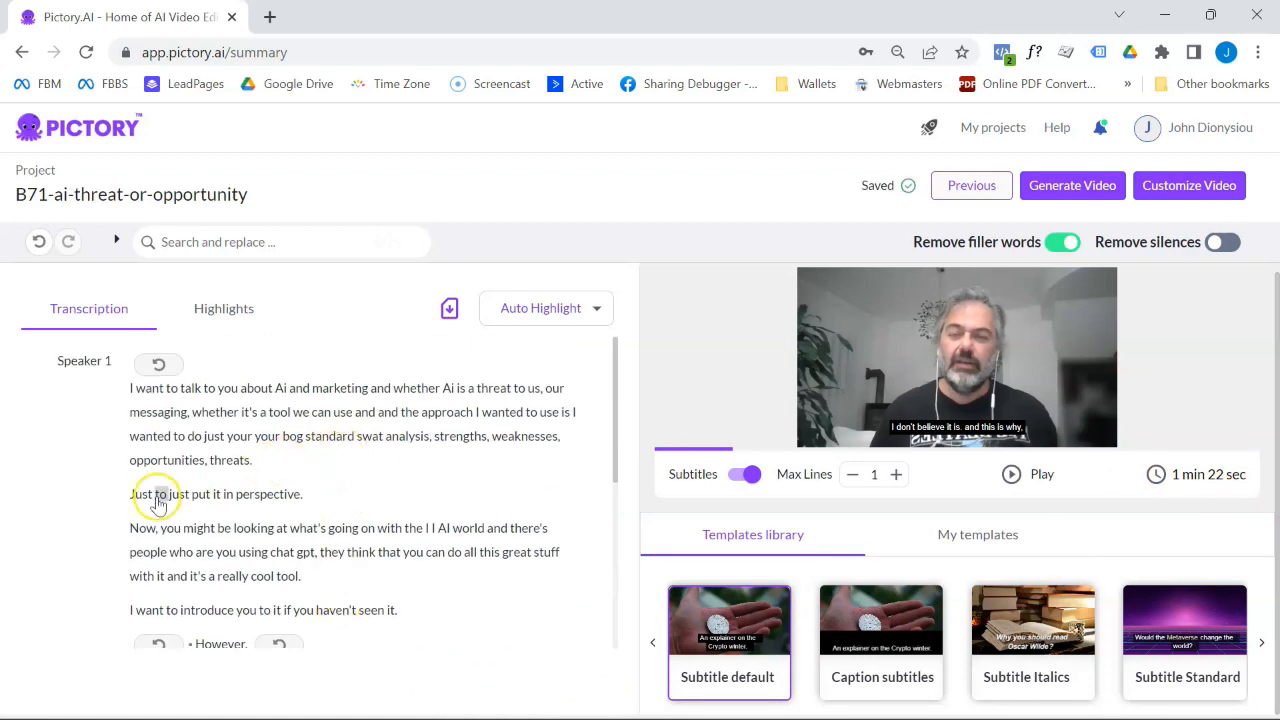
Step: Cut further phrases such as 'swat' until the duration counter reads 57 sec
scroll("down", 3)
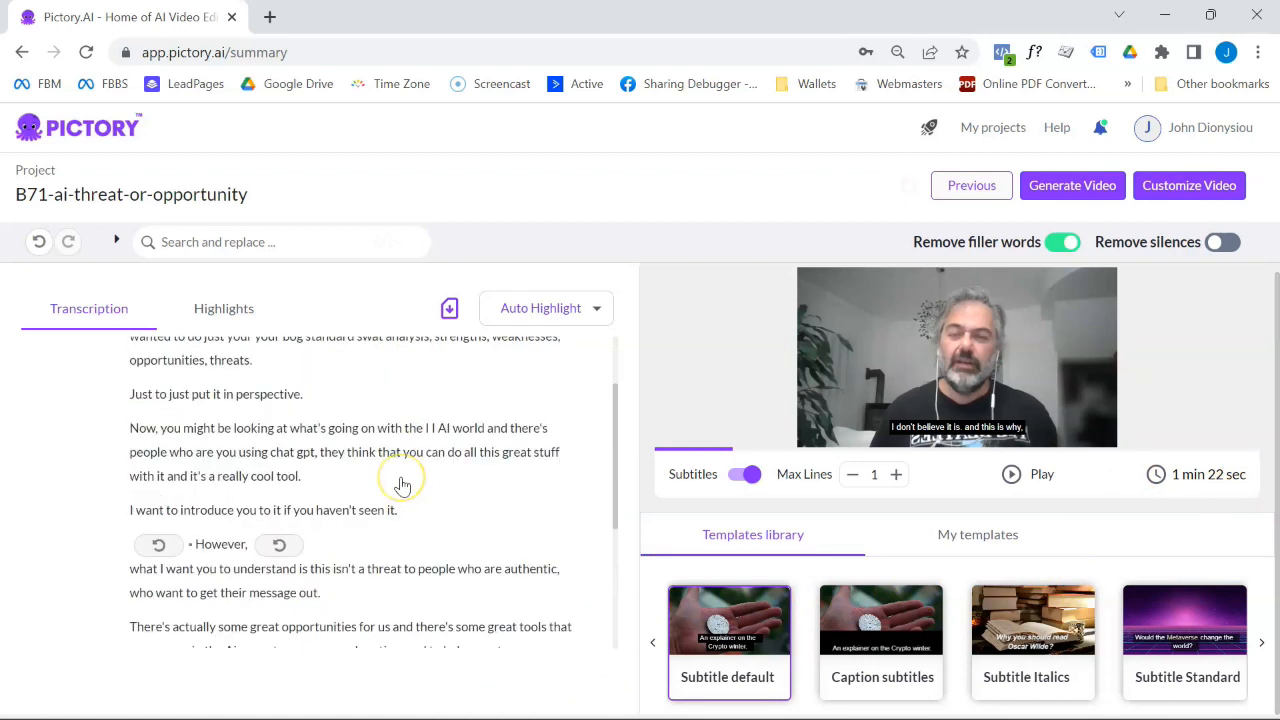
scroll("down", 3)
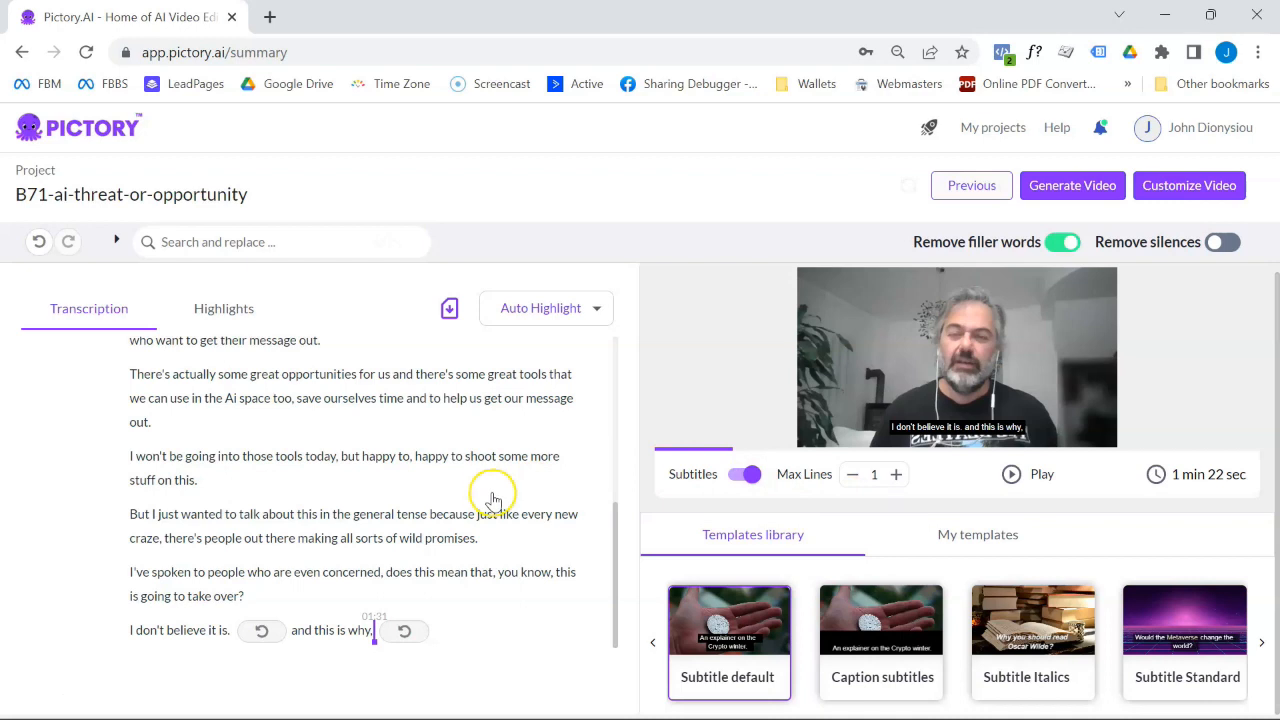
mouse_move(400, 442)
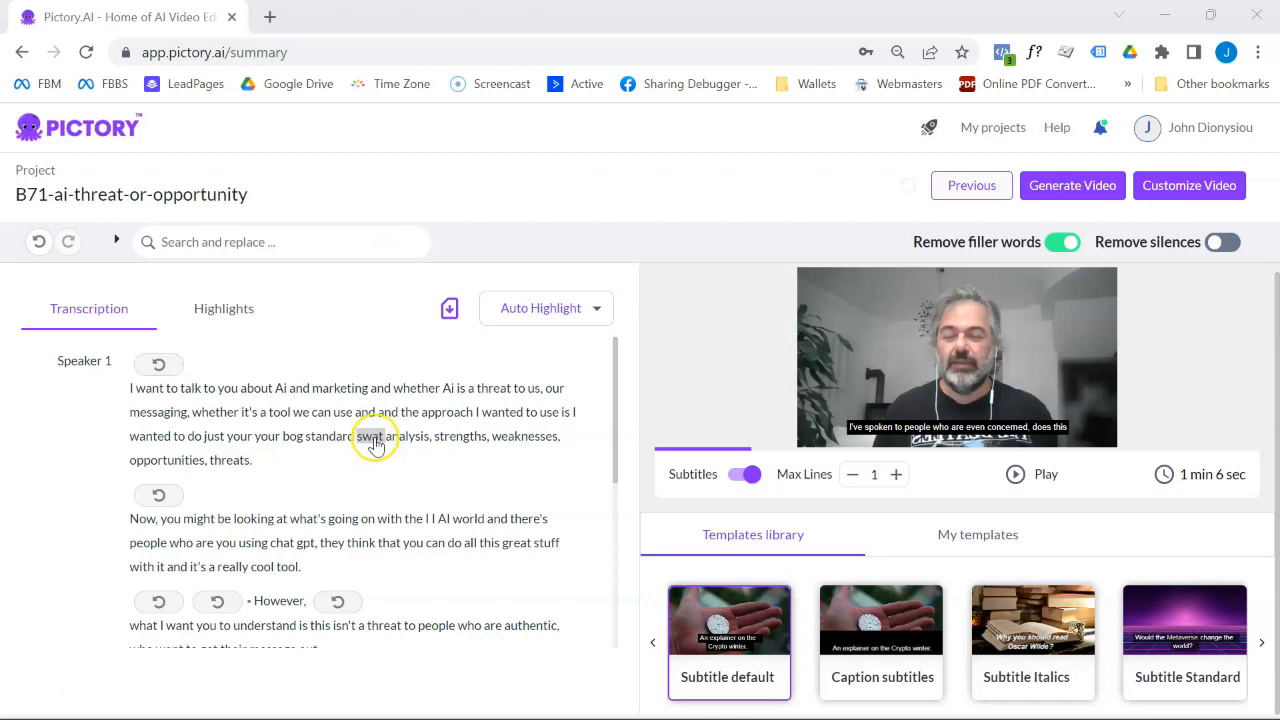
left_click(376, 436)
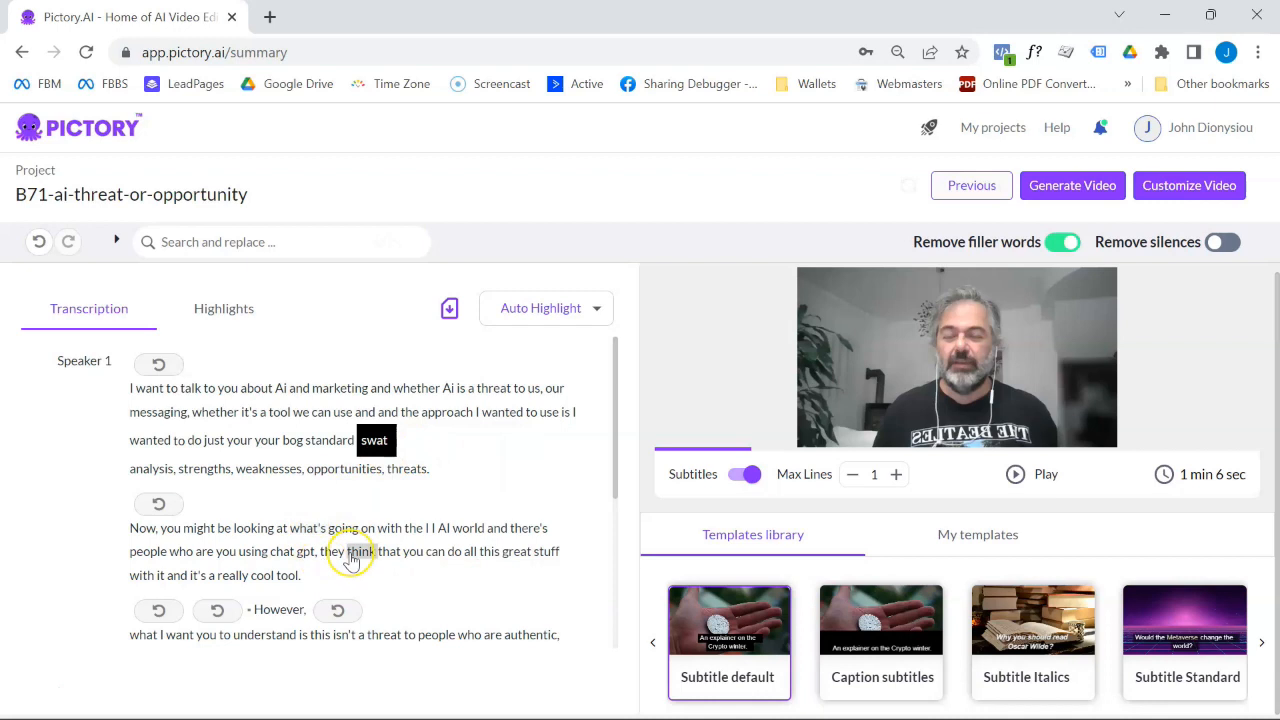
mouse_move(380, 576)
type("o")
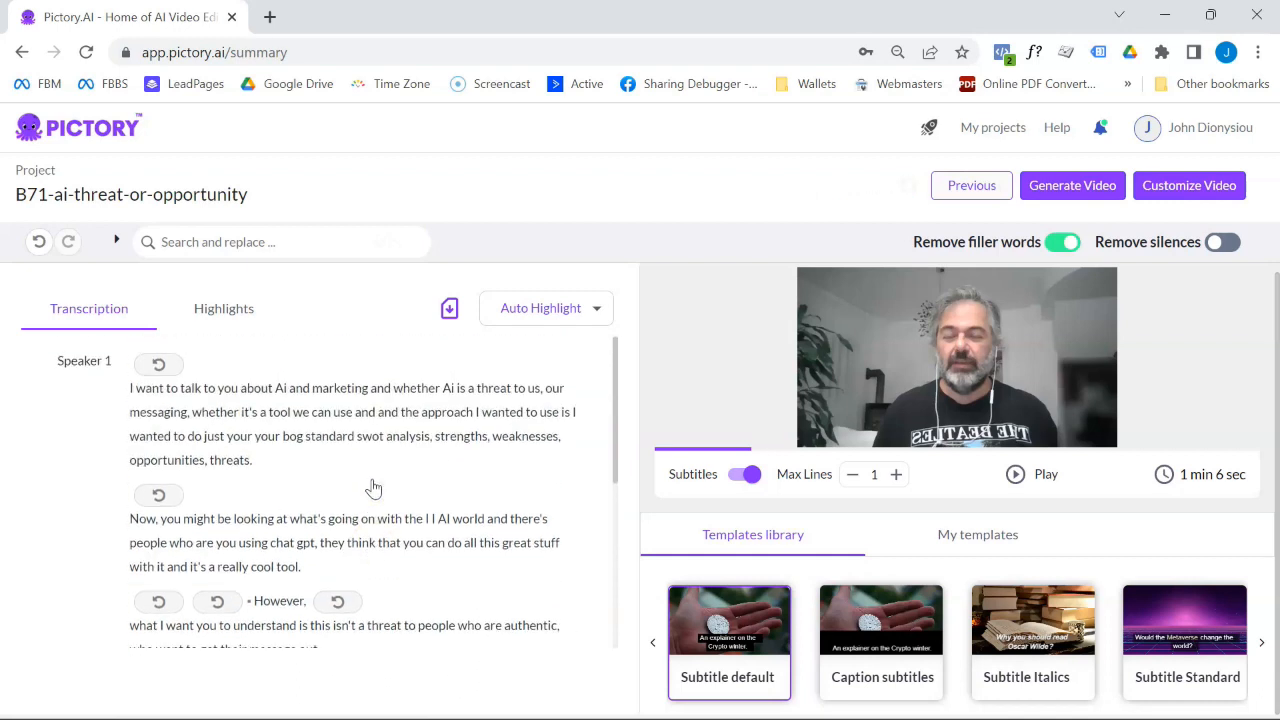
scroll("down", 3)
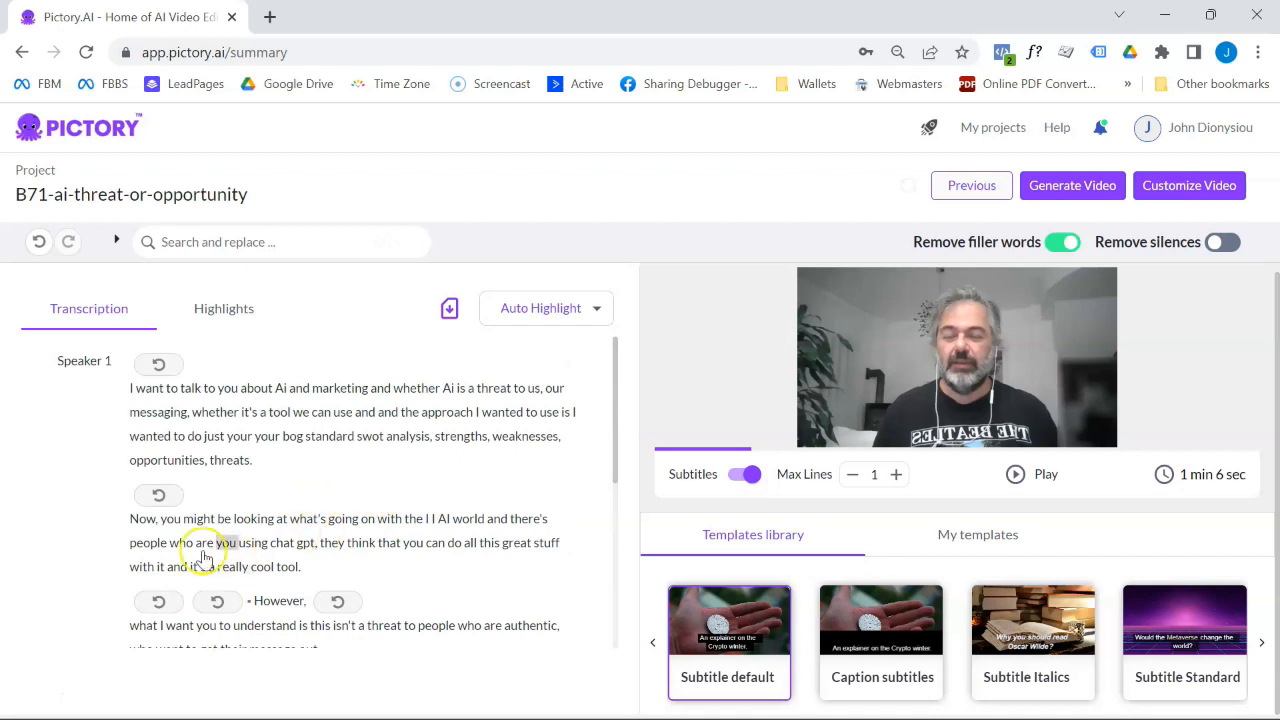
mouse_move(704, 524)
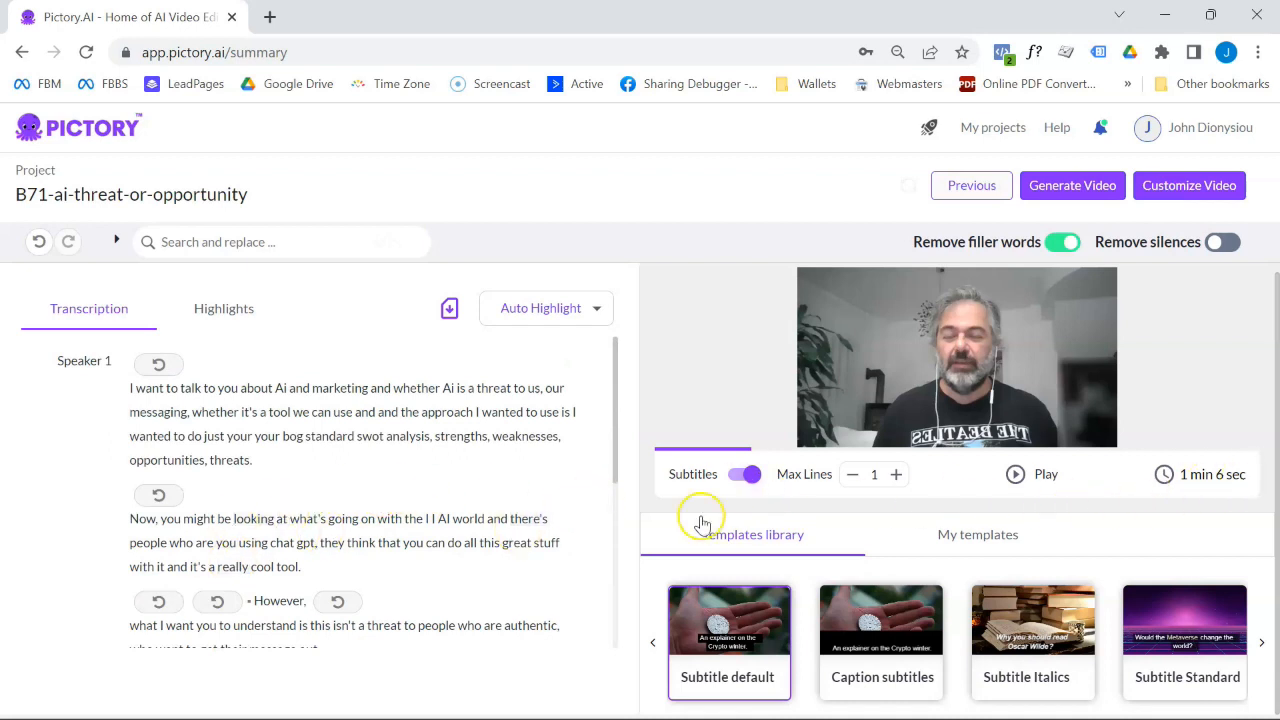
mouse_move(416, 432)
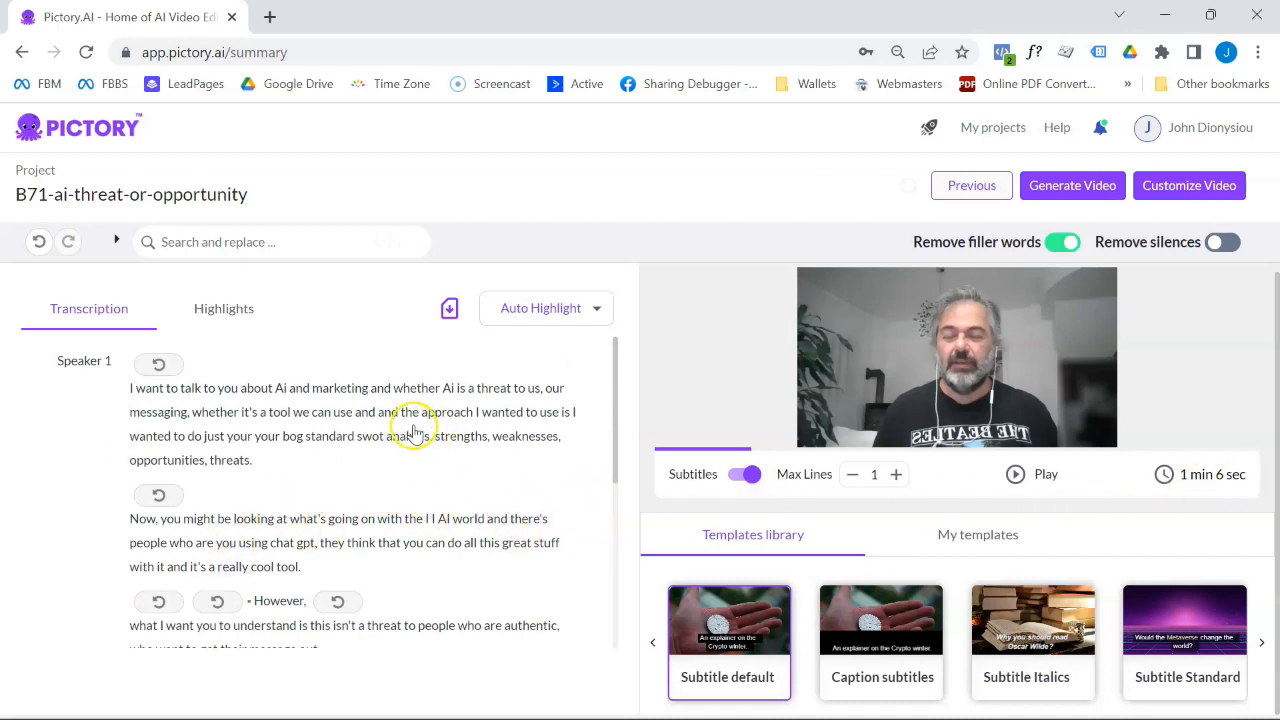
mouse_move(416, 432)
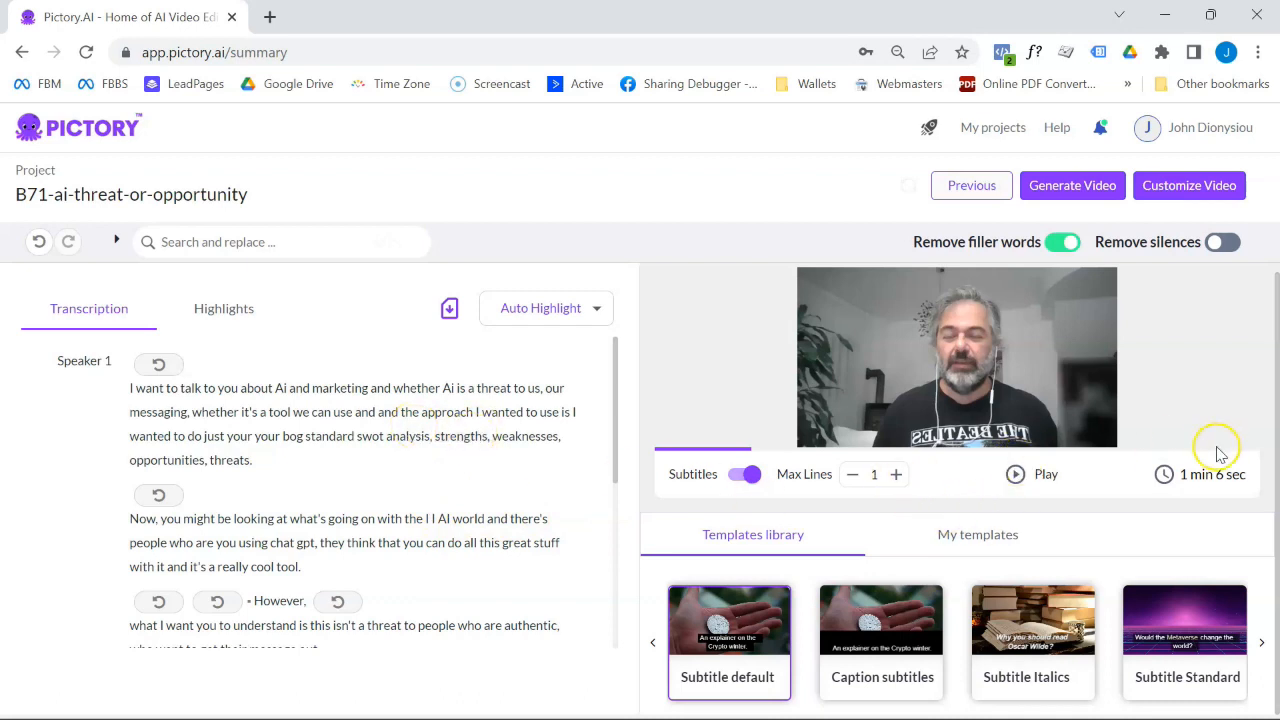
scroll("down", 3)
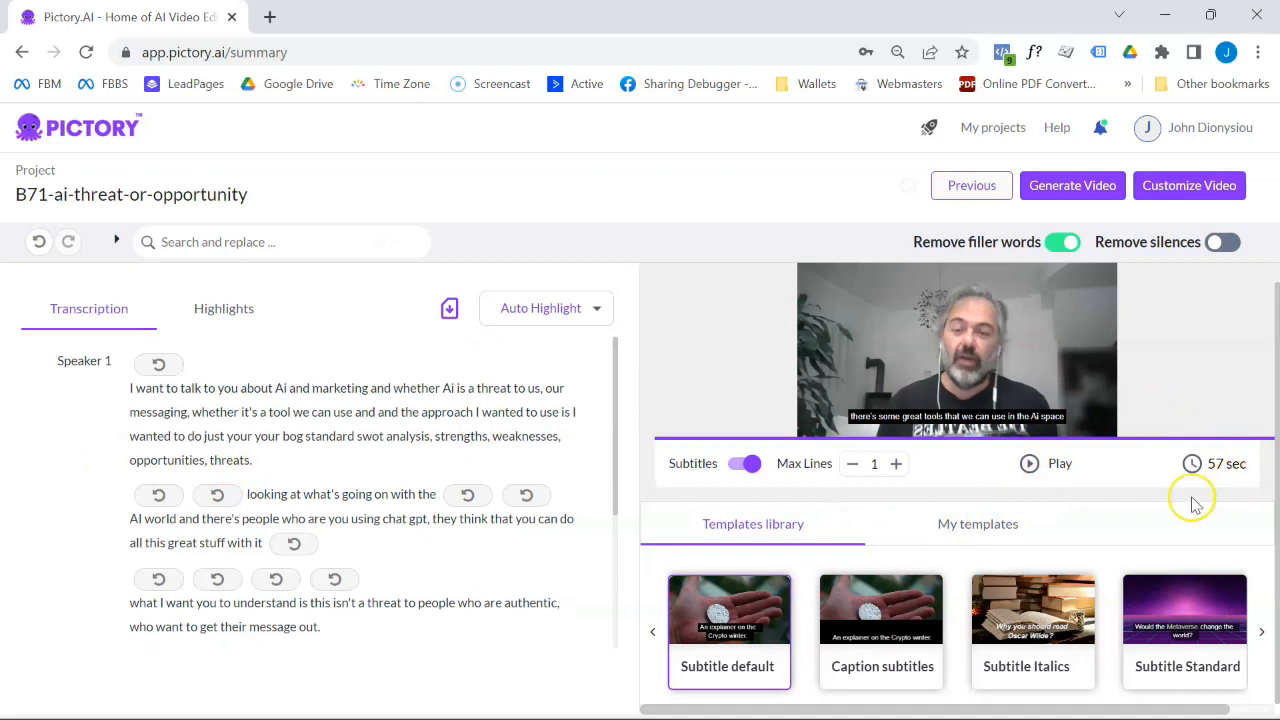
mouse_move(364, 564)
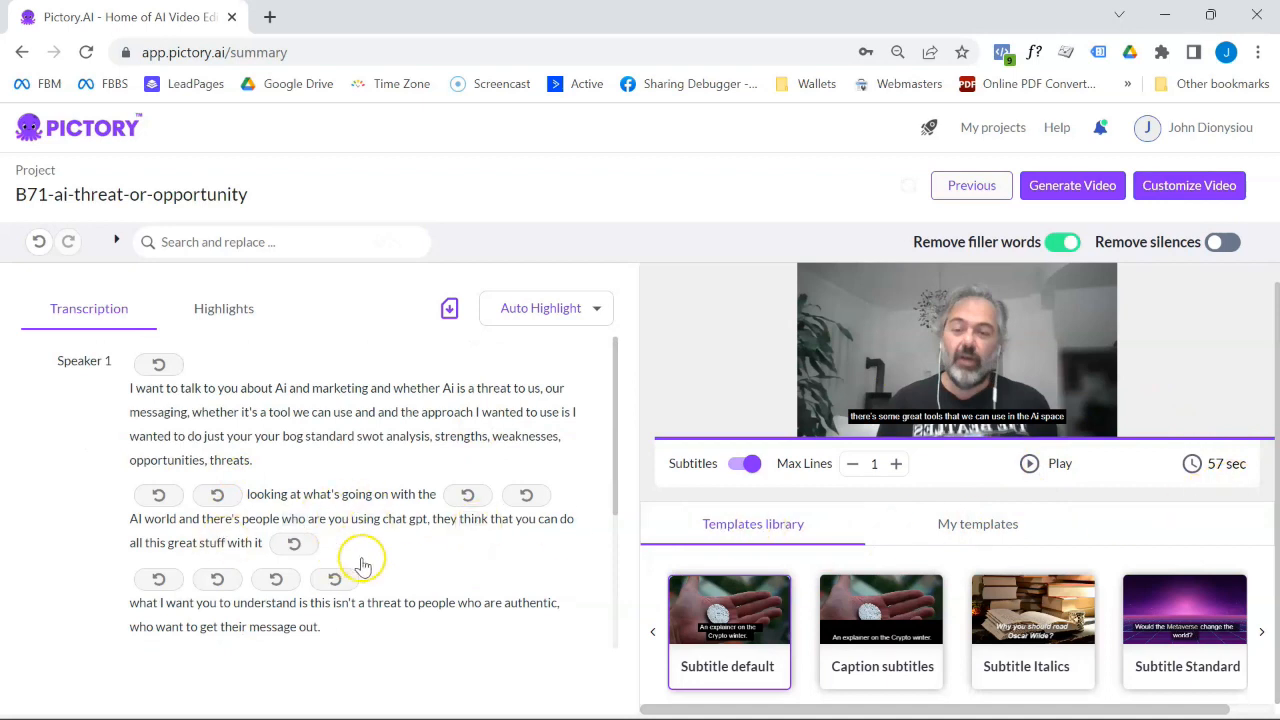
mouse_move(850, 504)
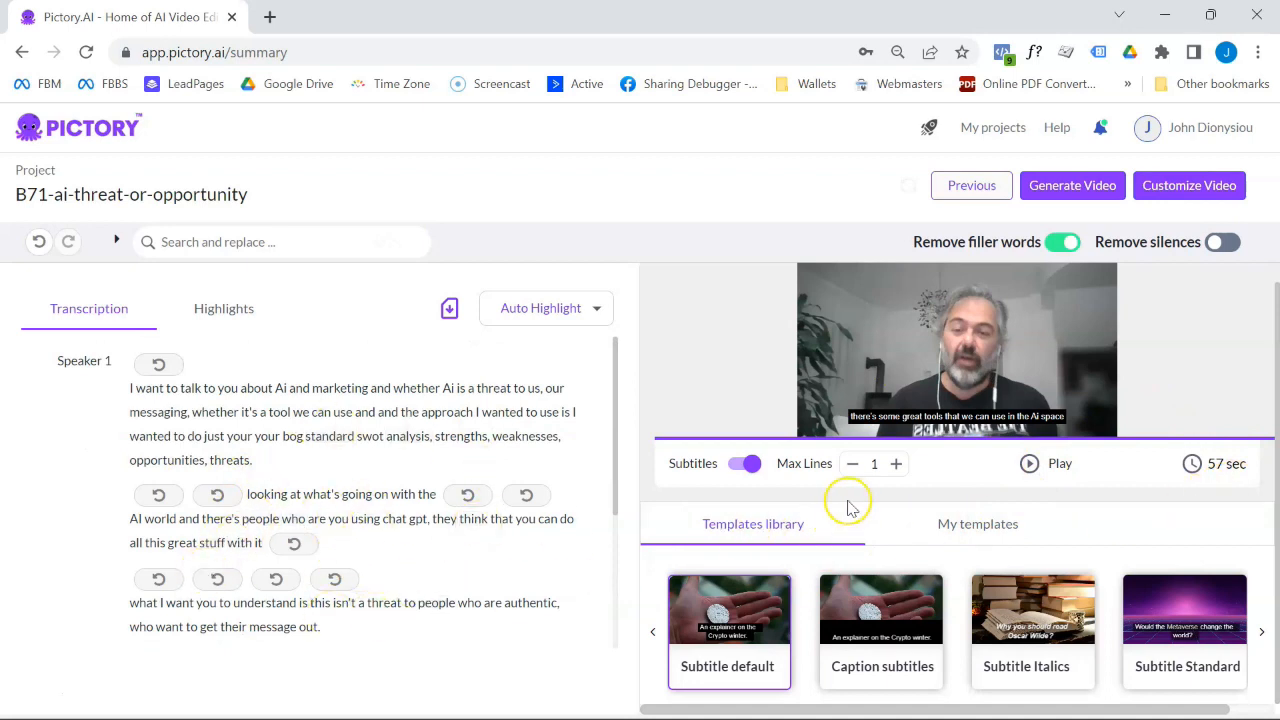
mouse_move(218, 494)
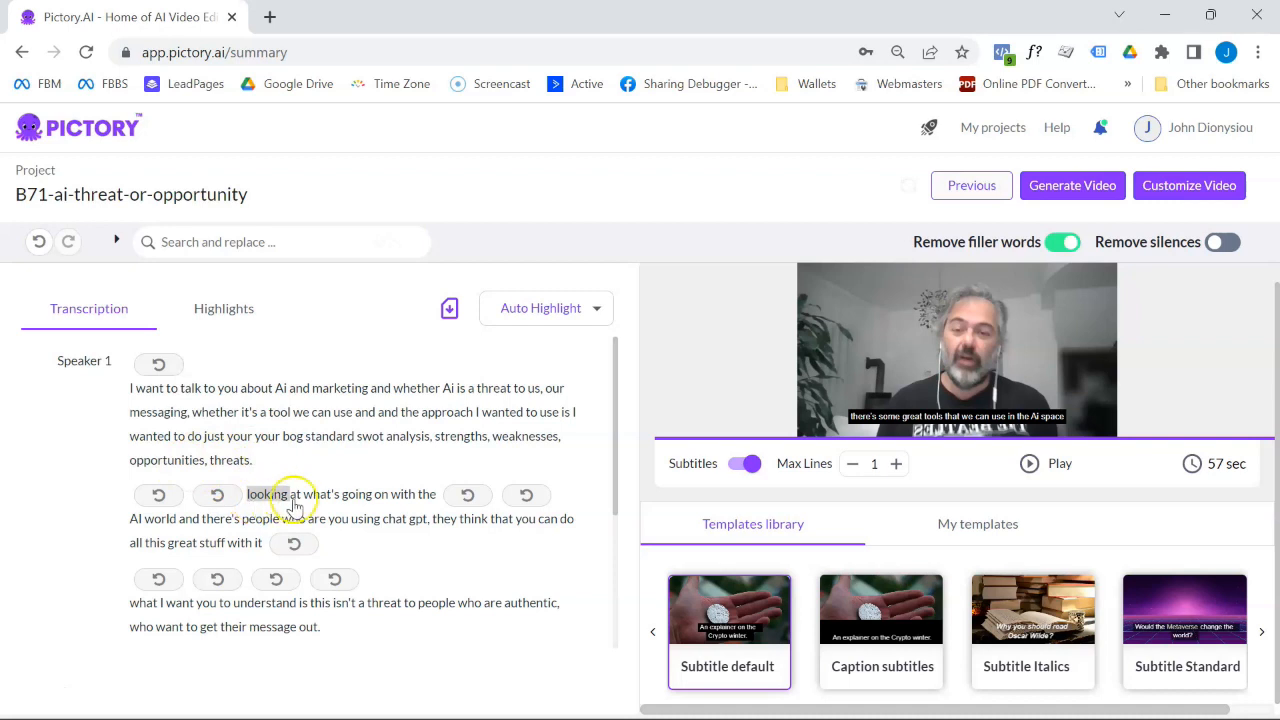
scroll("down", 3)
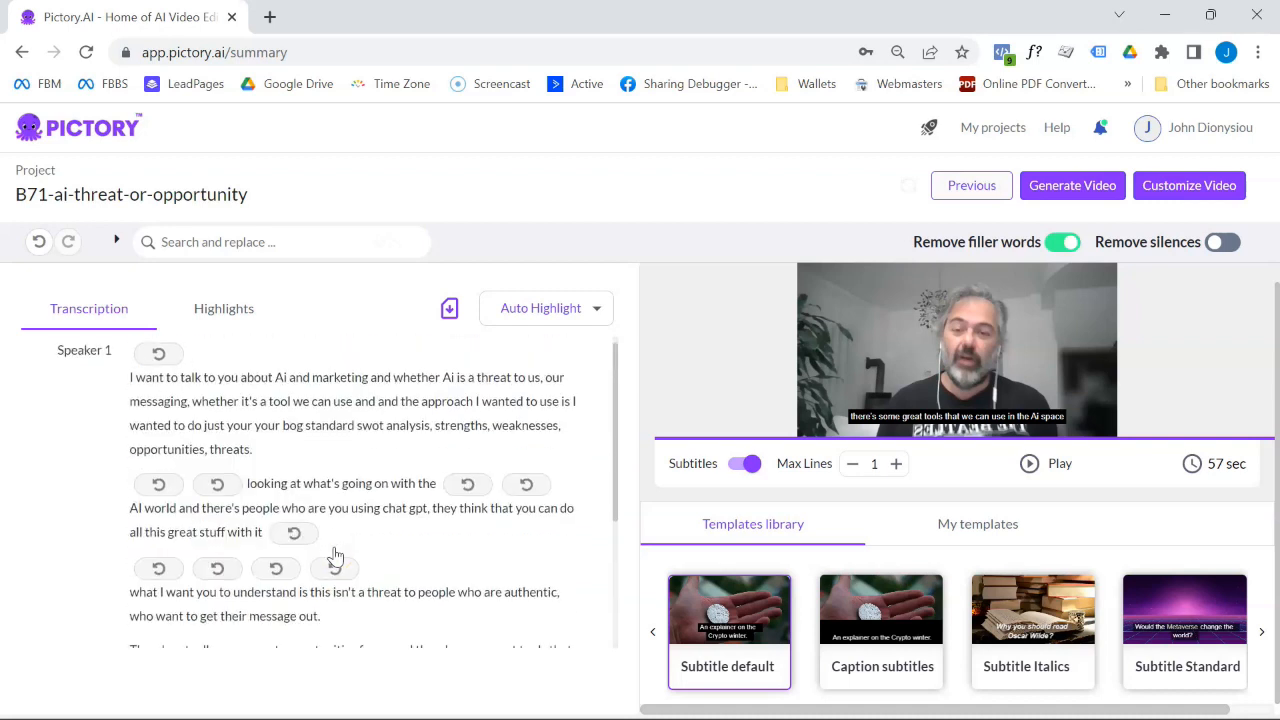
Step: Run Customize Video to split the 57-second transcript into storyboard scenes
left_click(1188, 184)
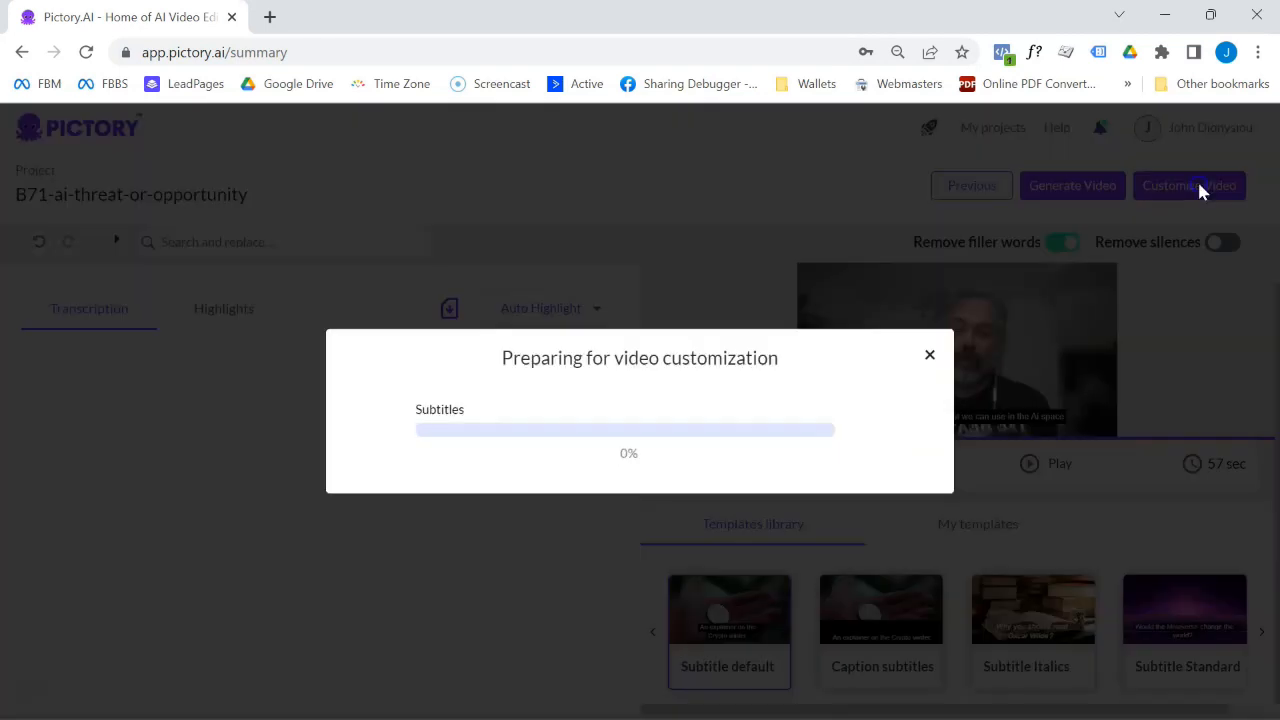
left_click(1188, 184)
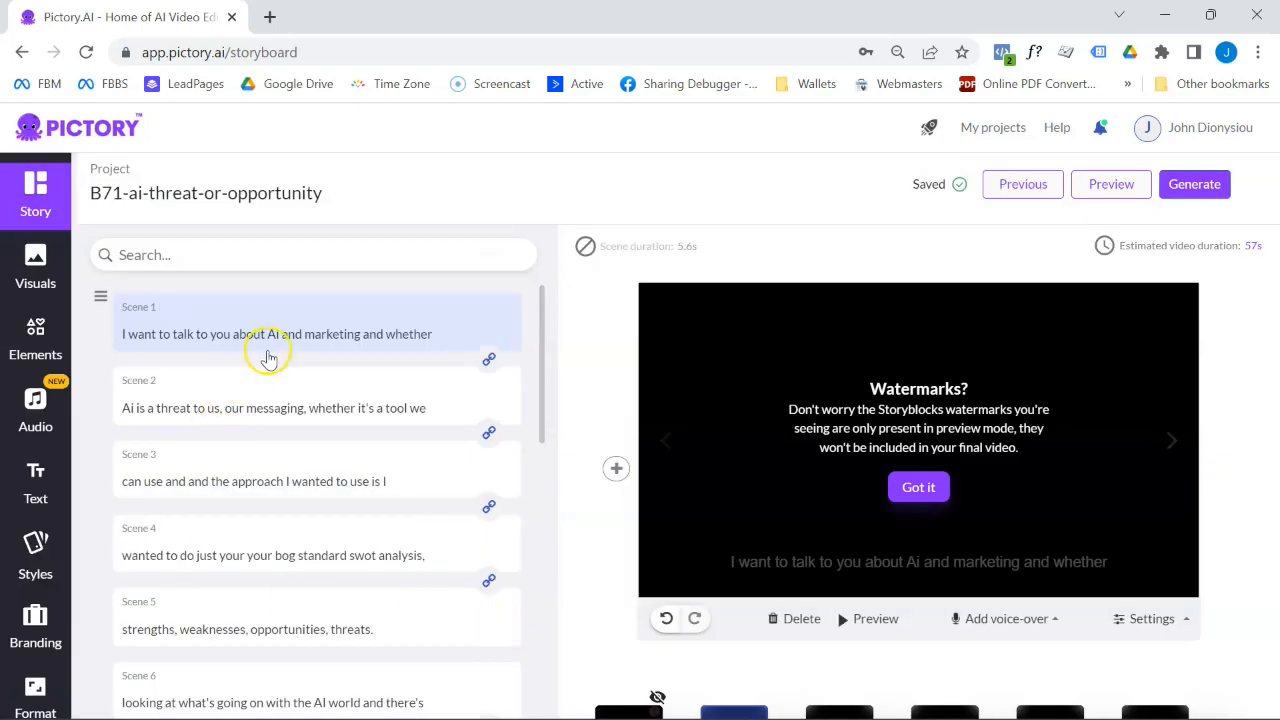
scroll("down", 3)
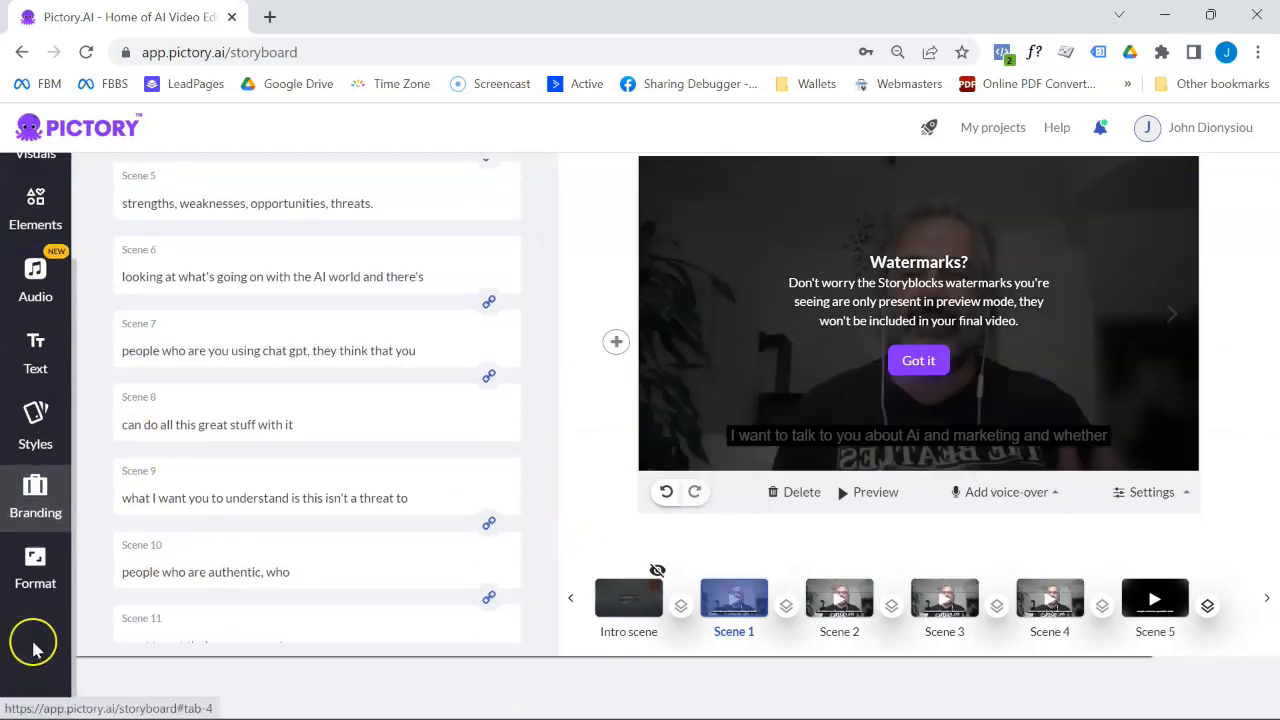
Step: Set the aspect ratio to 9:16 Portrait in Format and apply it to all scenes
left_click(36, 570)
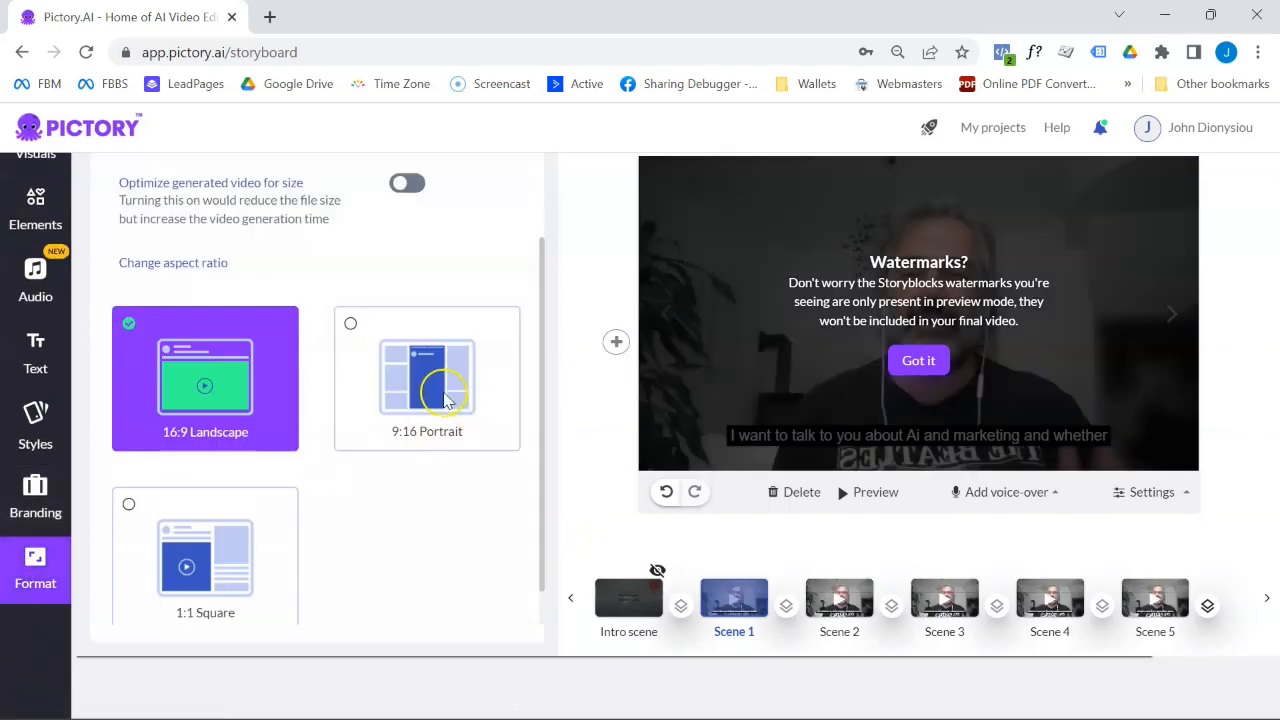
left_click(426, 378)
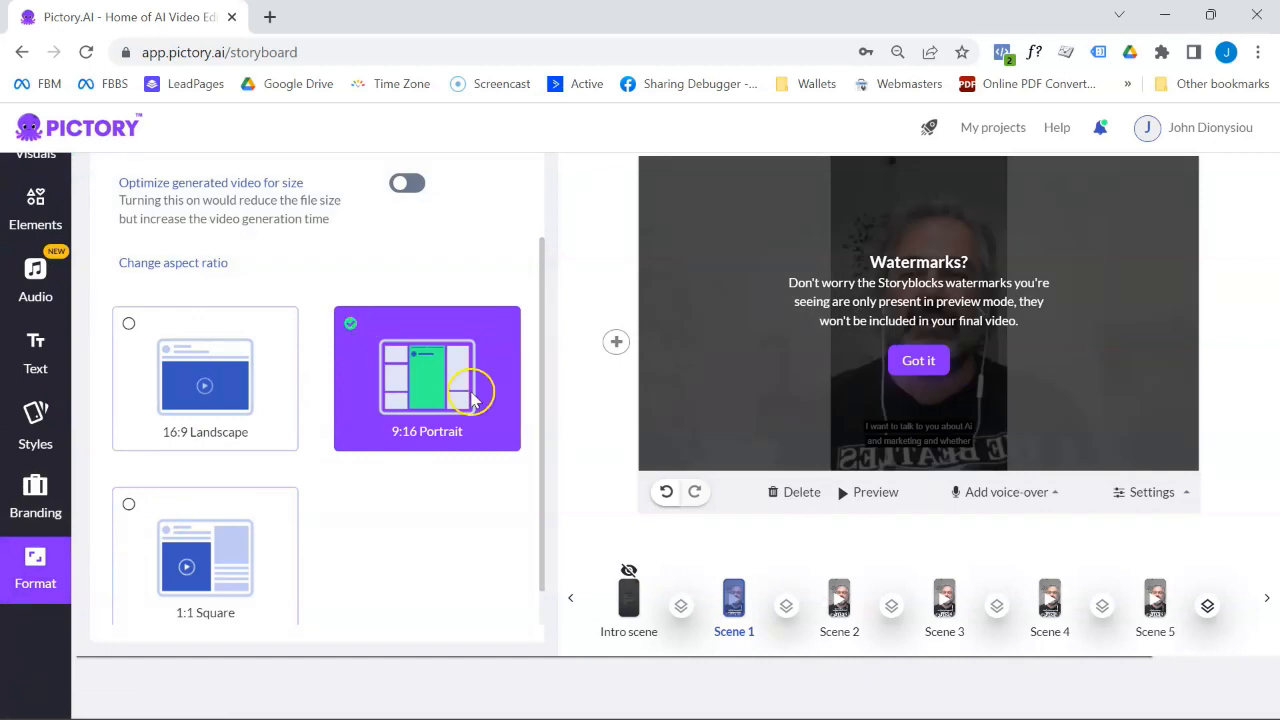
left_click(918, 360)
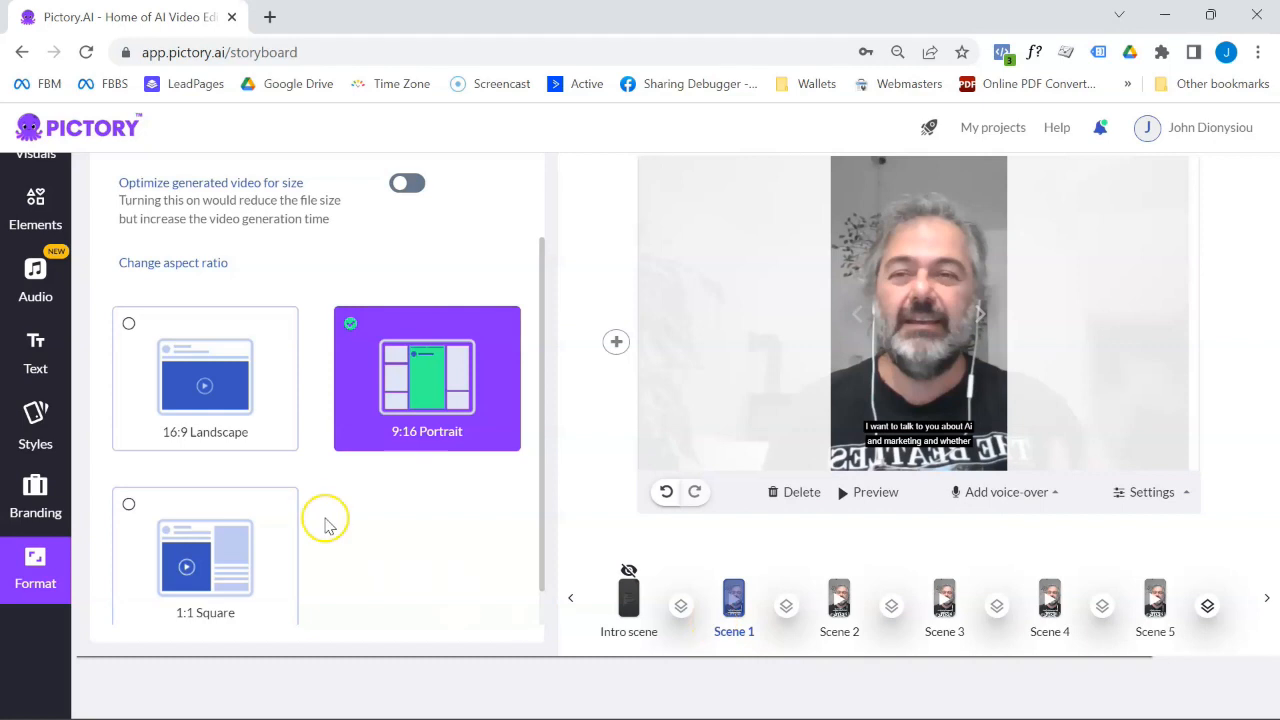
left_click(36, 500)
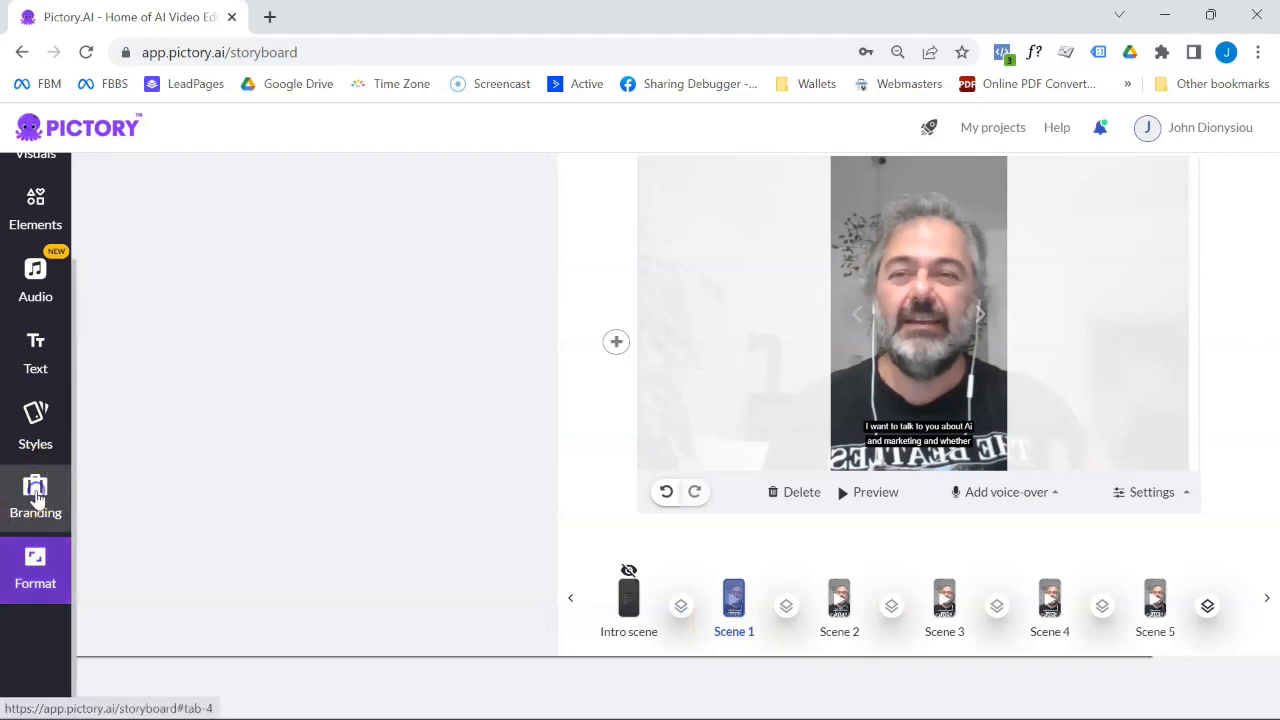
Step: In Branding, enable the 'Thanks for watching!' outro scene after Scene 20
left_click(36, 496)
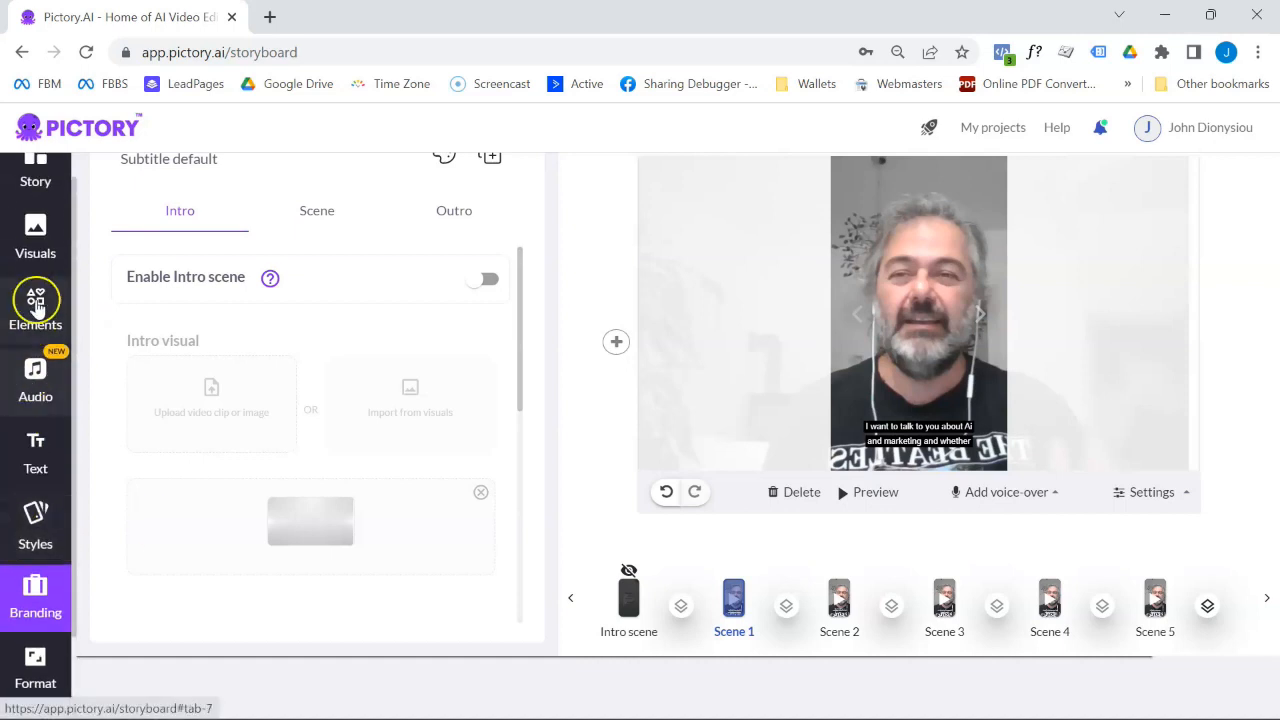
mouse_move(204, 444)
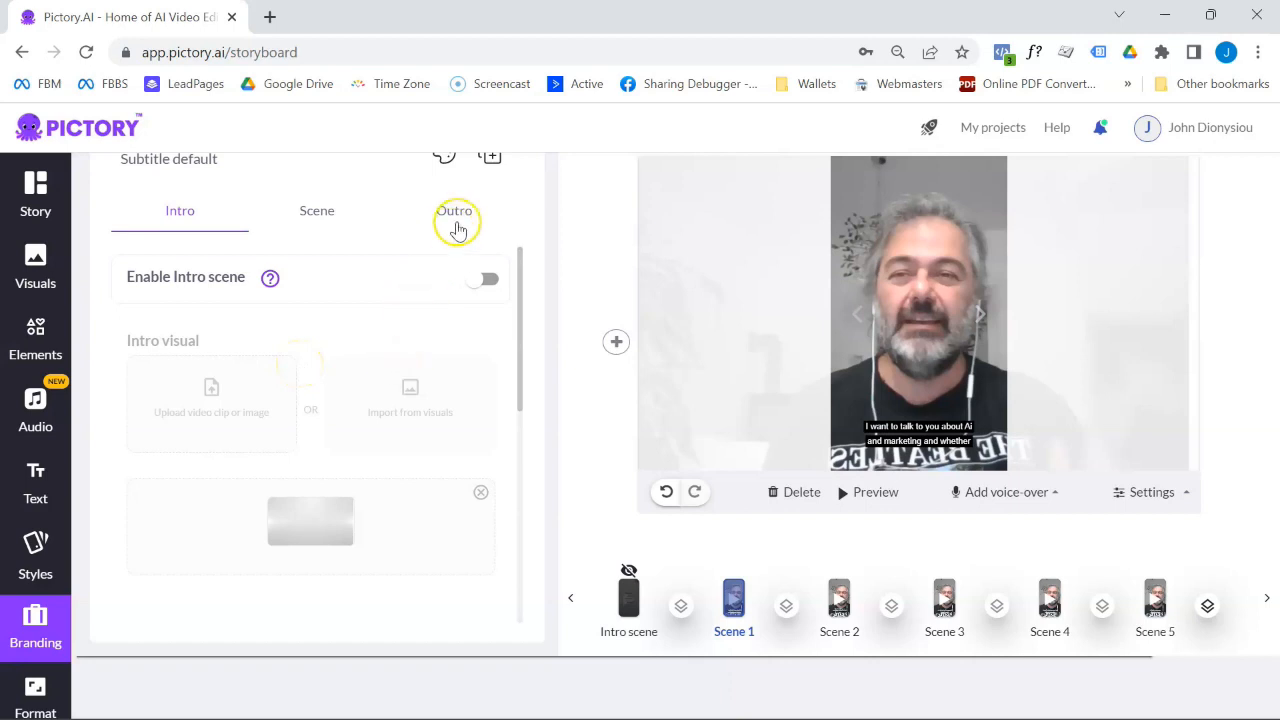
left_click(454, 210)
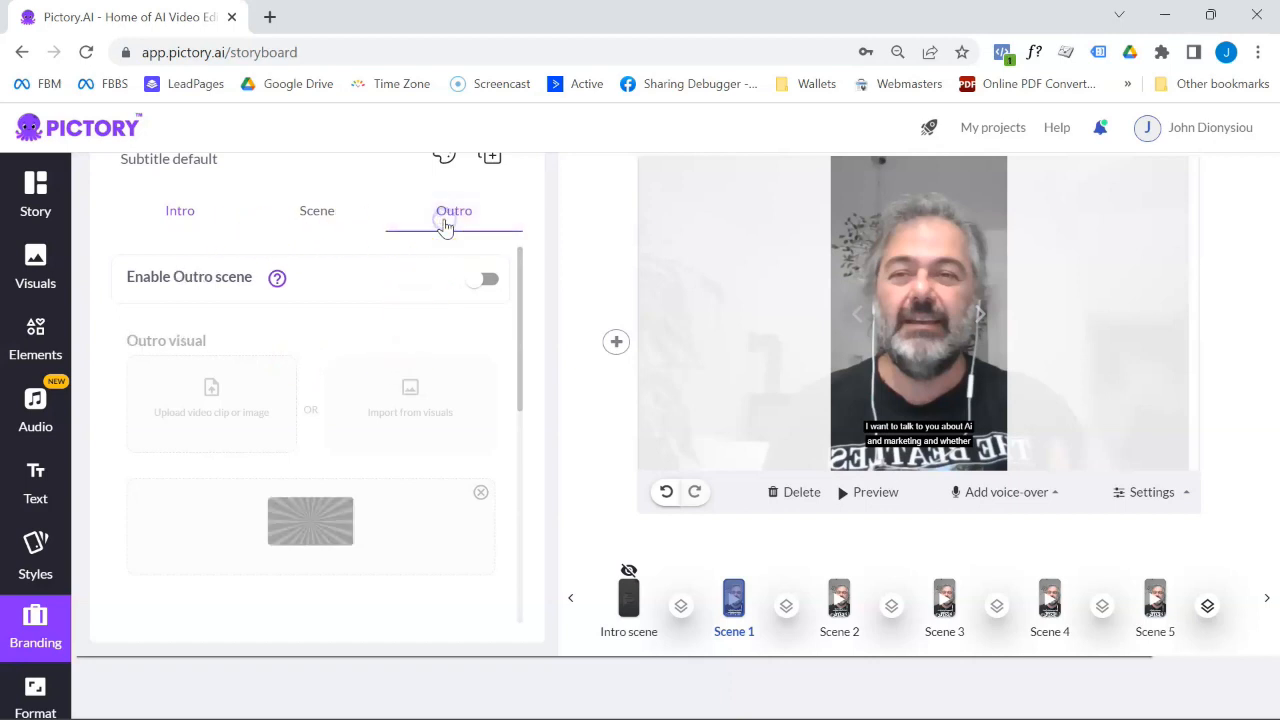
left_click(486, 278)
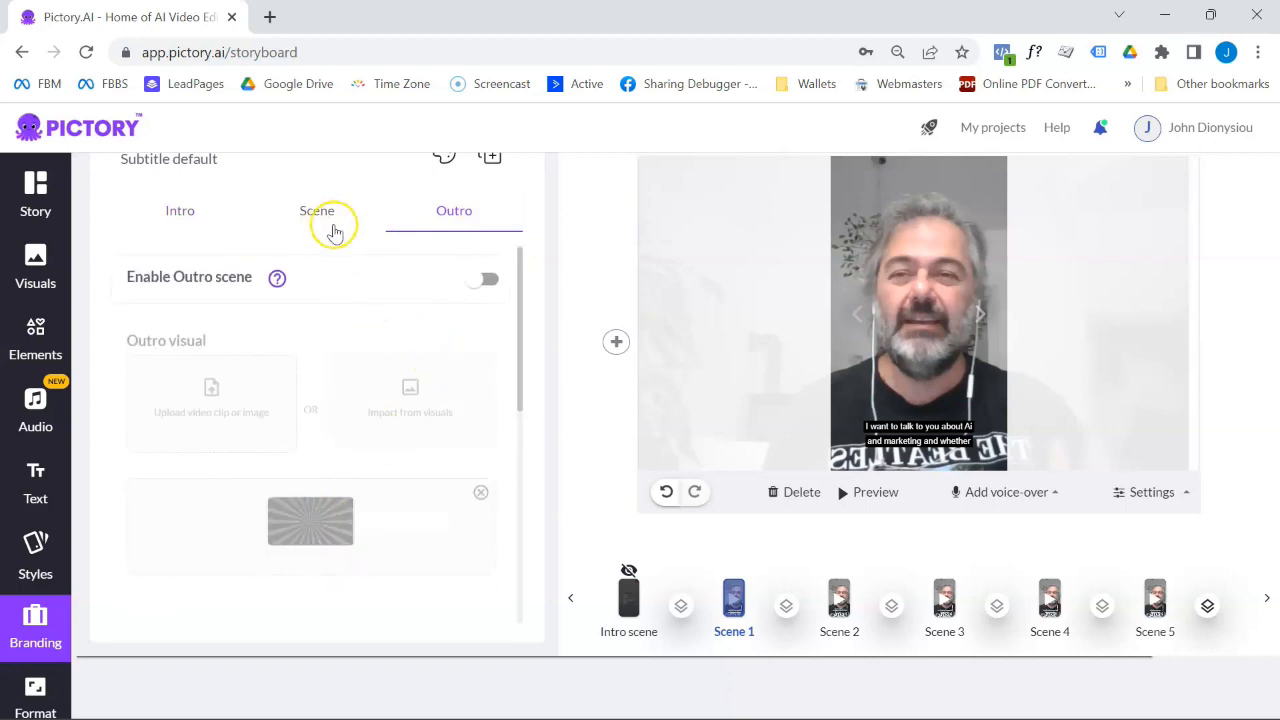
left_click(484, 280)
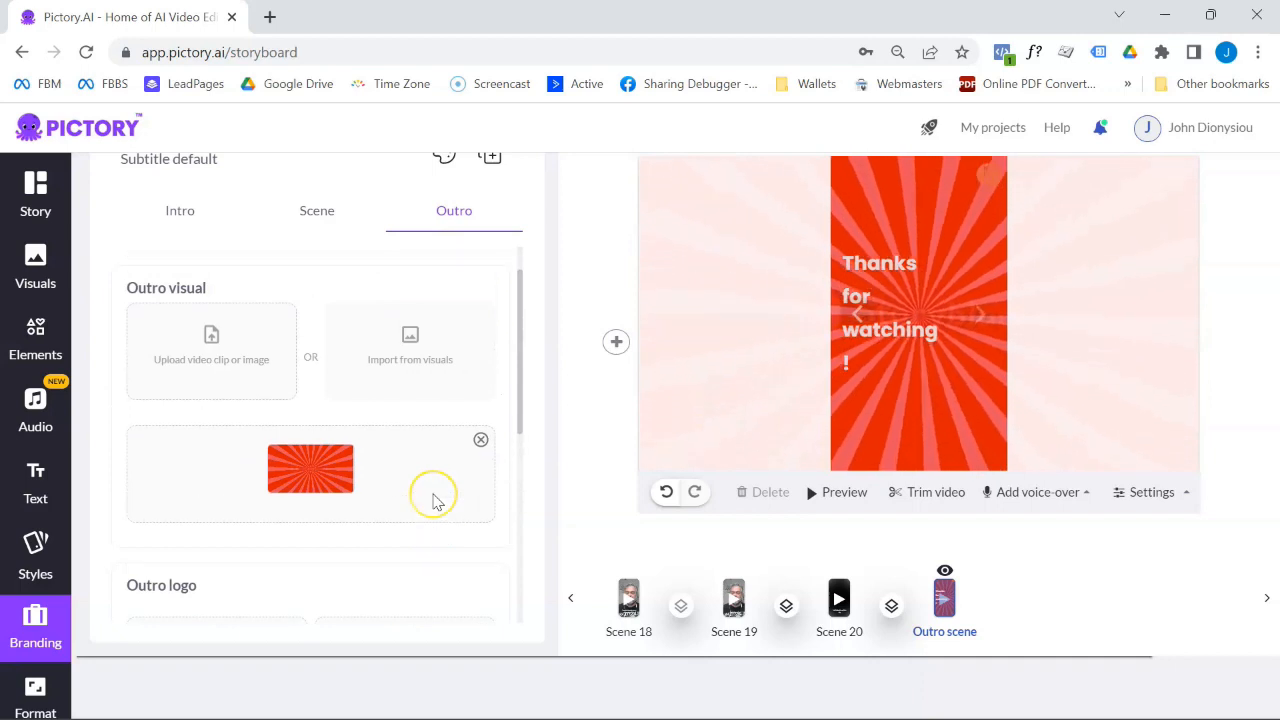
scroll("down", 3)
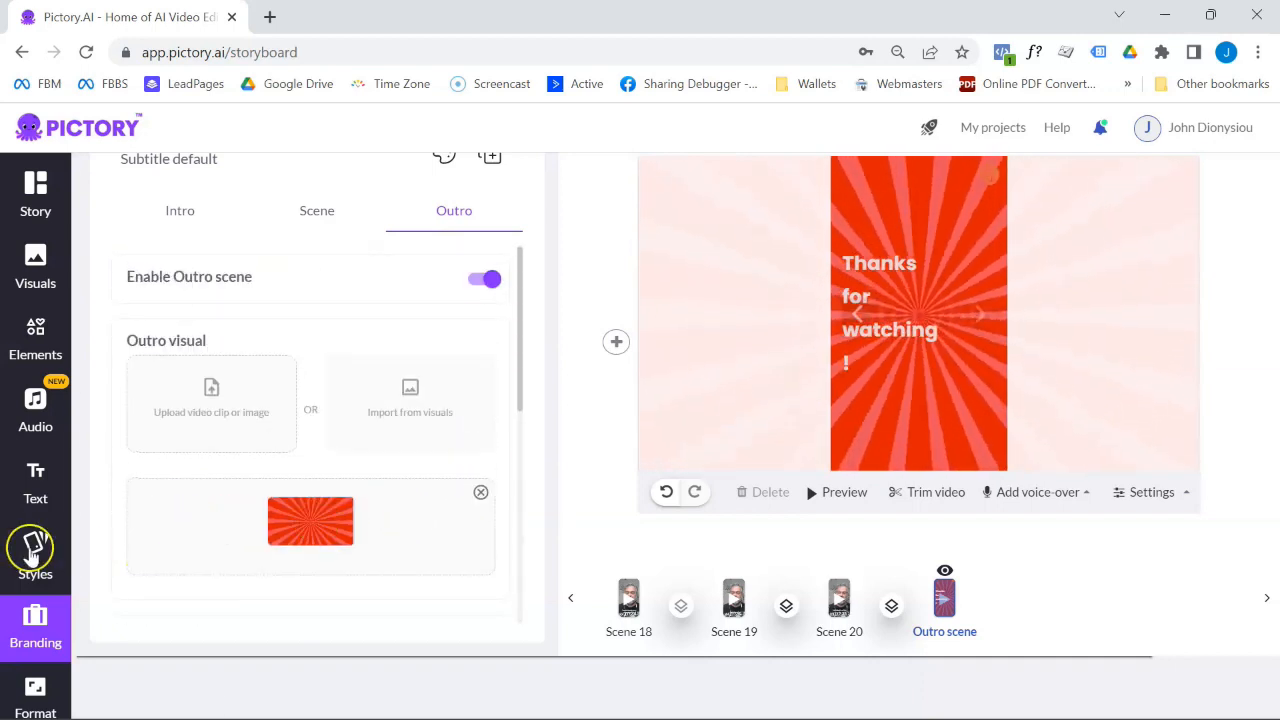
Step: Browse the Template styles cards for intro, scene and outro text
left_click(36, 556)
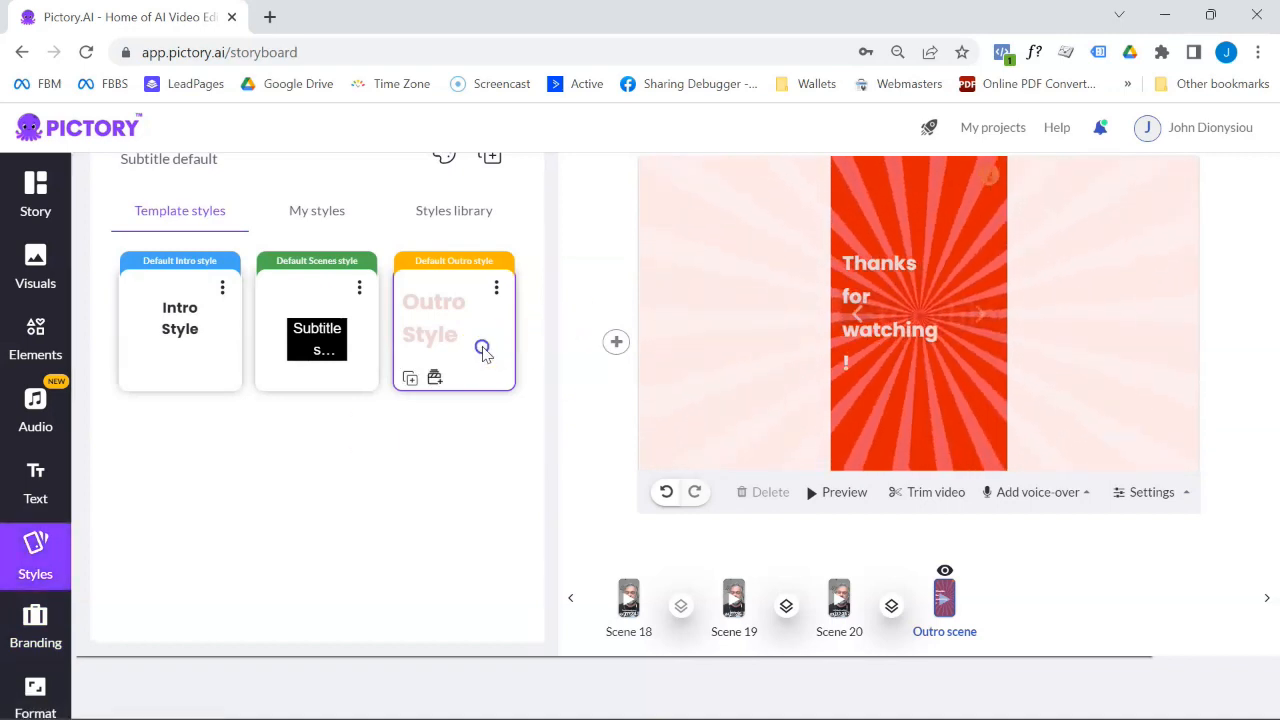
left_click(360, 288)
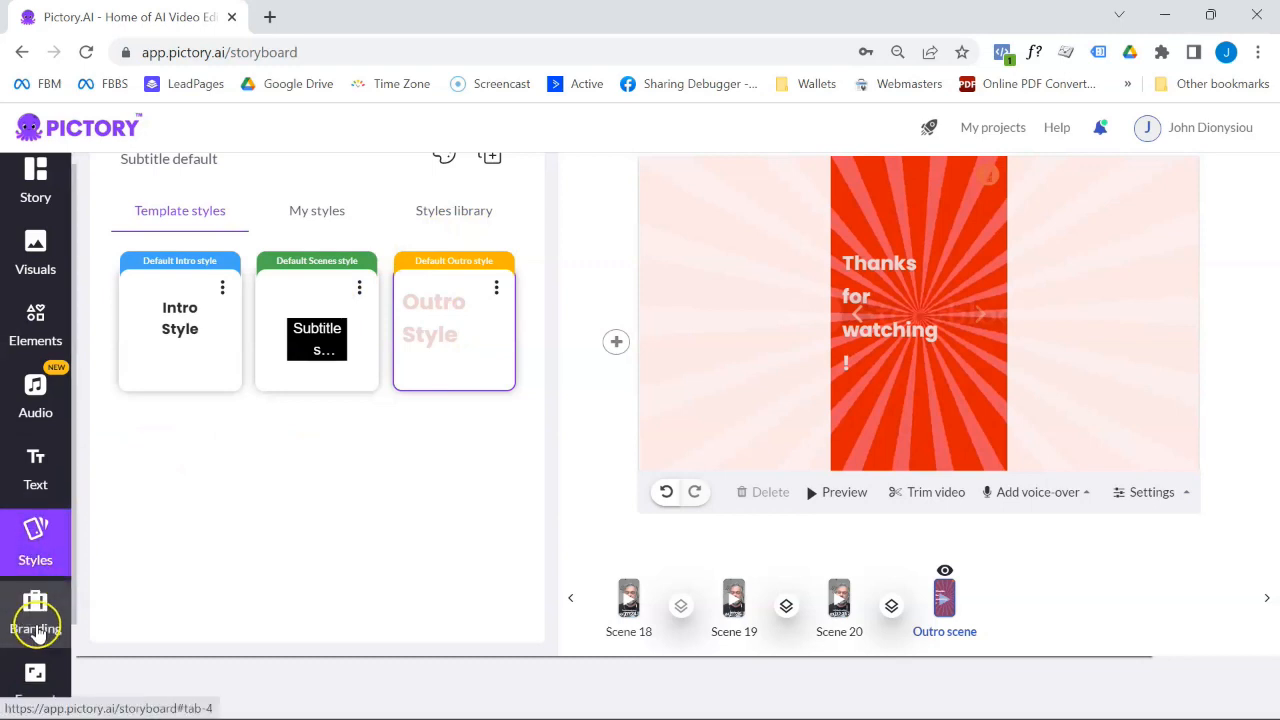
scroll("down", 3)
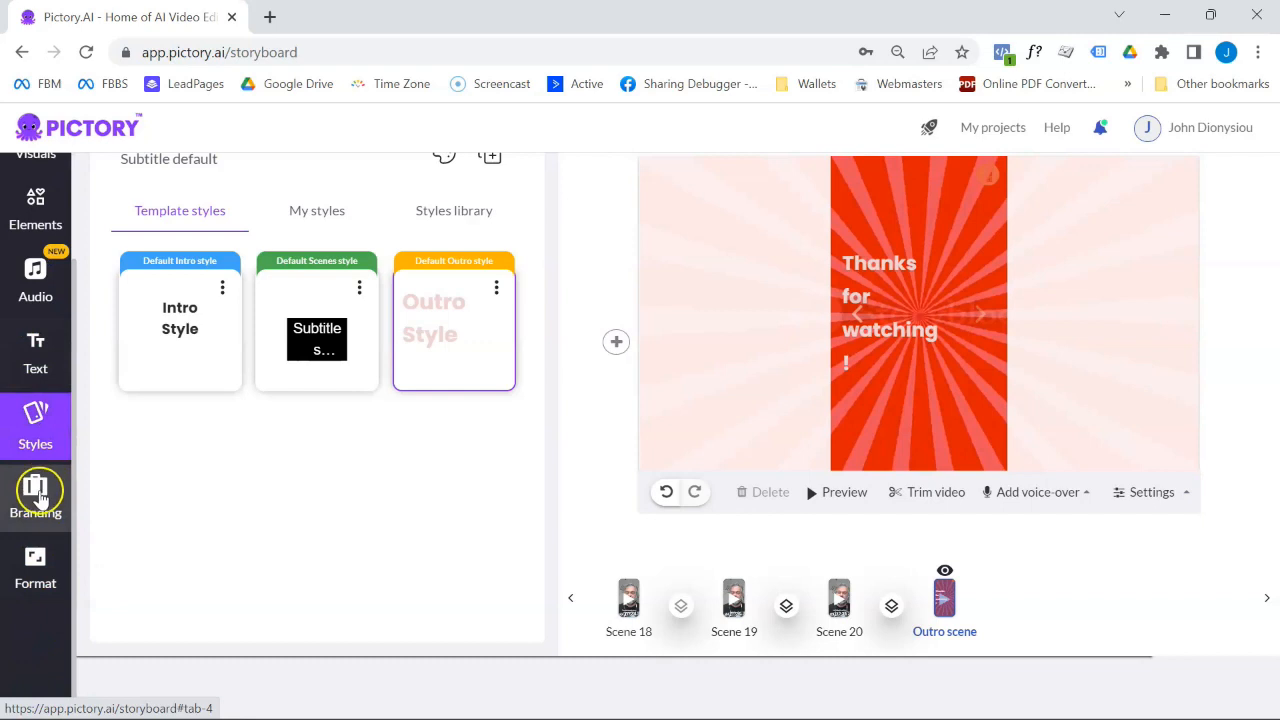
Step: Replace the outro text with 'Link to full video in description or BIO'
left_click(36, 490)
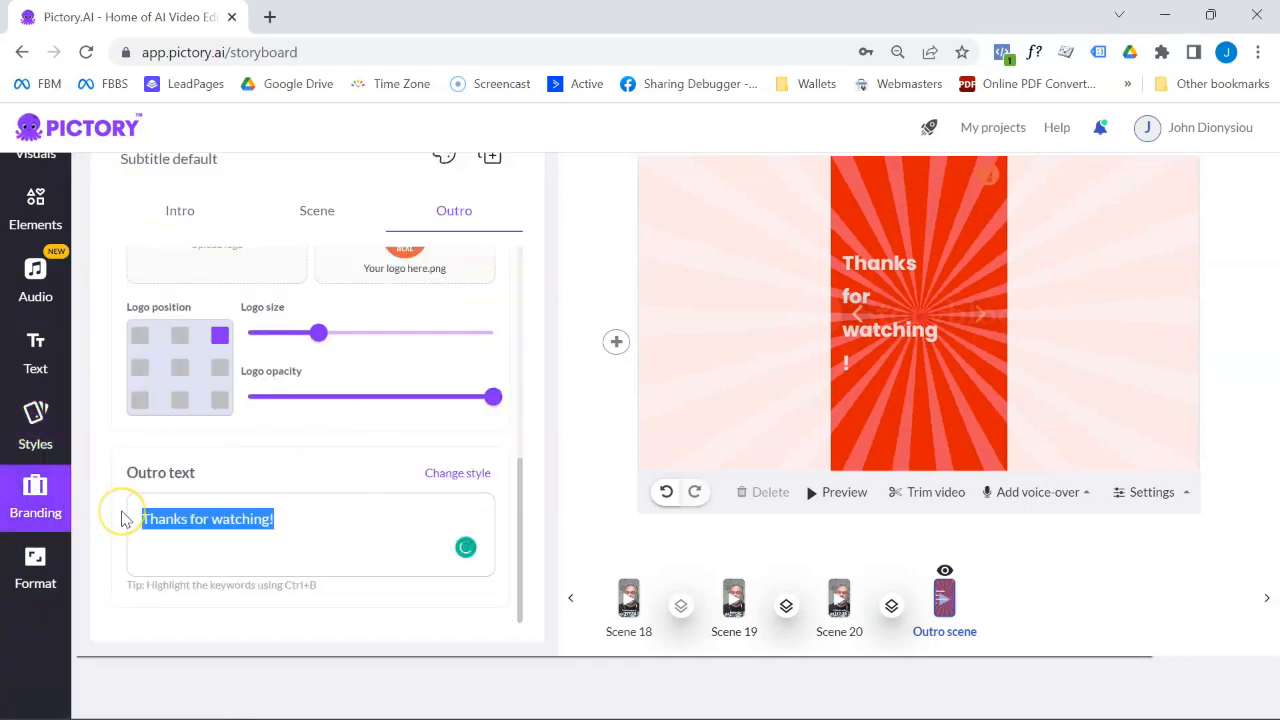
type("Full video")
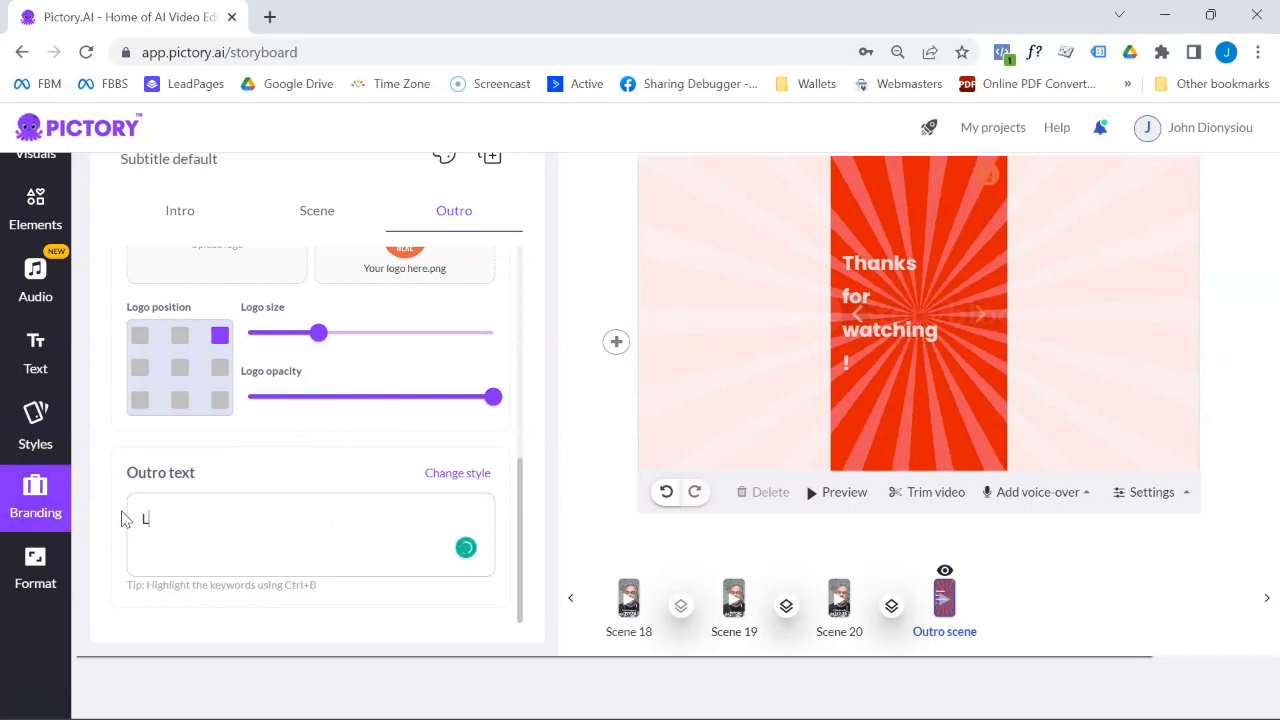
type("ink to full")
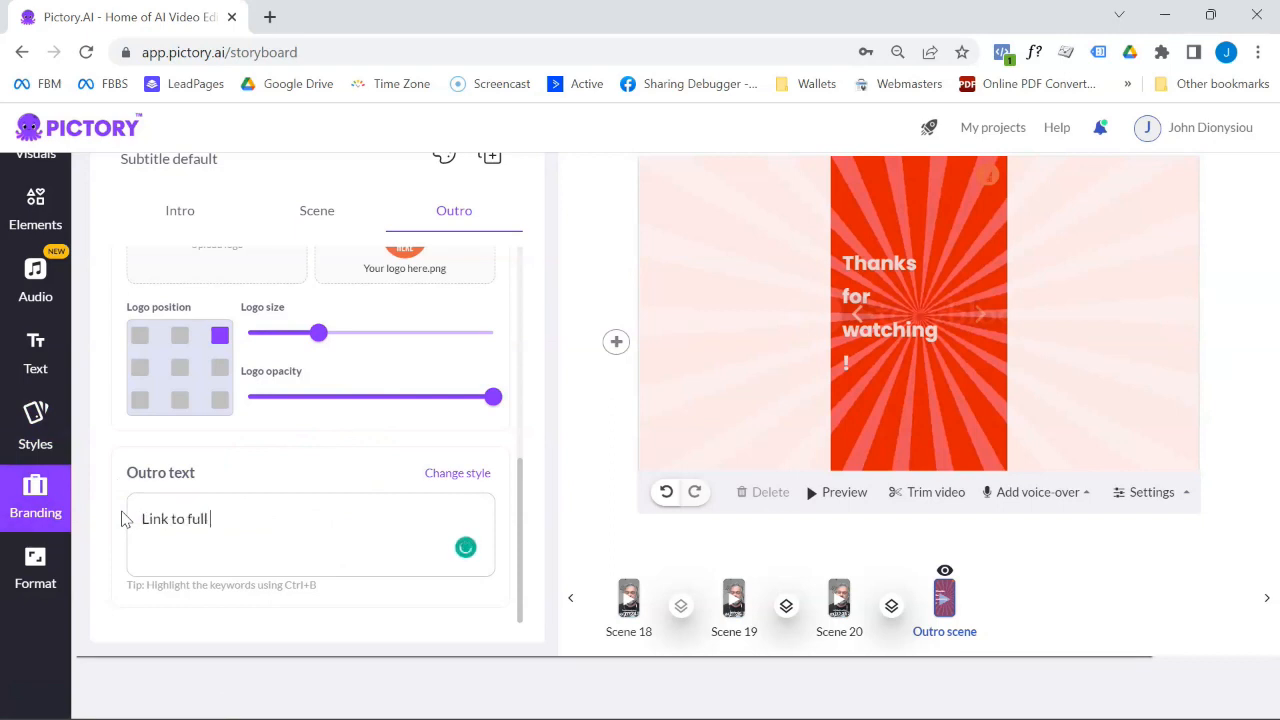
type("video in description or B")
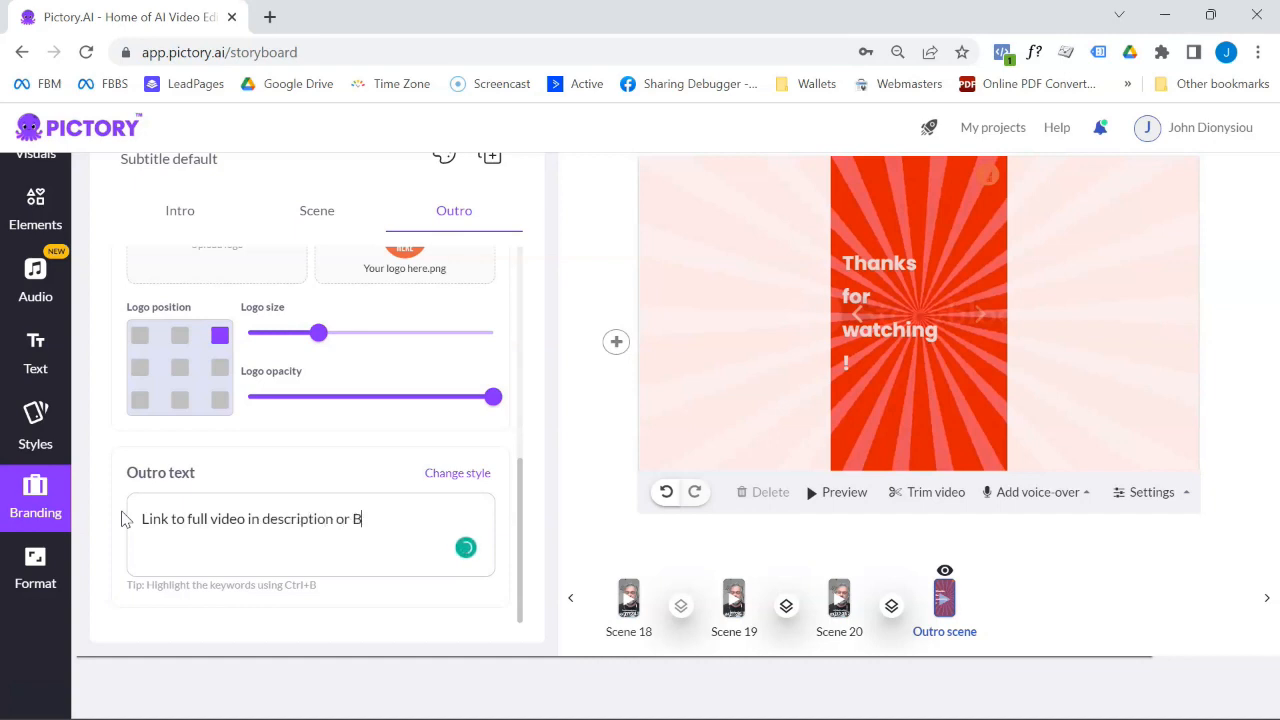
type("IO")
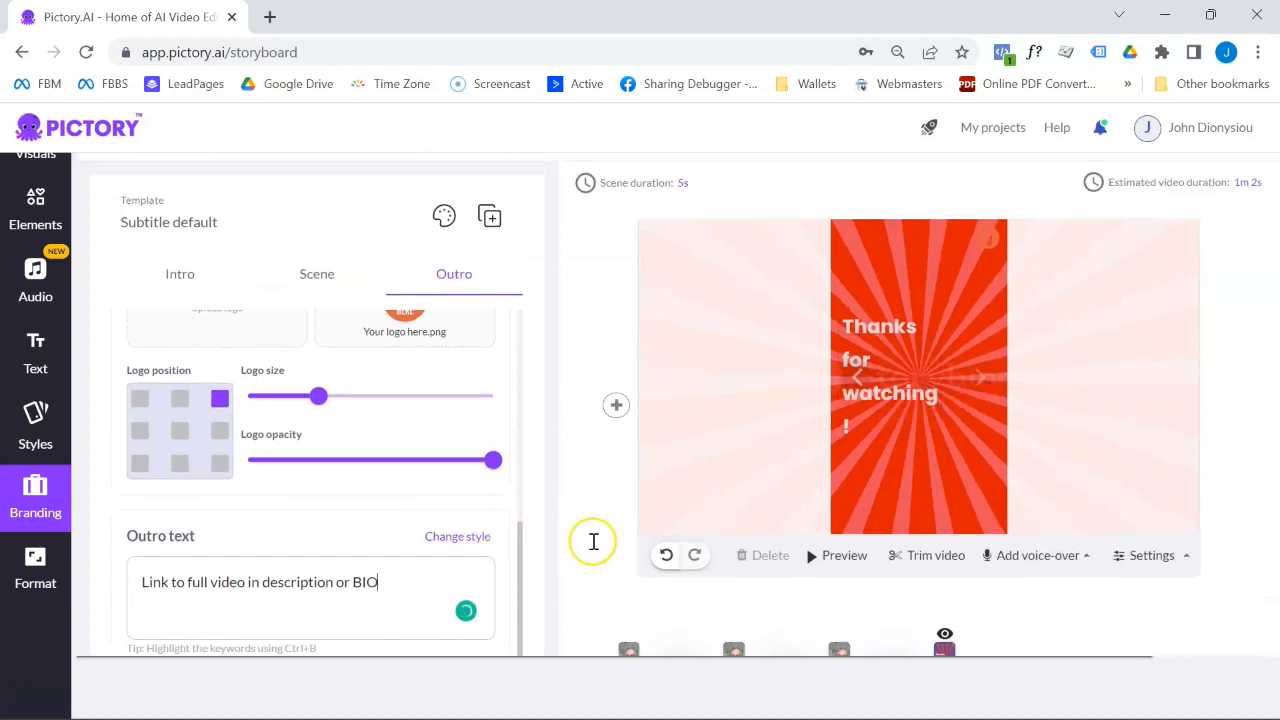
Step: Shrink the outro link text to font size 45 and re-place it in the preview
left_click(456, 536)
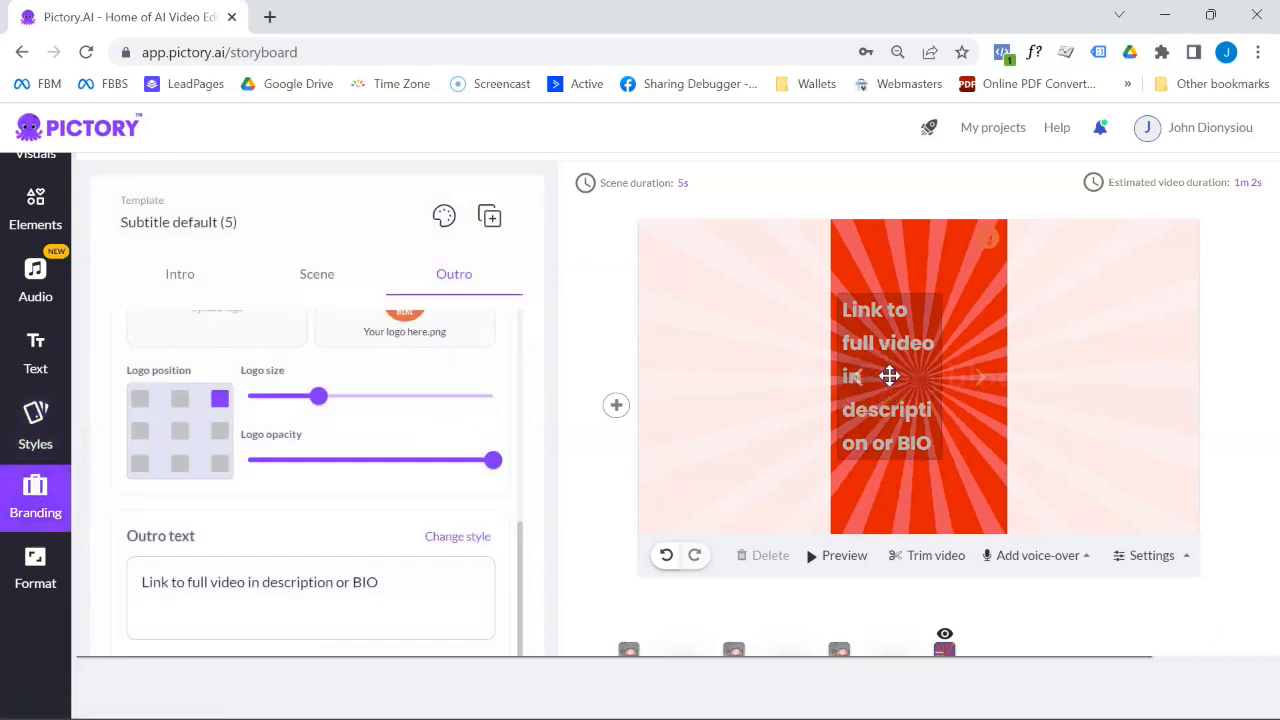
left_click(888, 376)
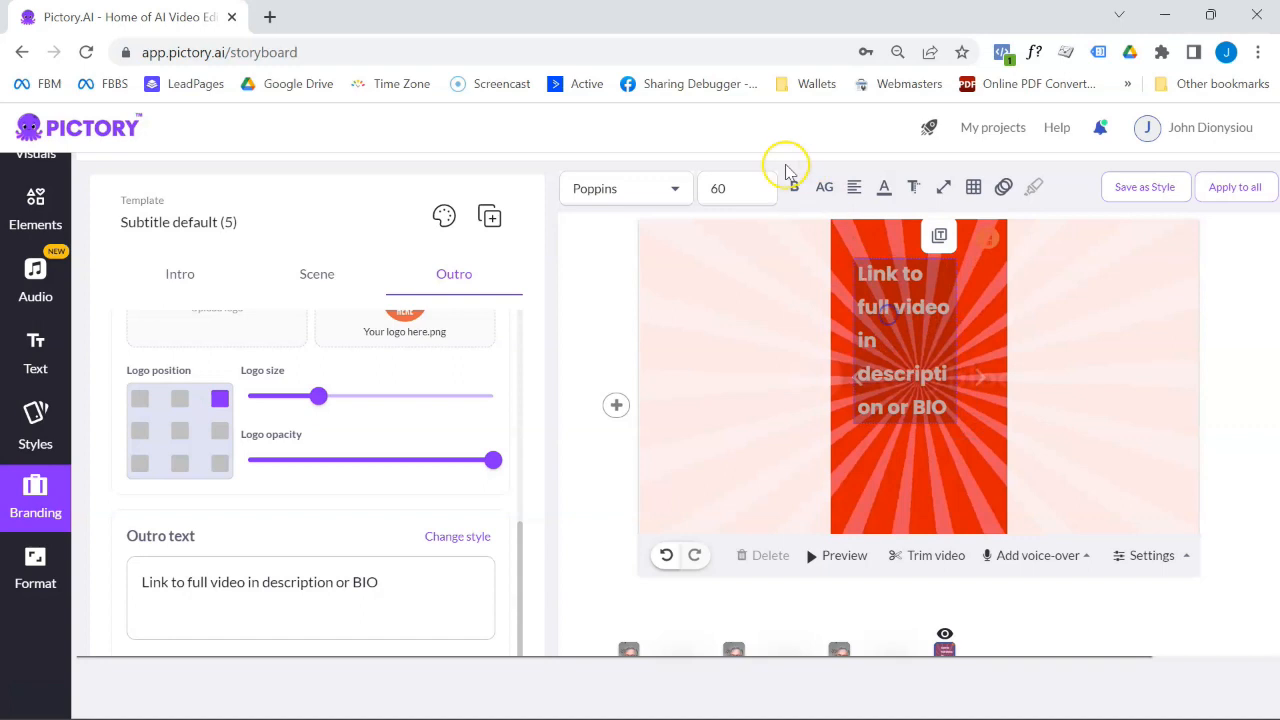
left_click(736, 188)
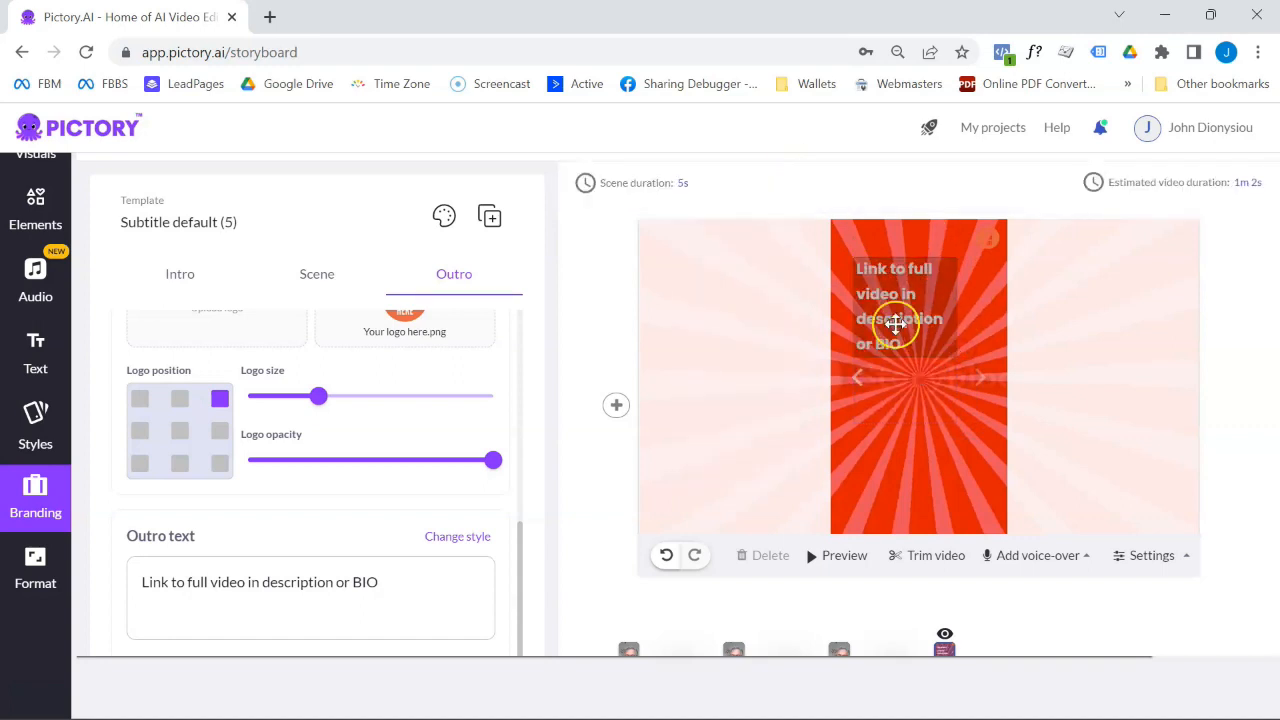
left_click(896, 304)
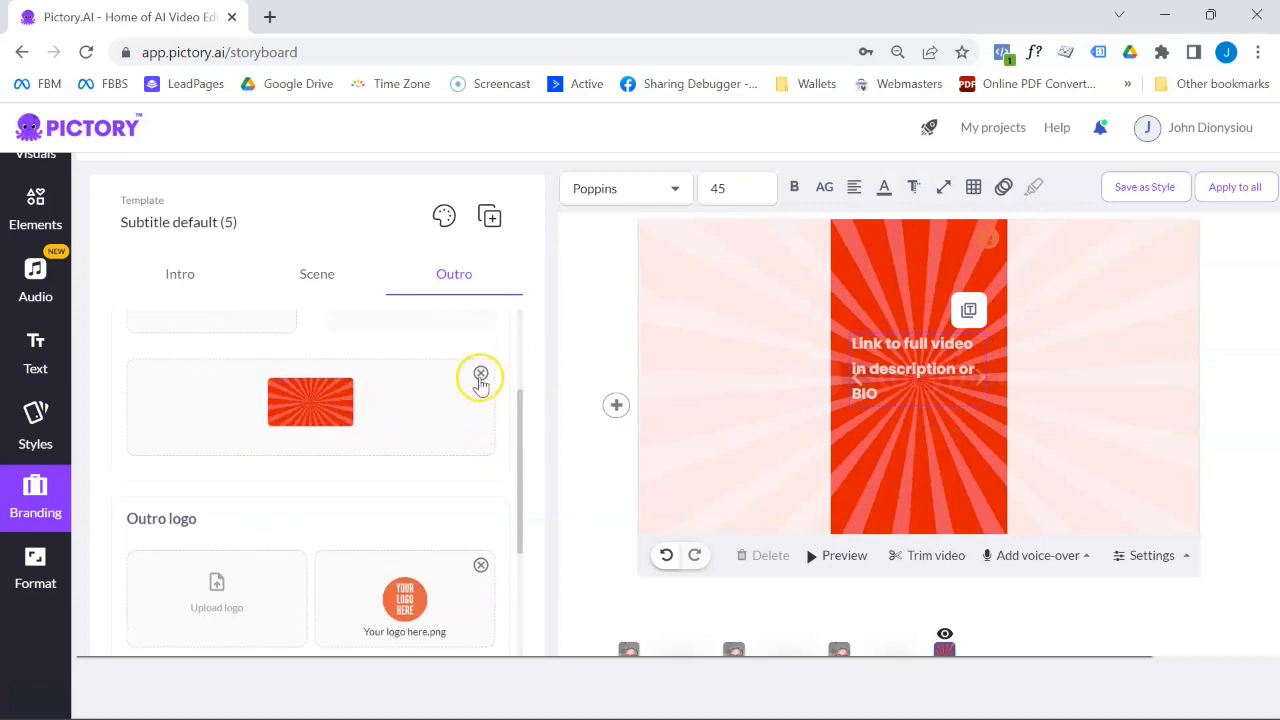
Step: Remove the red sunburst outro visual so the text sits on plain black
left_click(480, 376)
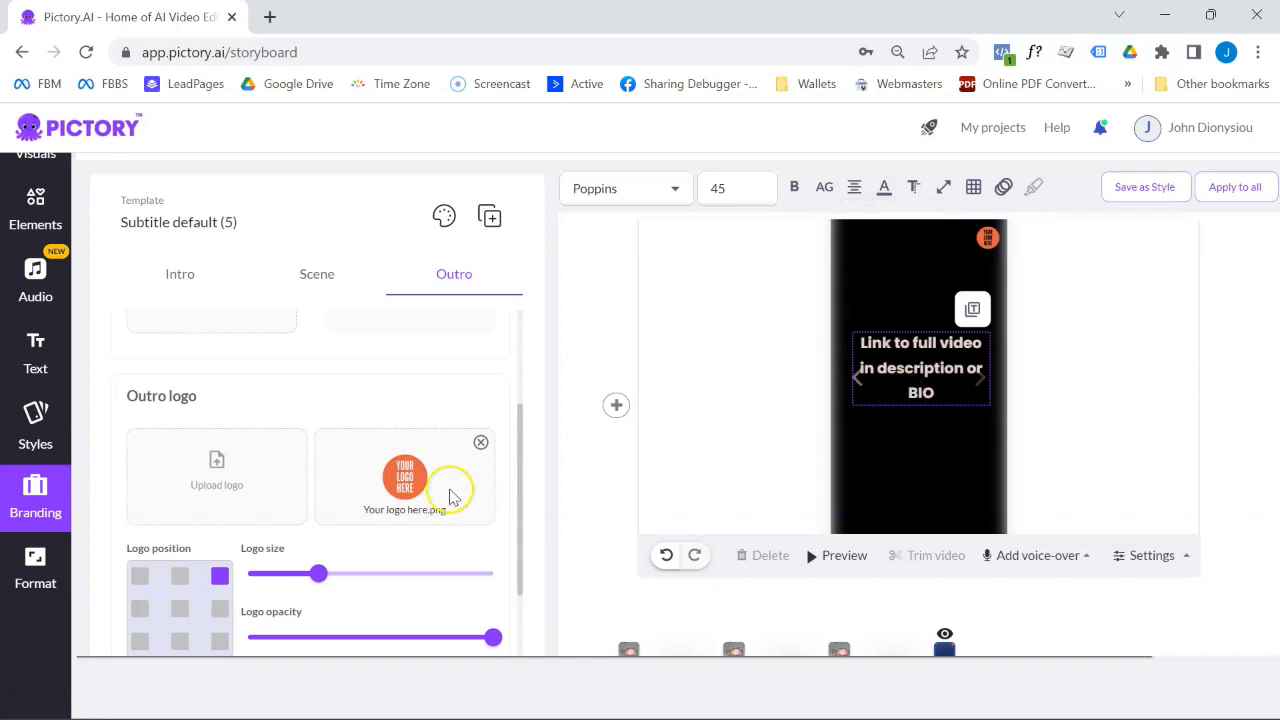
mouse_move(810, 450)
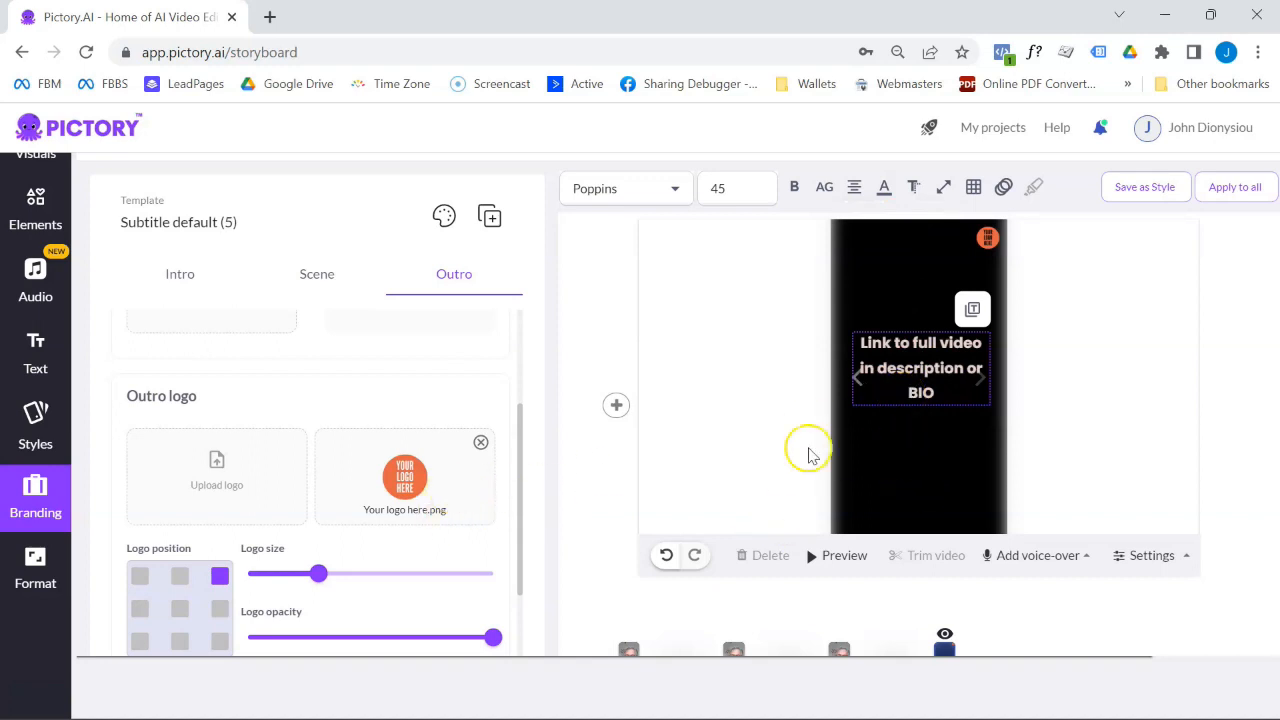
scroll("down", 3)
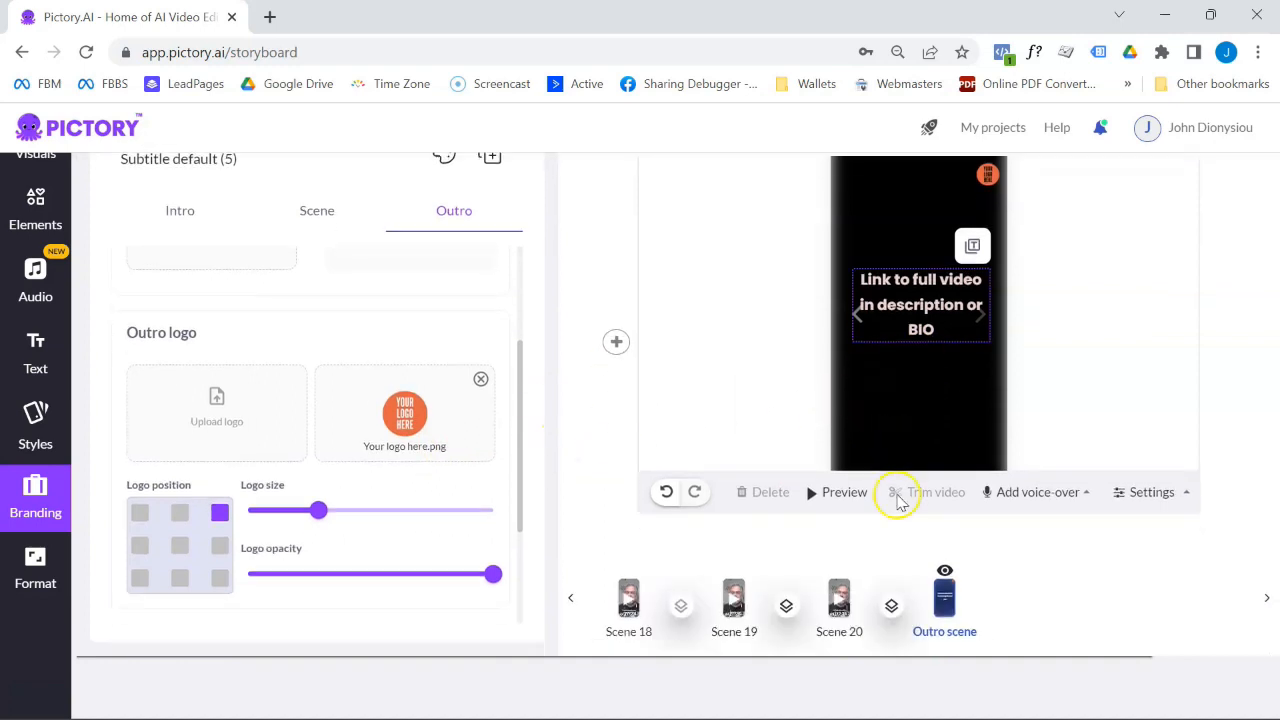
mouse_move(728, 558)
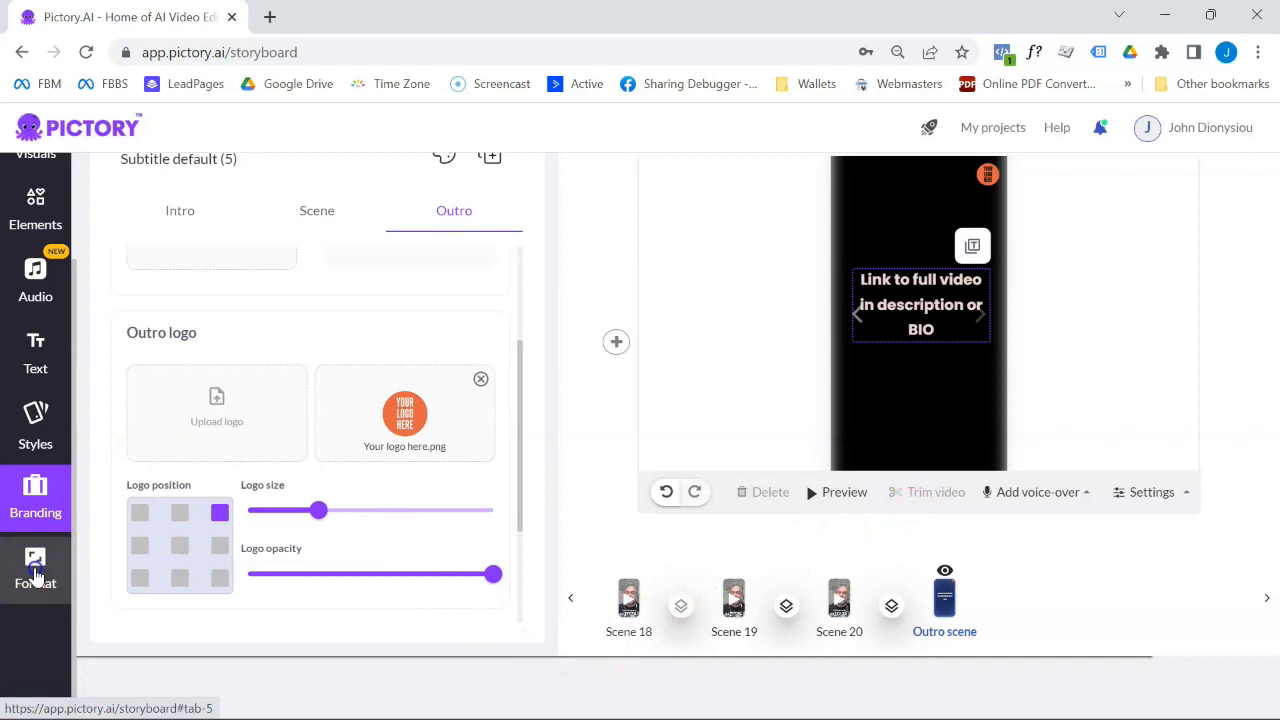
Step: Add an 'AI Threat or Opportunity' heading to Scene 7 from the Story view
left_click(36, 570)
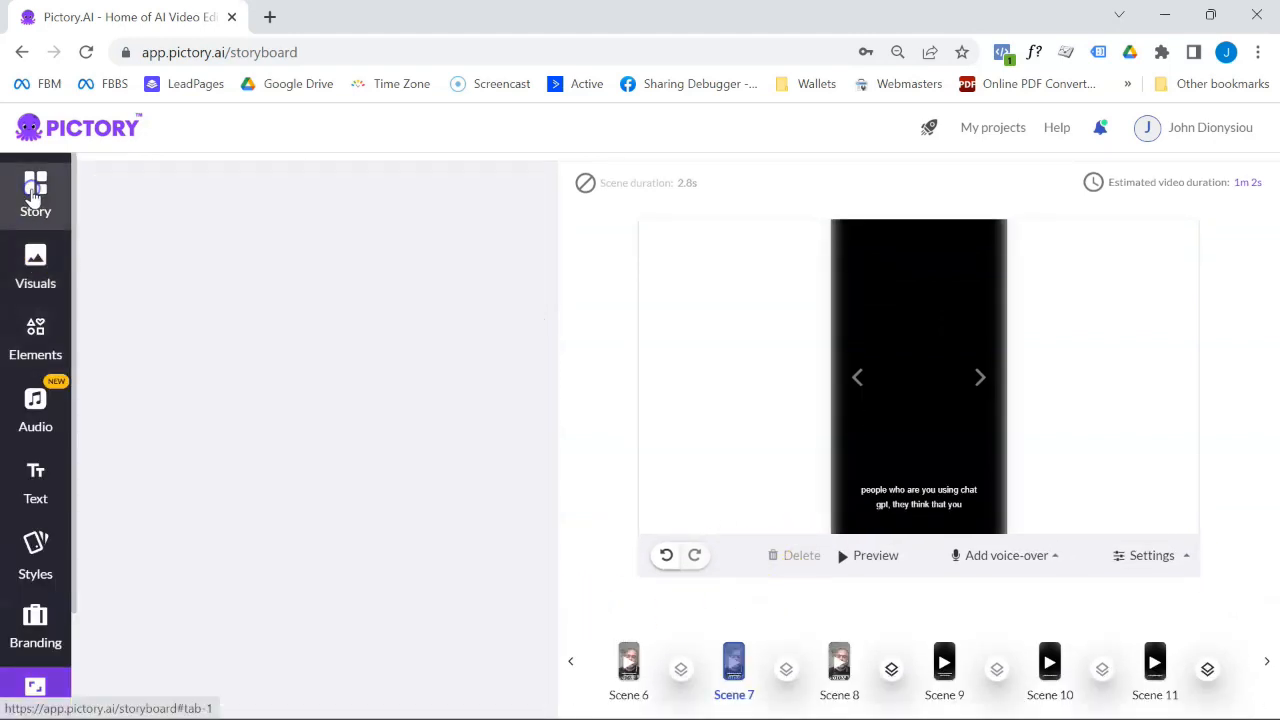
left_click(36, 196)
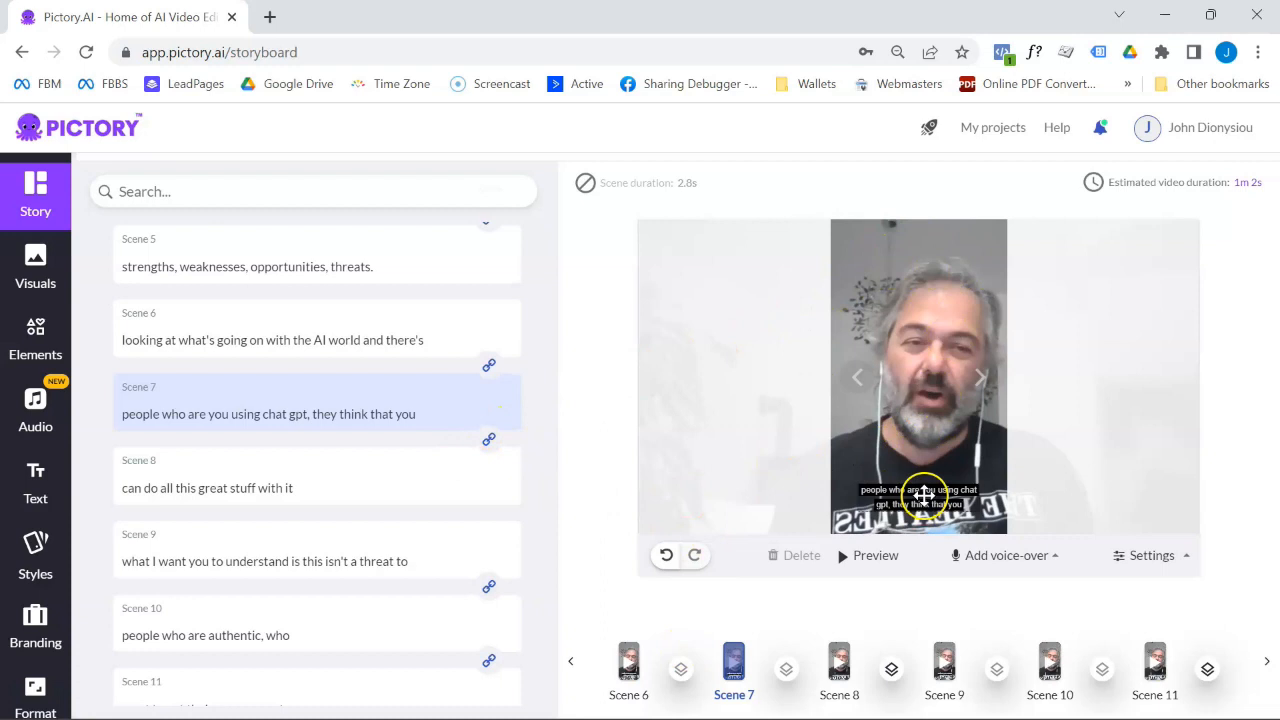
left_click(916, 496)
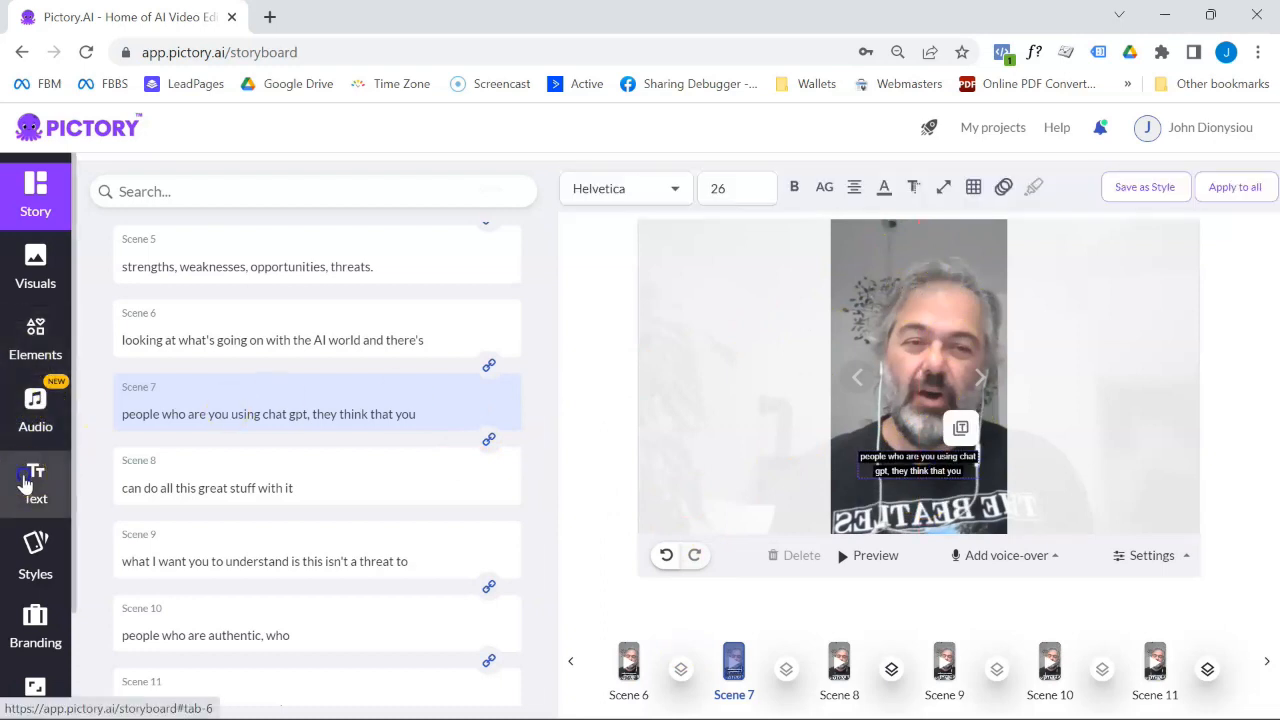
left_click(36, 482)
type("AI Threat or Opportunity")
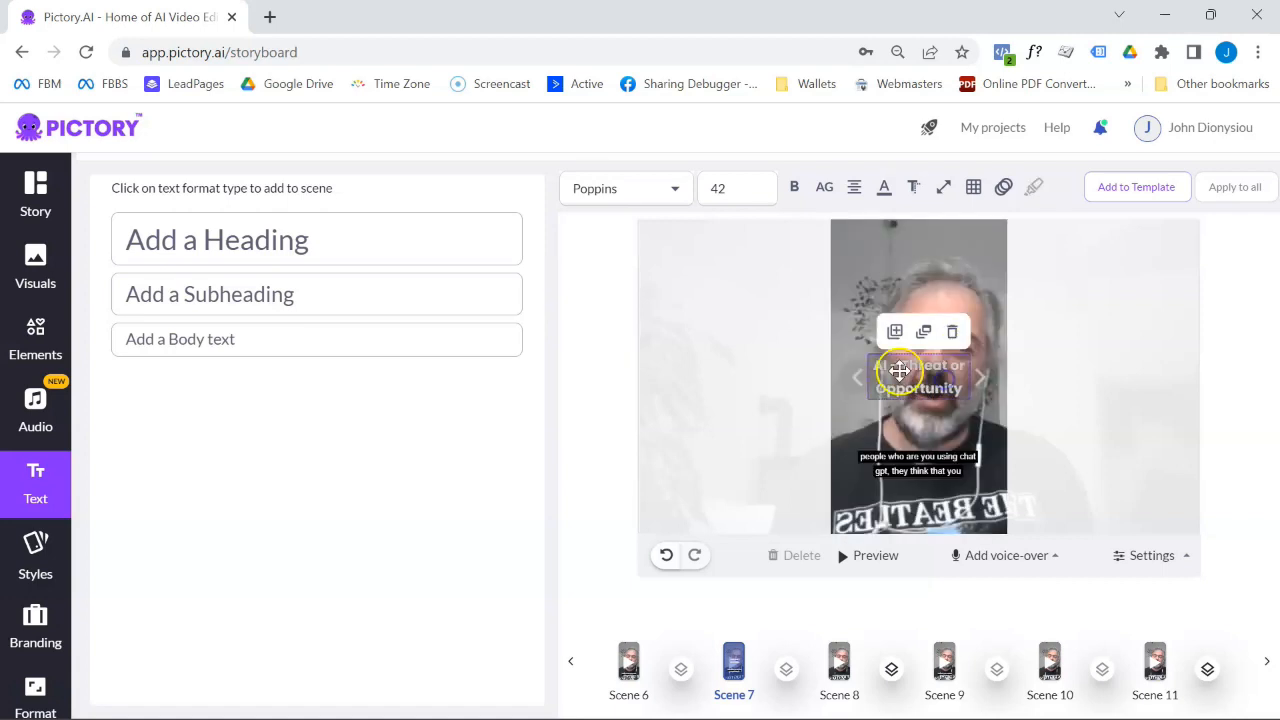
Step: Position the new heading near the top of the Scene 7 frame
left_click_drag(918, 376, 918, 268)
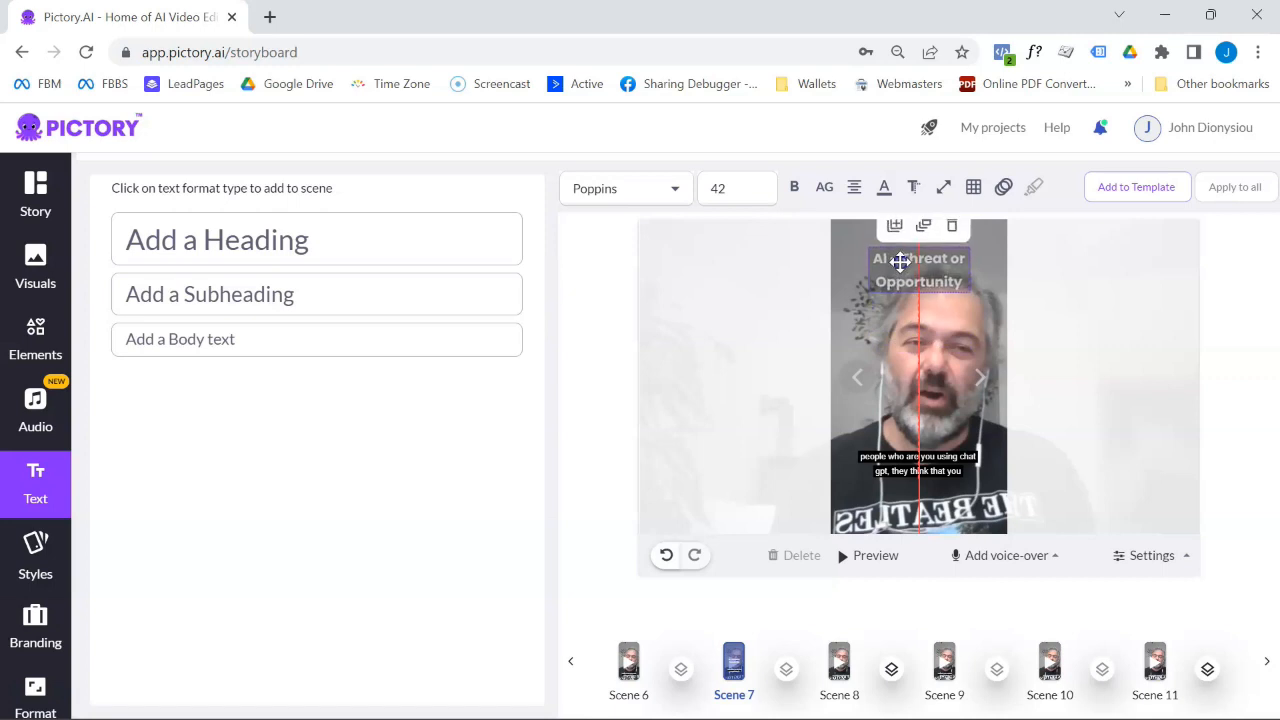
left_click_drag(902, 264, 902, 250)
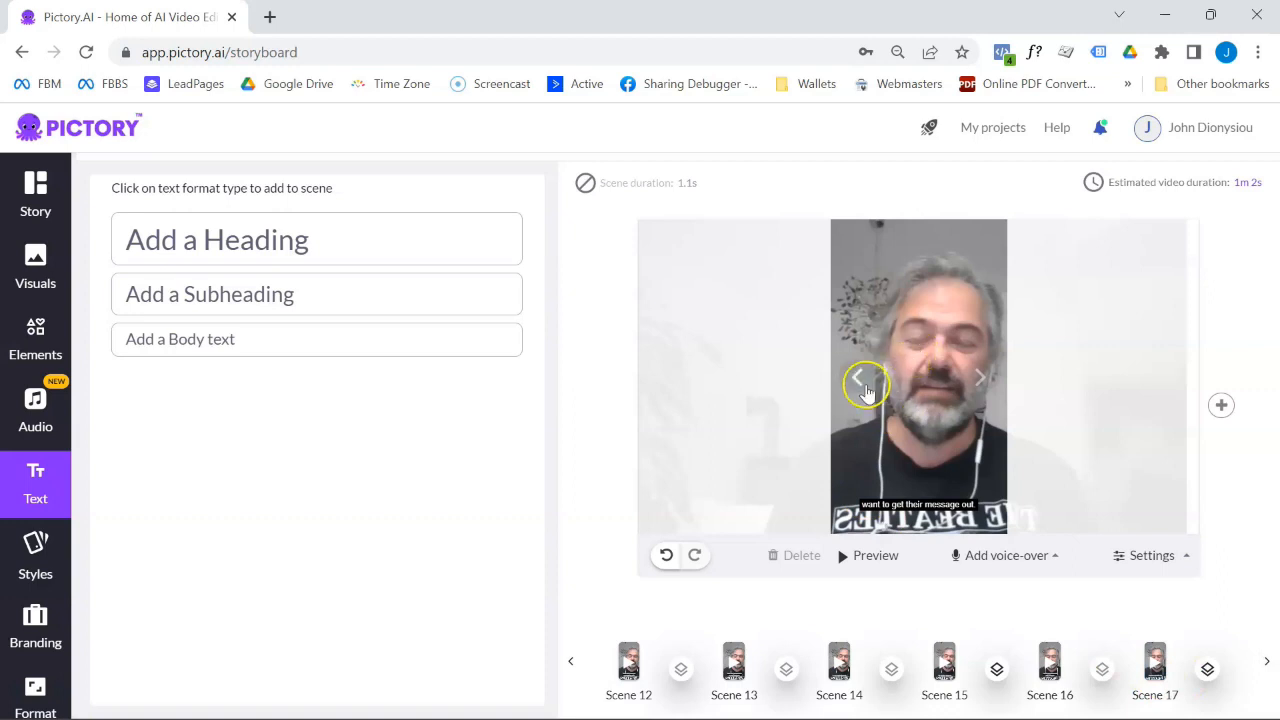
mouse_move(992, 436)
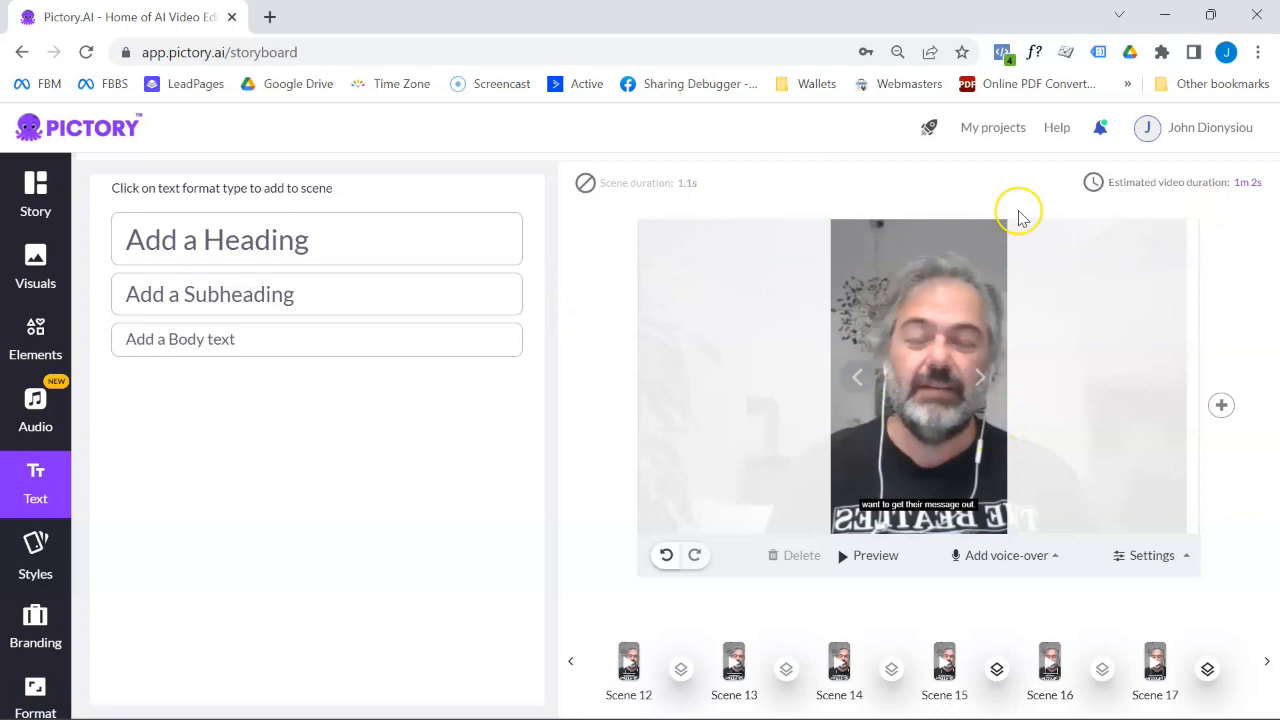
mouse_move(952, 598)
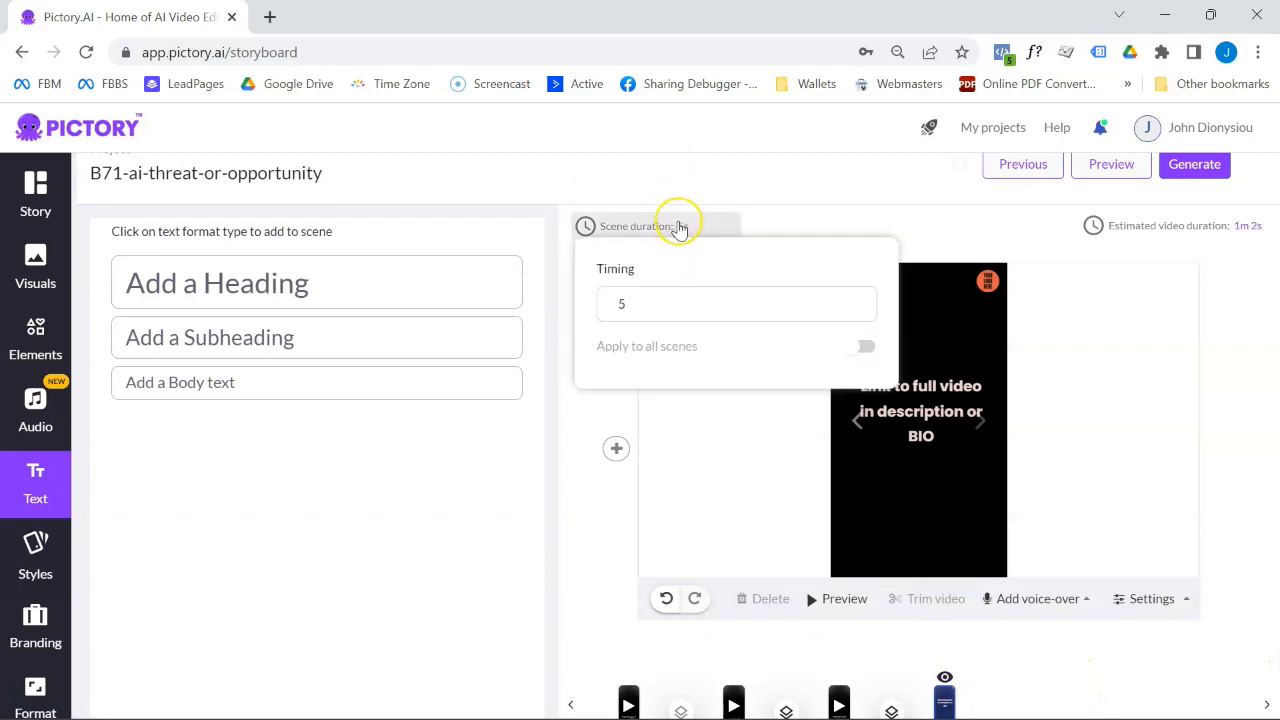
Step: Set the outro scene duration to 2 seconds, bringing the video to 59 seconds
type("2")
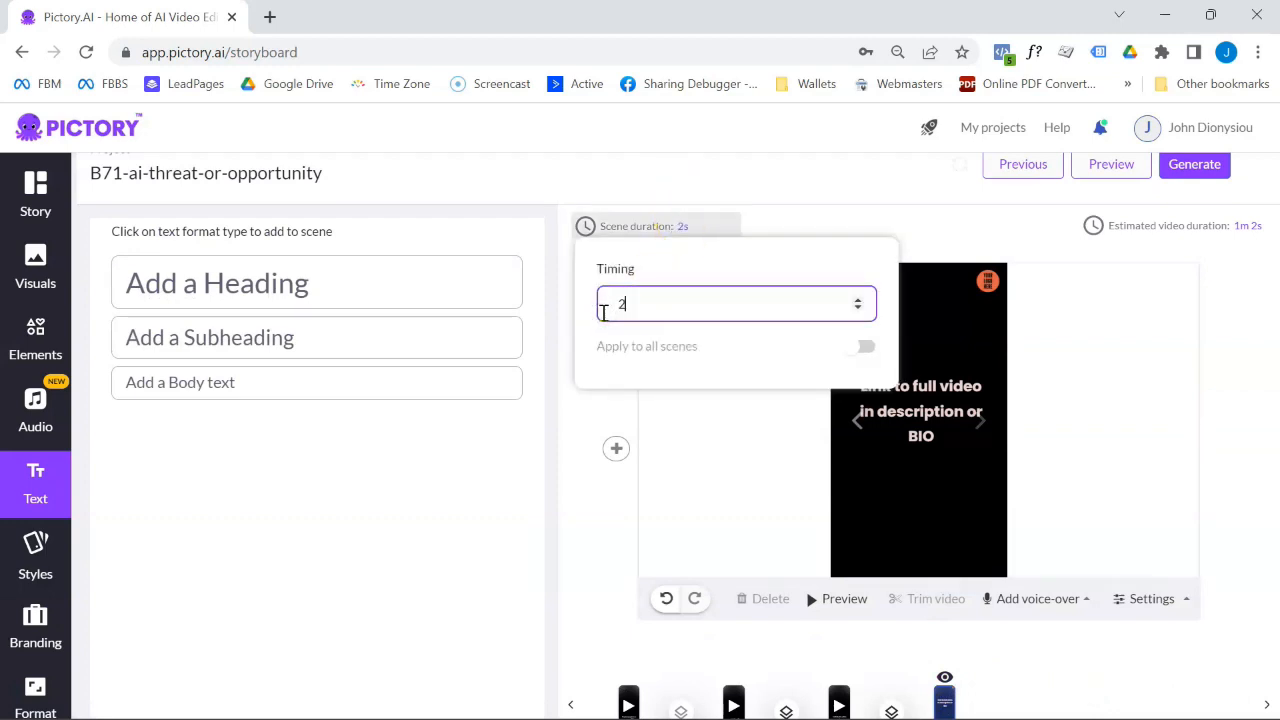
left_click(1150, 340)
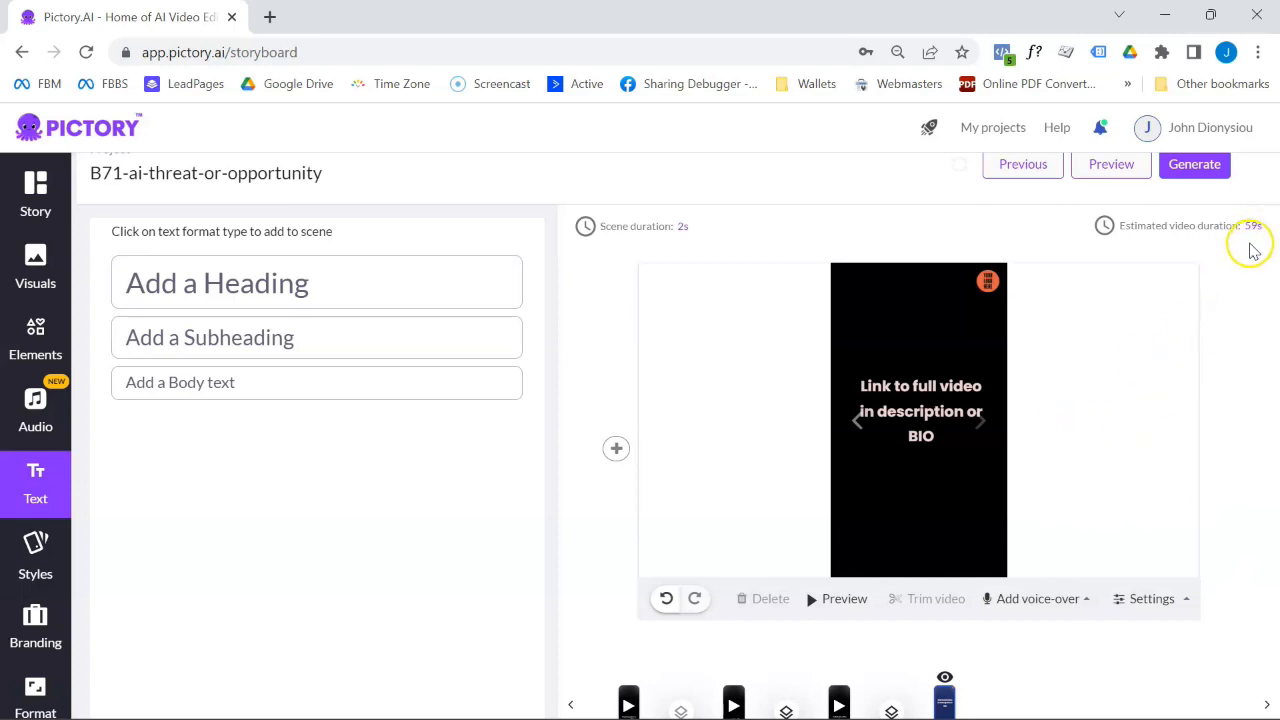
scroll("down", 3)
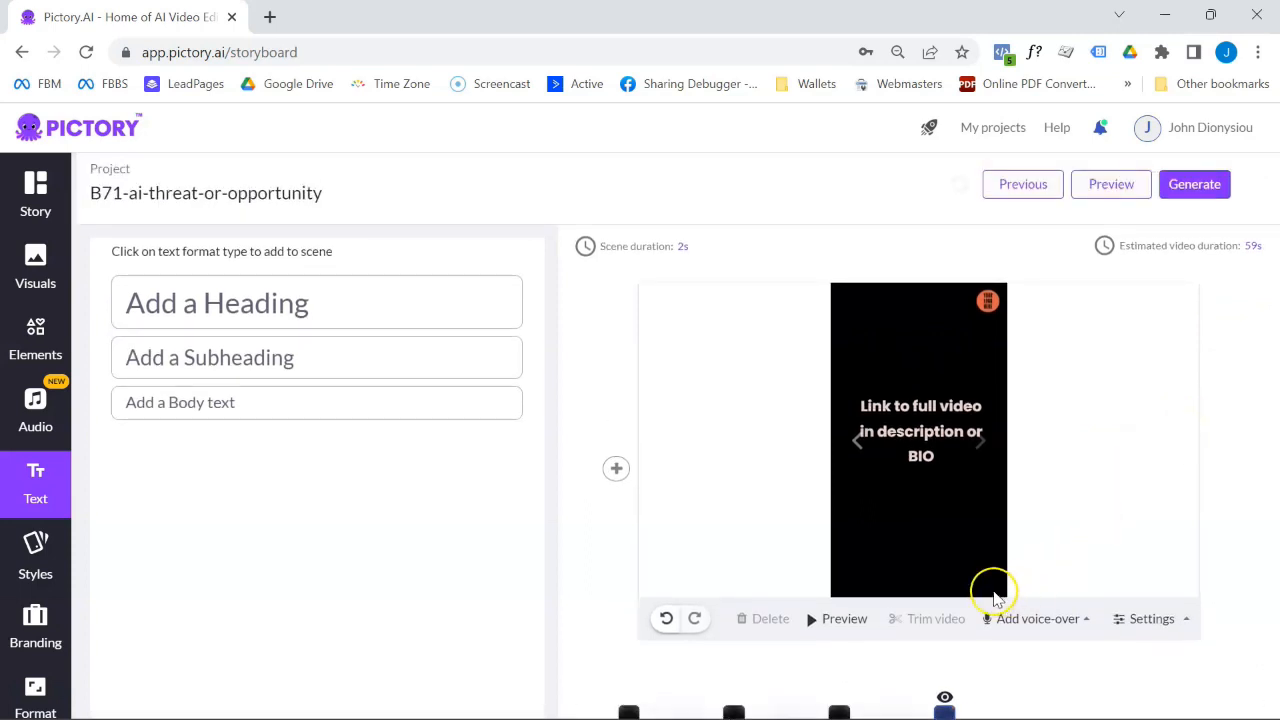
Step: Generate the project as a Video from the output-type list
left_click(1194, 184)
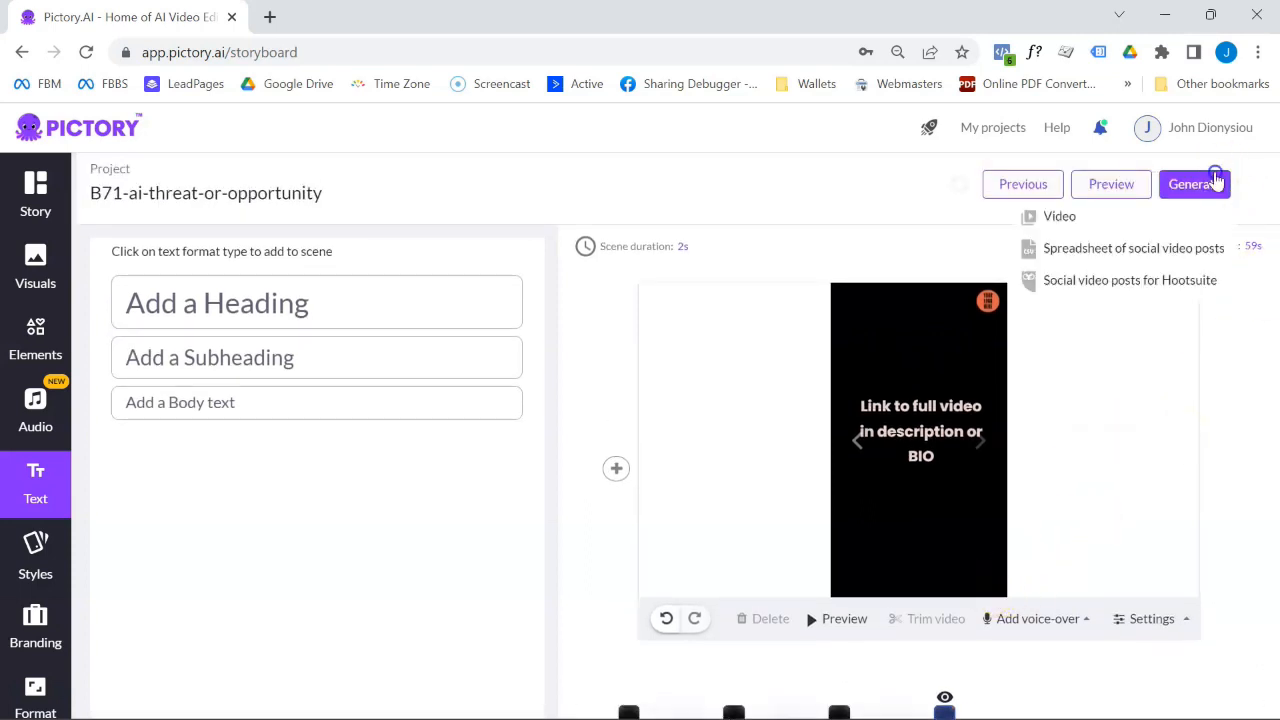
mouse_move(1040, 224)
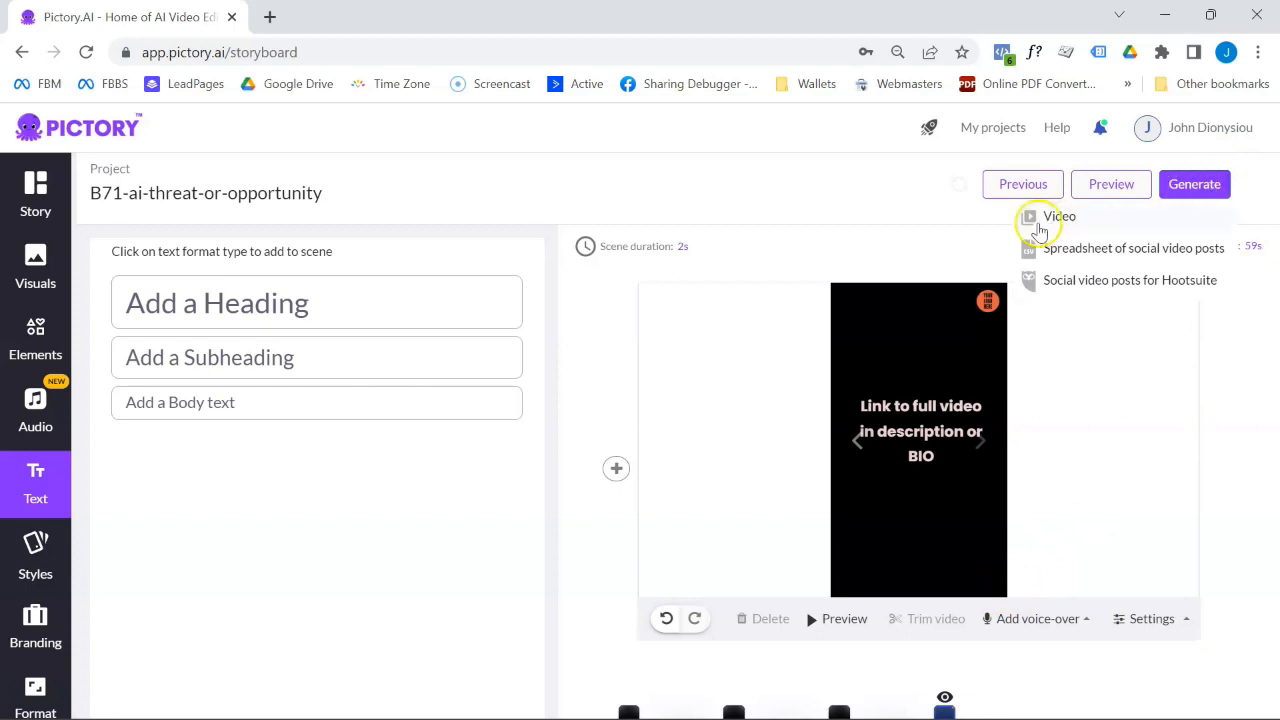
left_click(1194, 184)
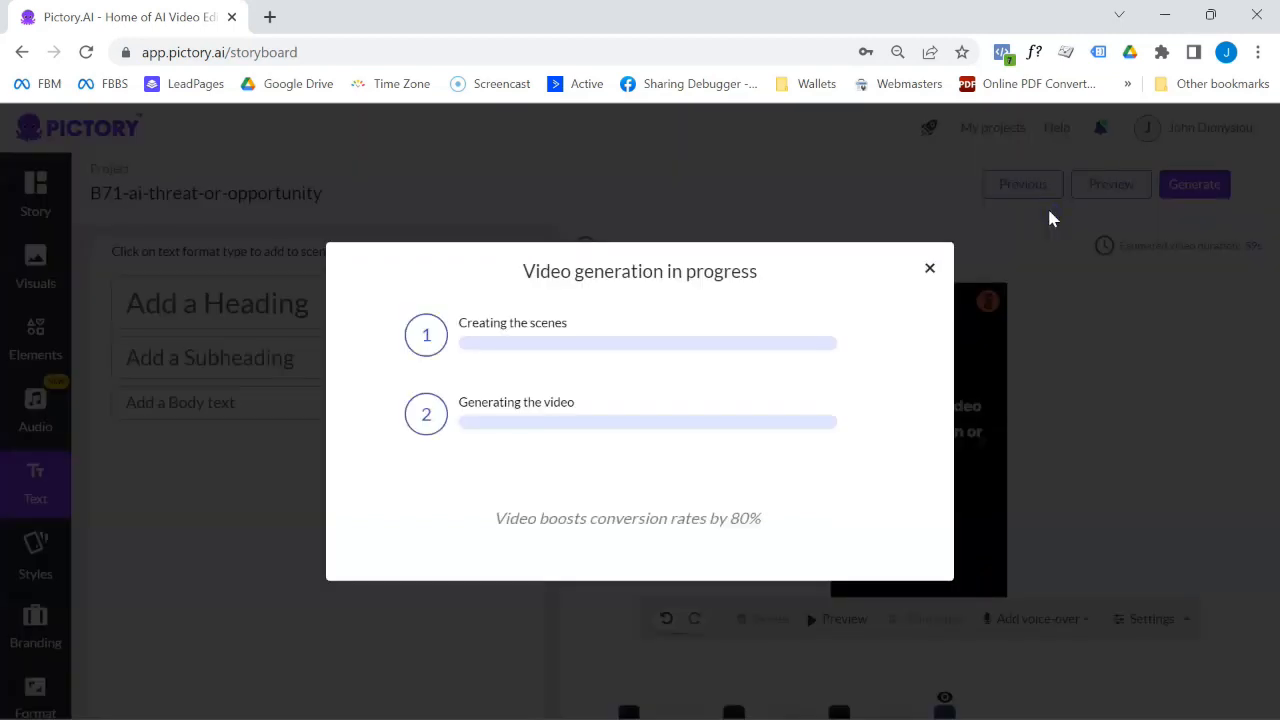